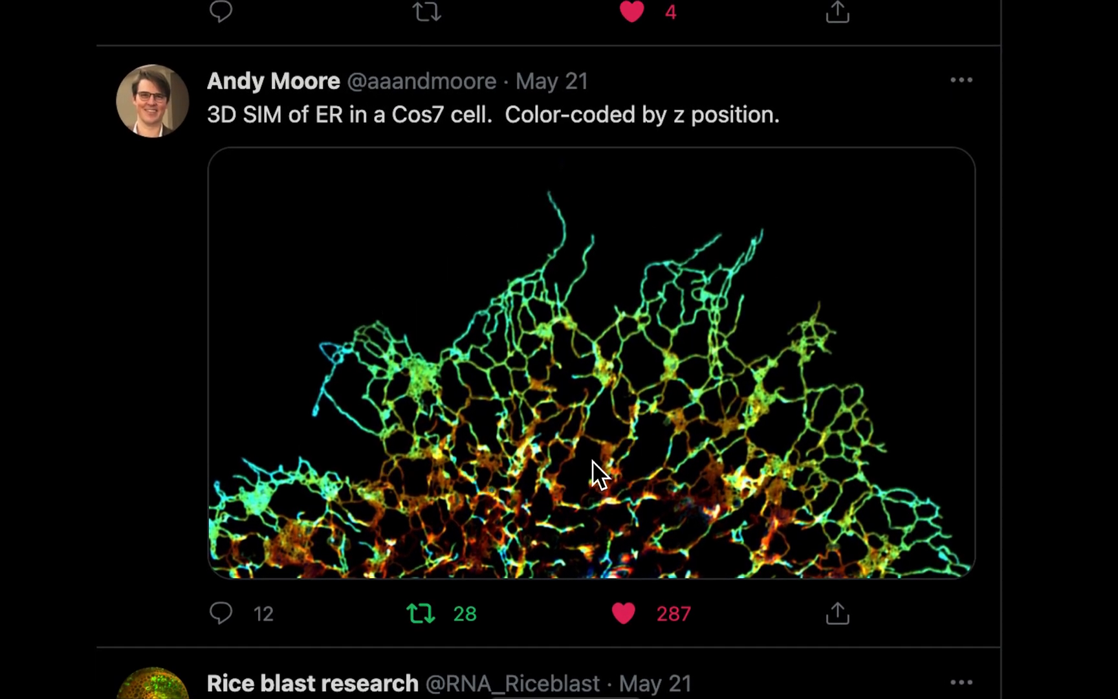
mouse_move(235, 474)
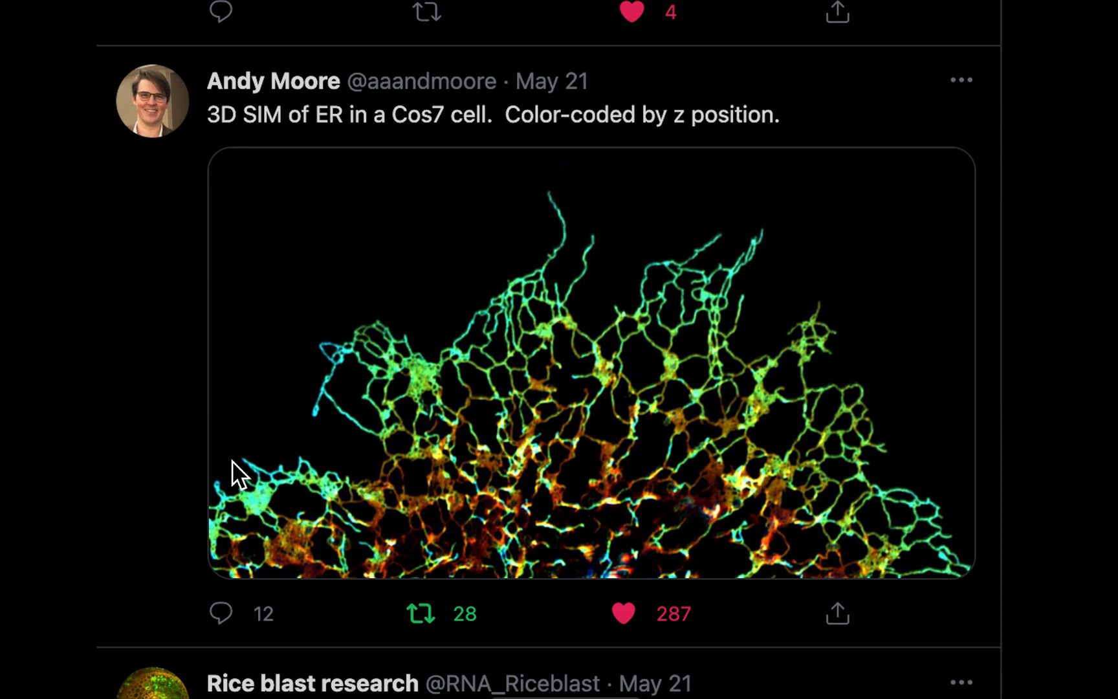
mouse_move(991, 575)
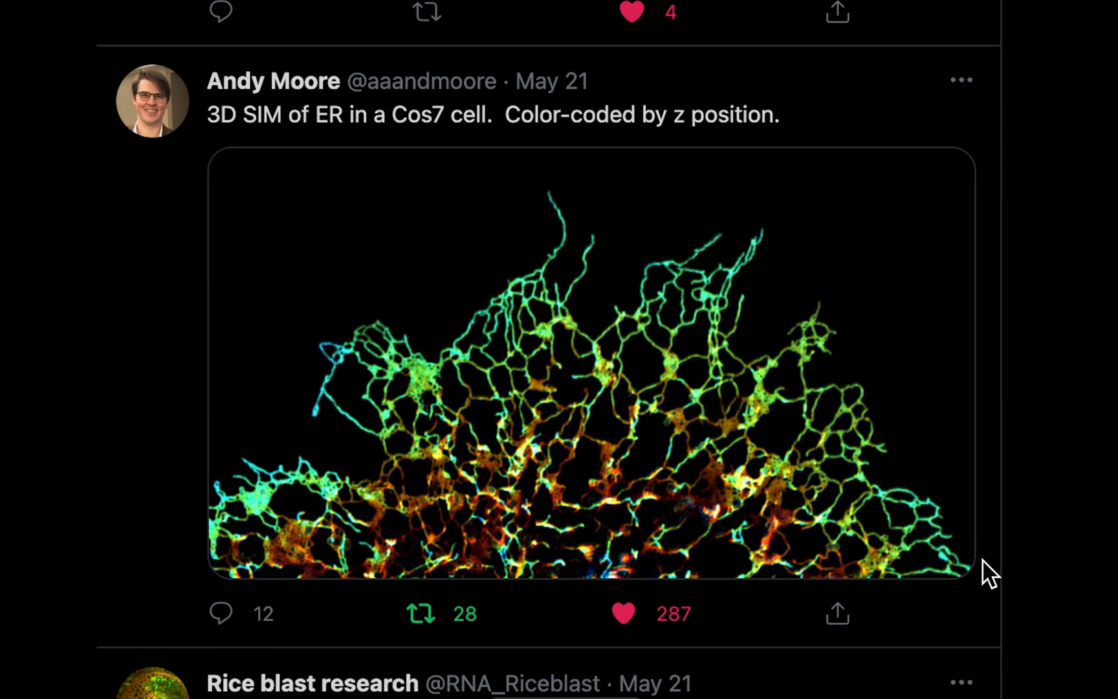
mouse_move(538, 334)
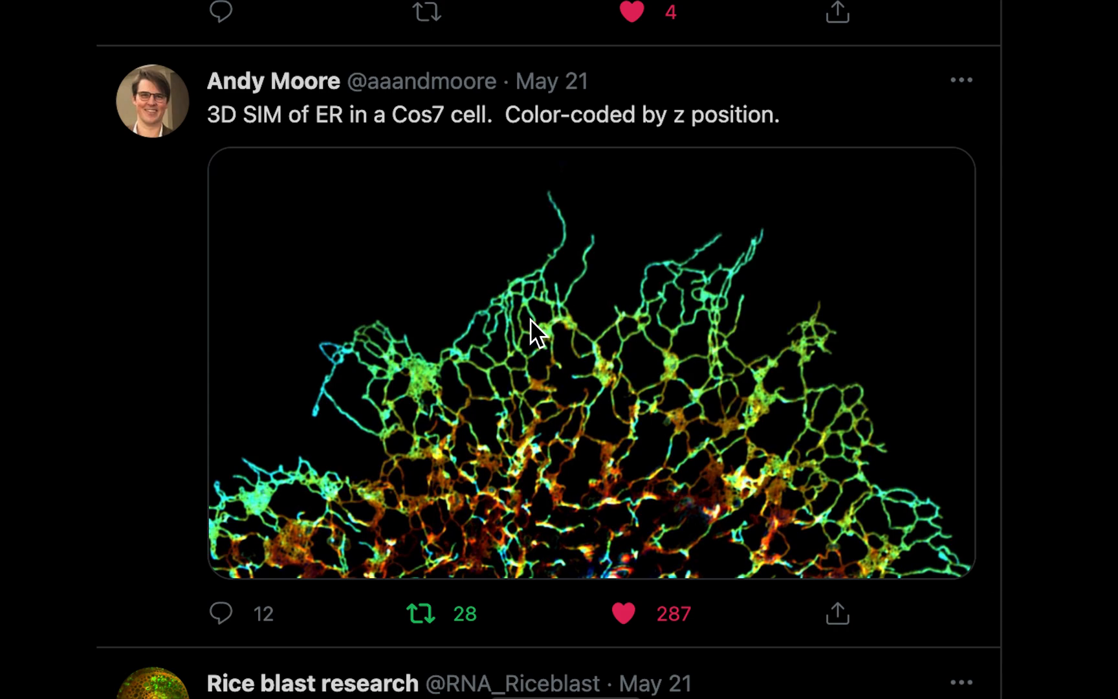
mouse_move(745, 422)
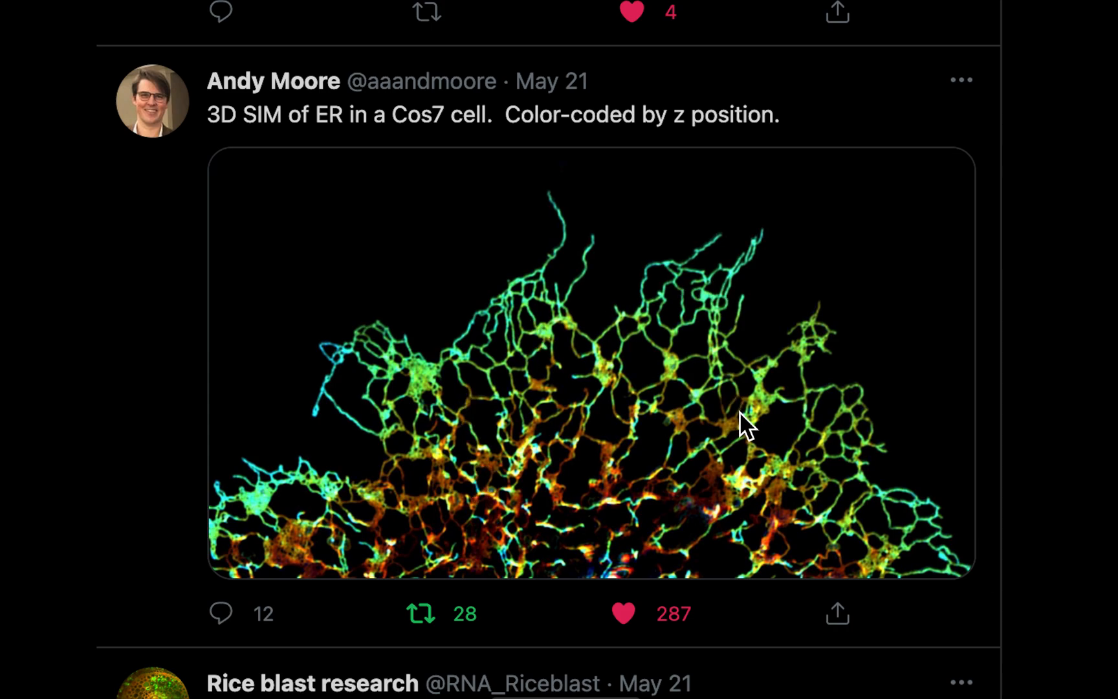
mouse_move(598, 349)
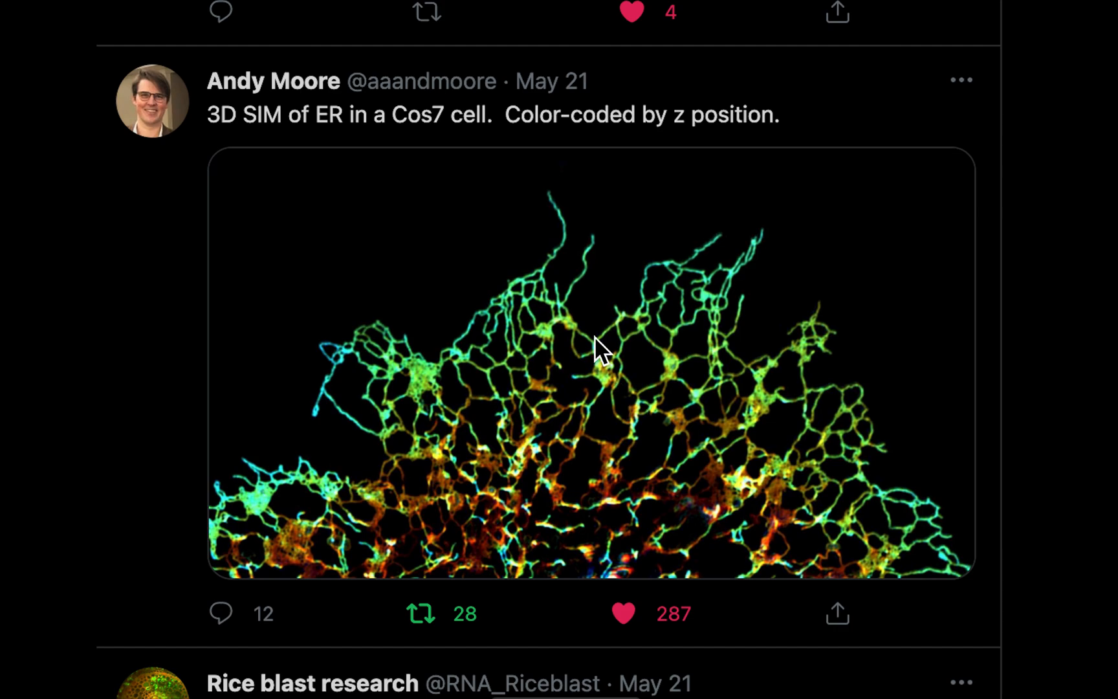
mouse_move(777, 520)
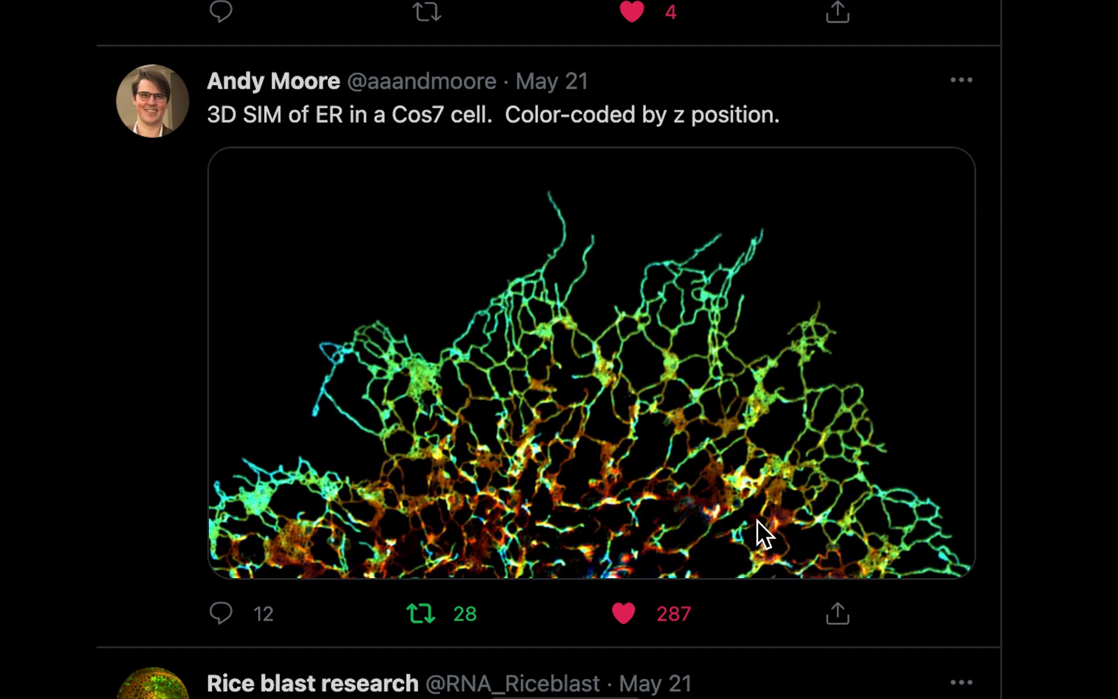
mouse_move(488, 538)
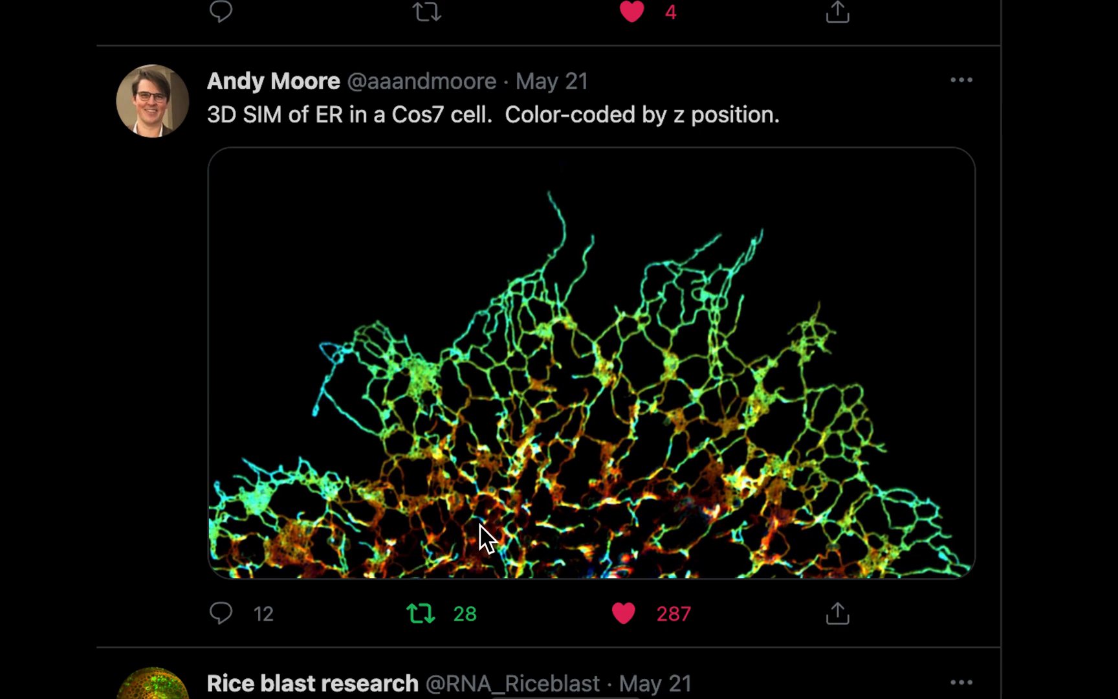
mouse_move(331, 396)
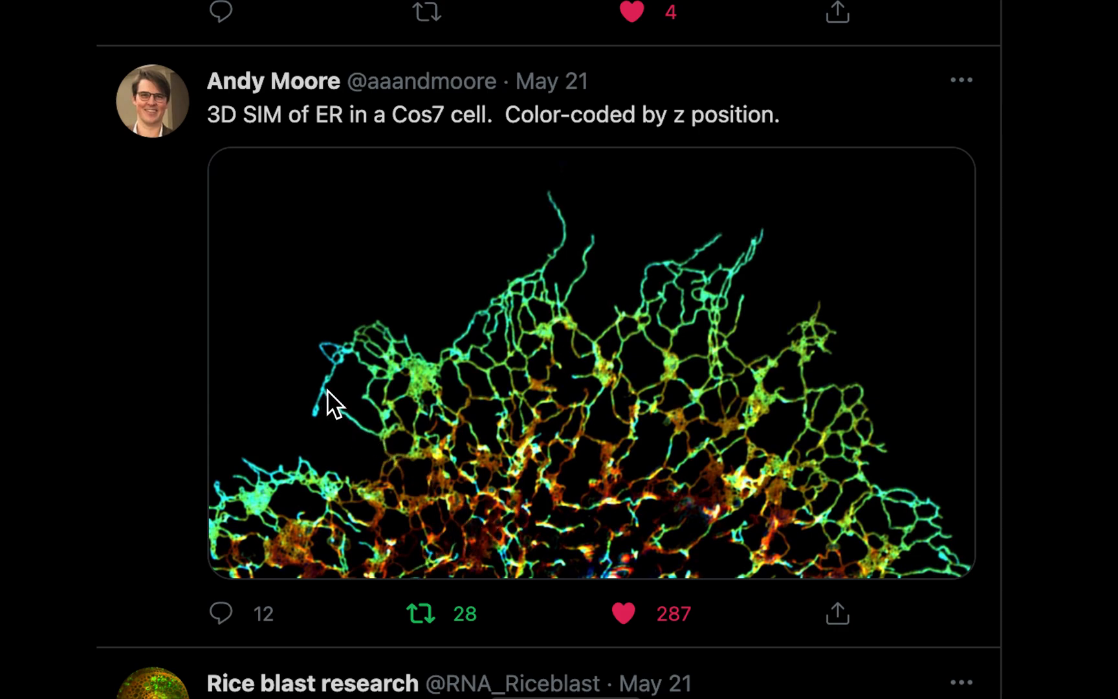
mouse_move(622, 516)
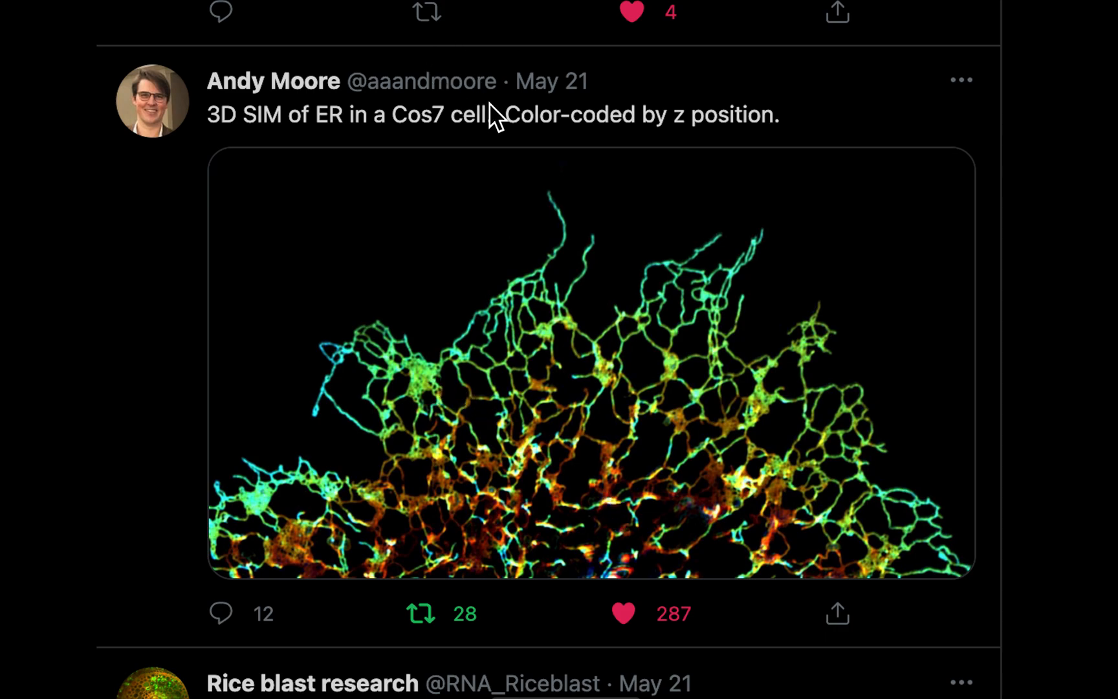
Step: Advance Preview from the ER image to the depth colour-coded fungal spore screenshot
left_click_drag(507, 114, 785, 138)
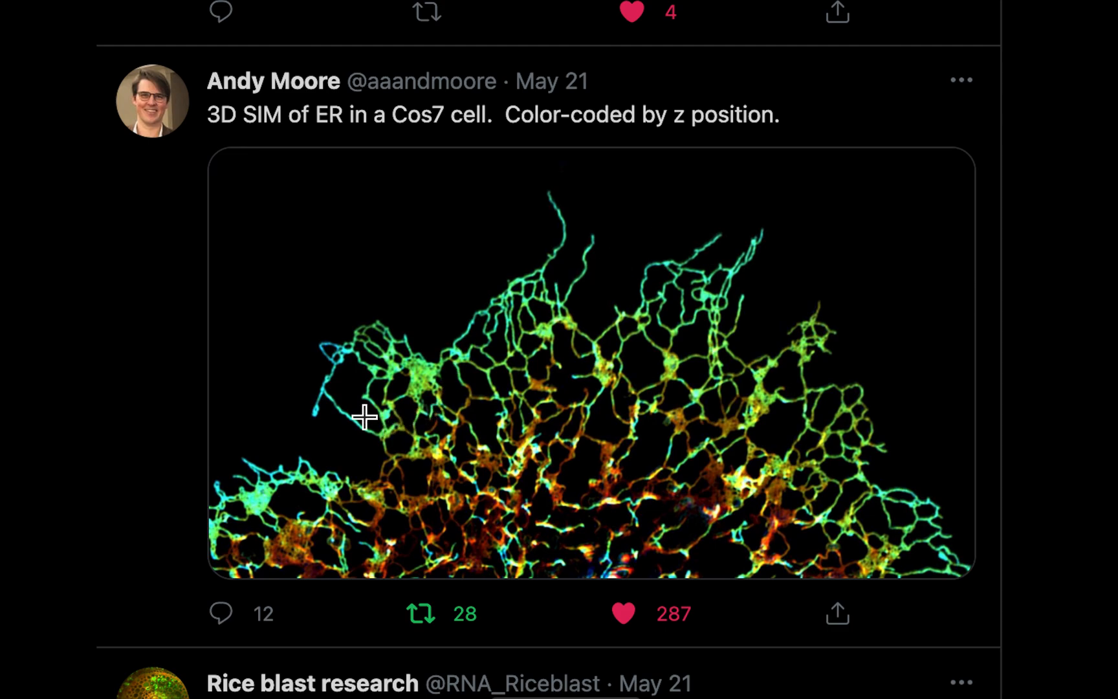
mouse_move(336, 411)
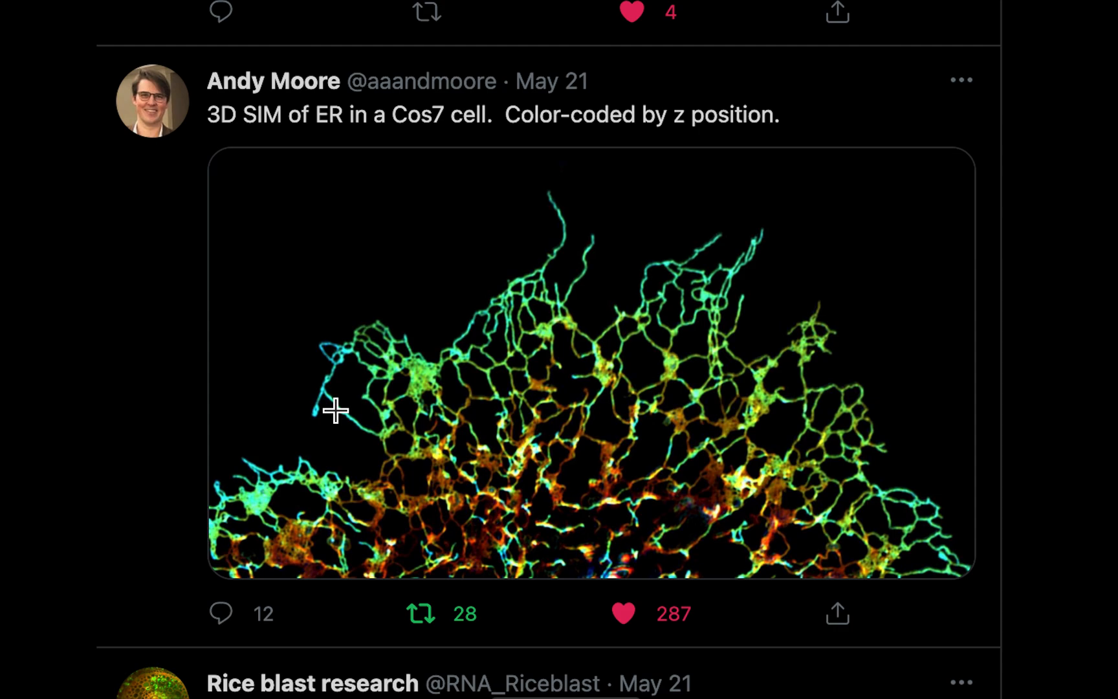
mouse_move(308, 437)
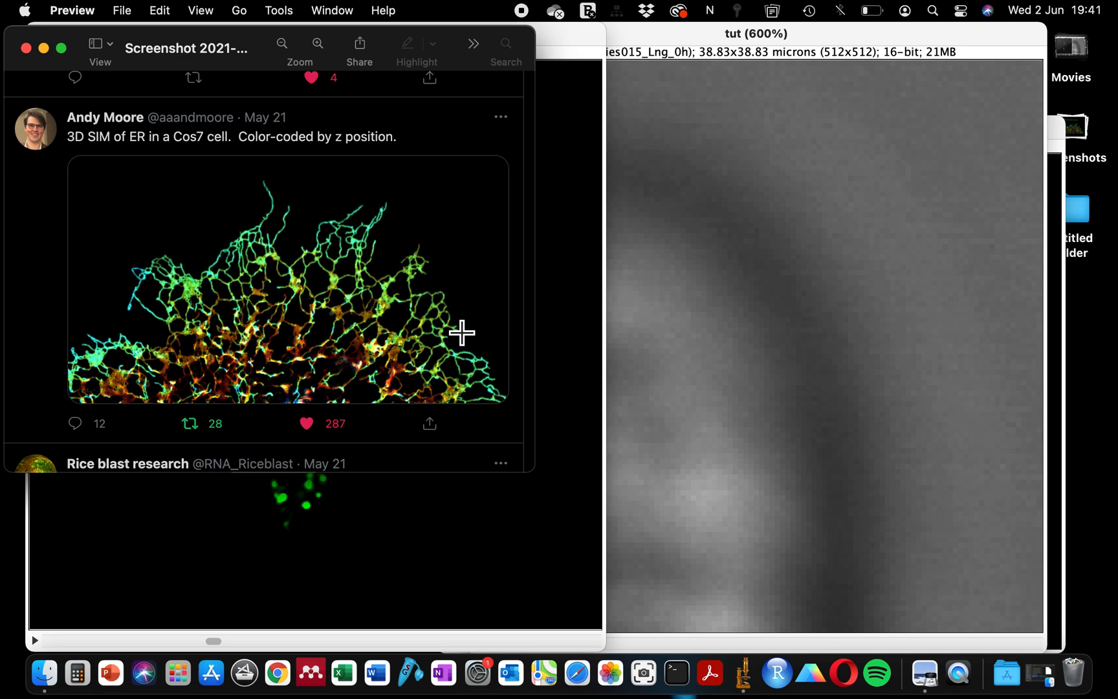
mouse_move(281, 193)
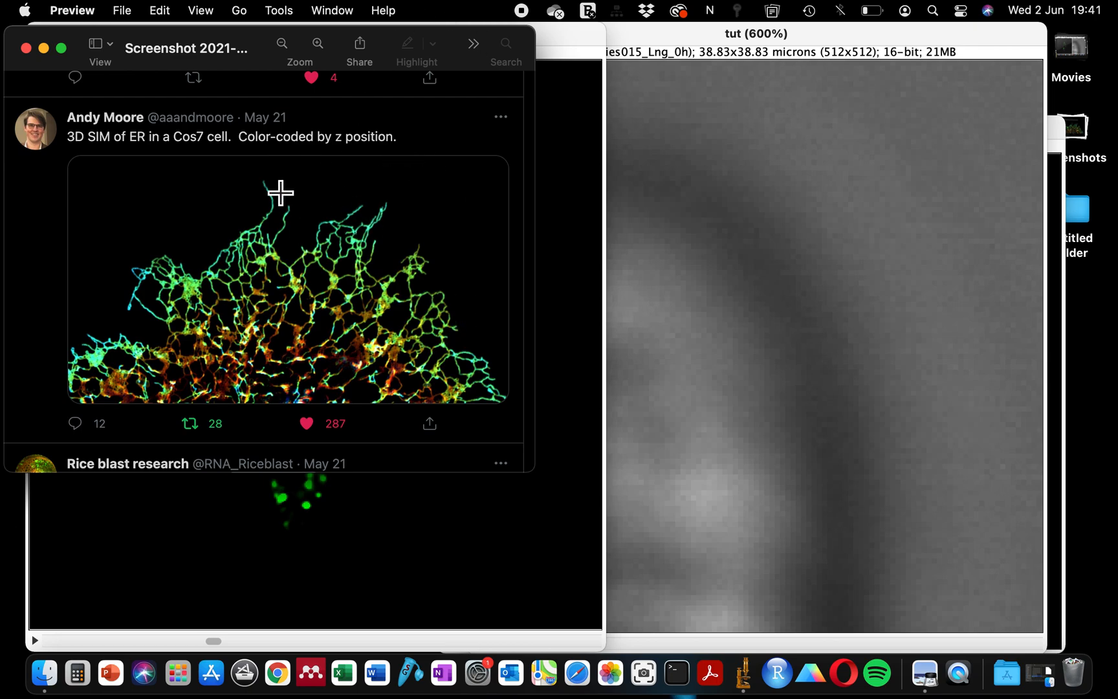
mouse_move(51, 85)
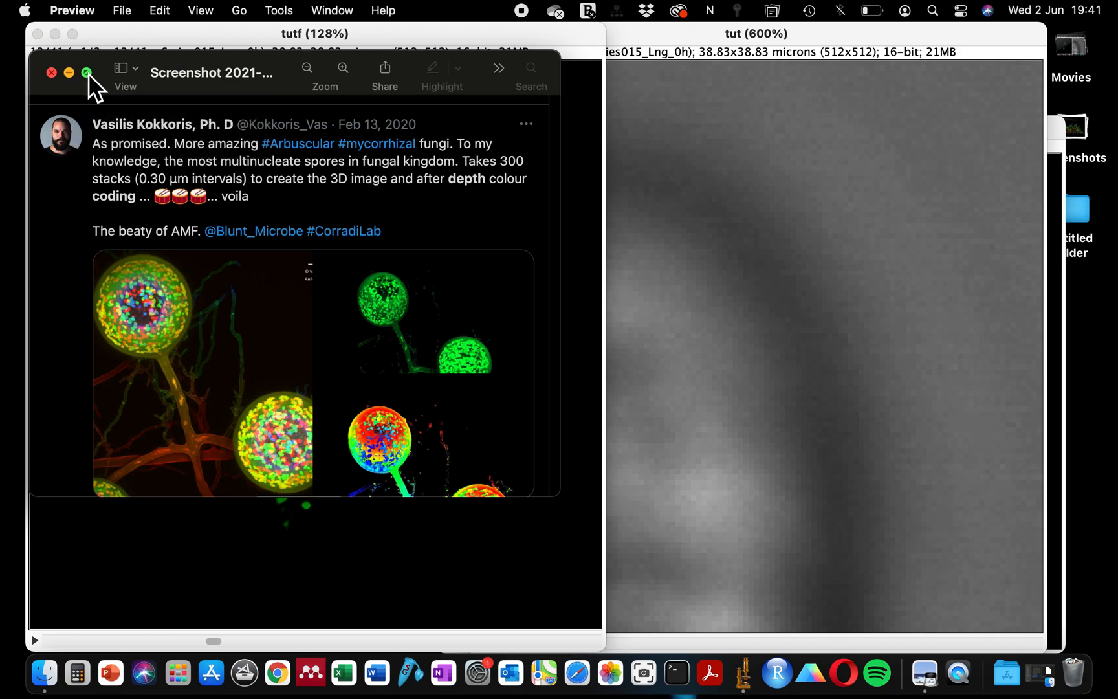
Step: Enlarge the Preview window to full screen using its green window button
left_click(86, 73)
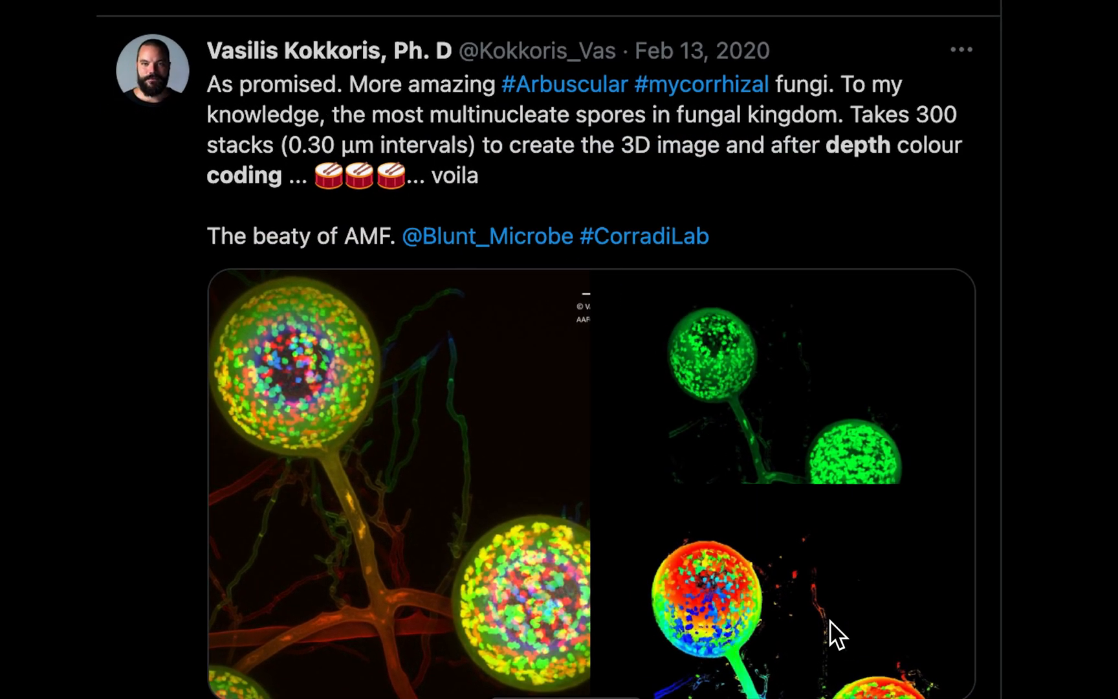
mouse_move(635, 546)
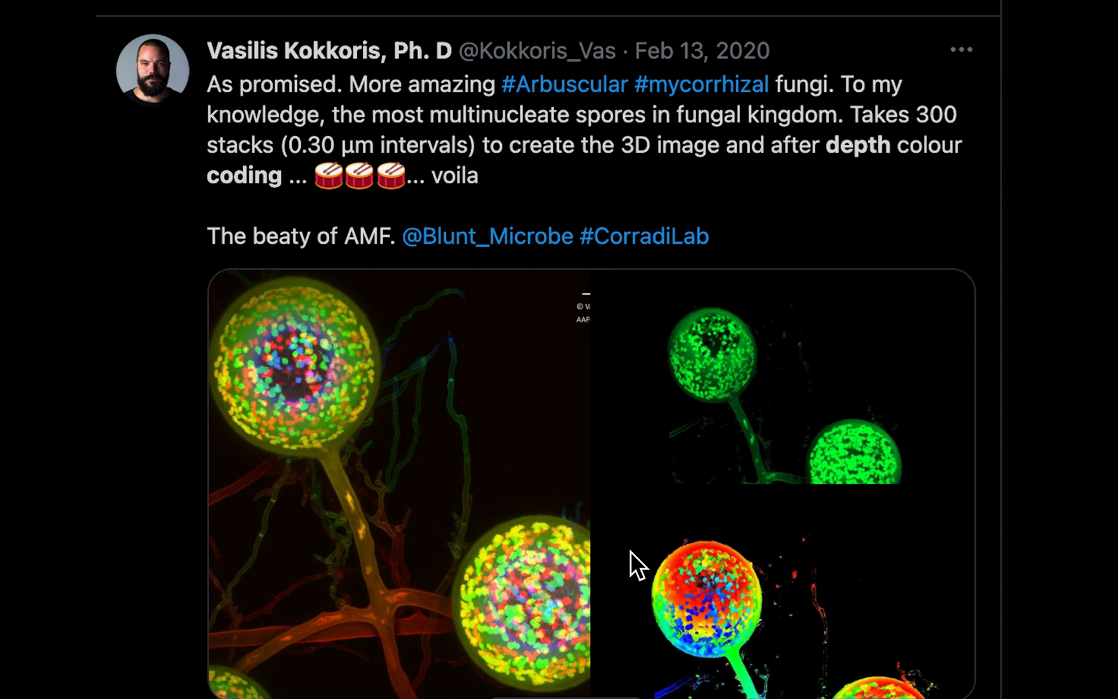
mouse_move(374, 321)
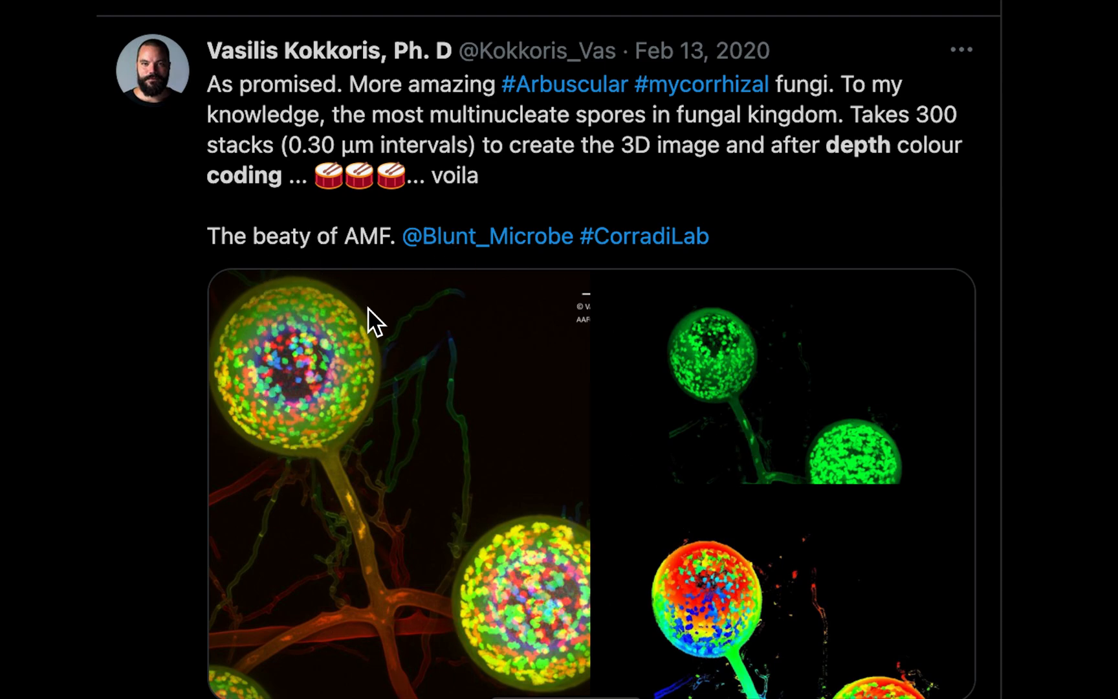
mouse_move(314, 459)
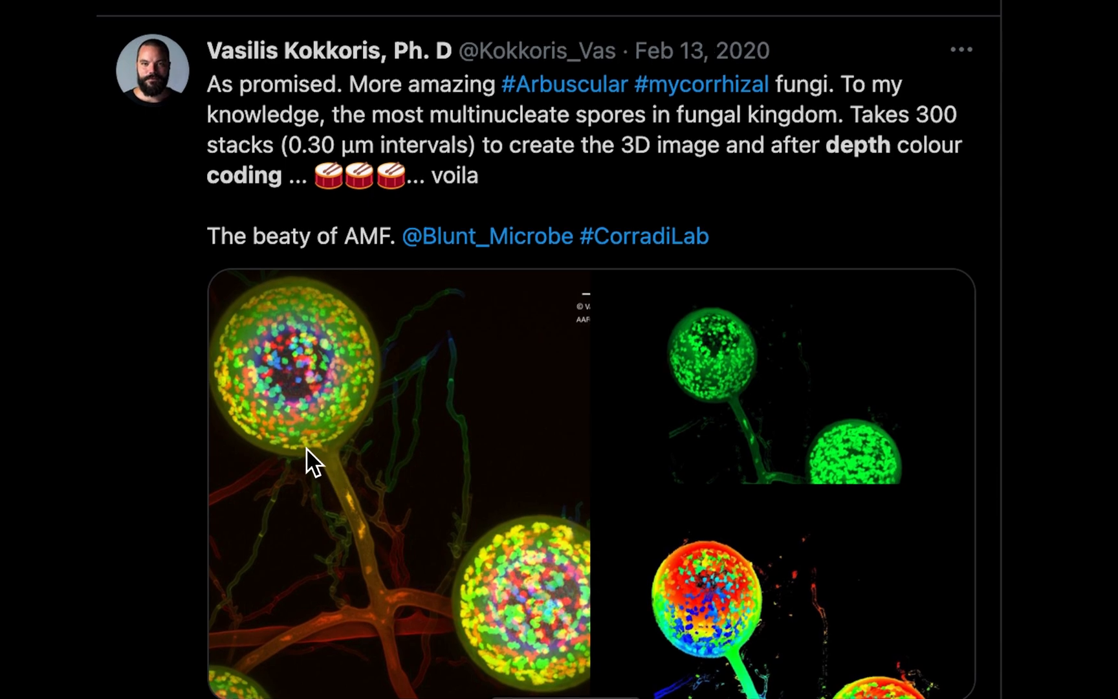
mouse_move(348, 440)
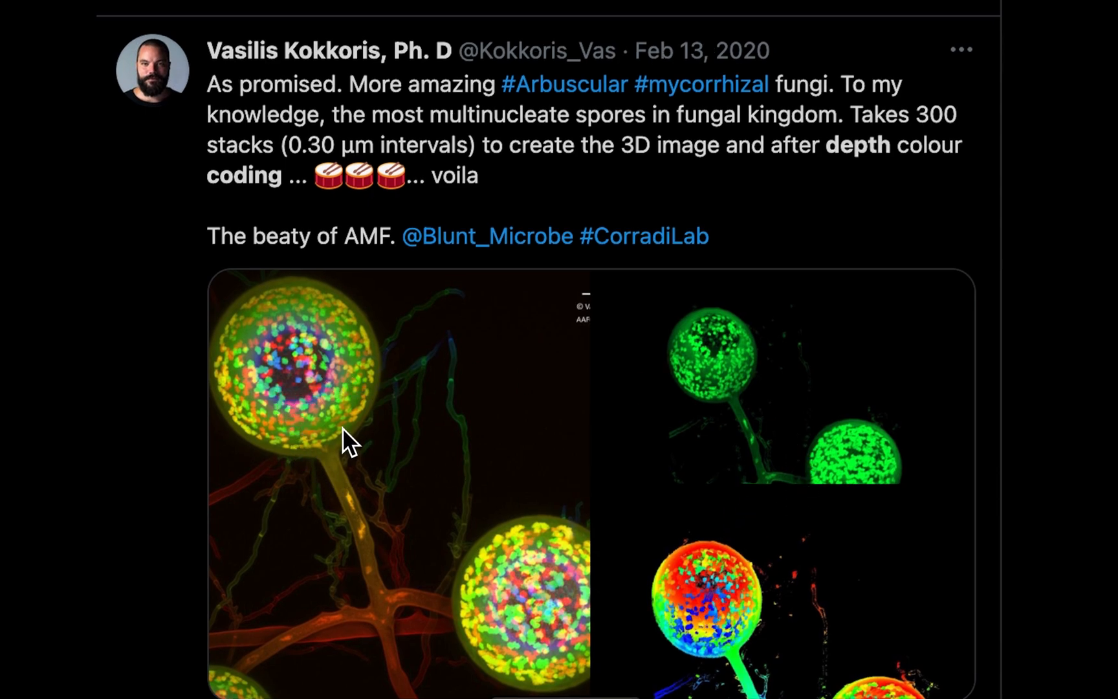
mouse_move(306, 386)
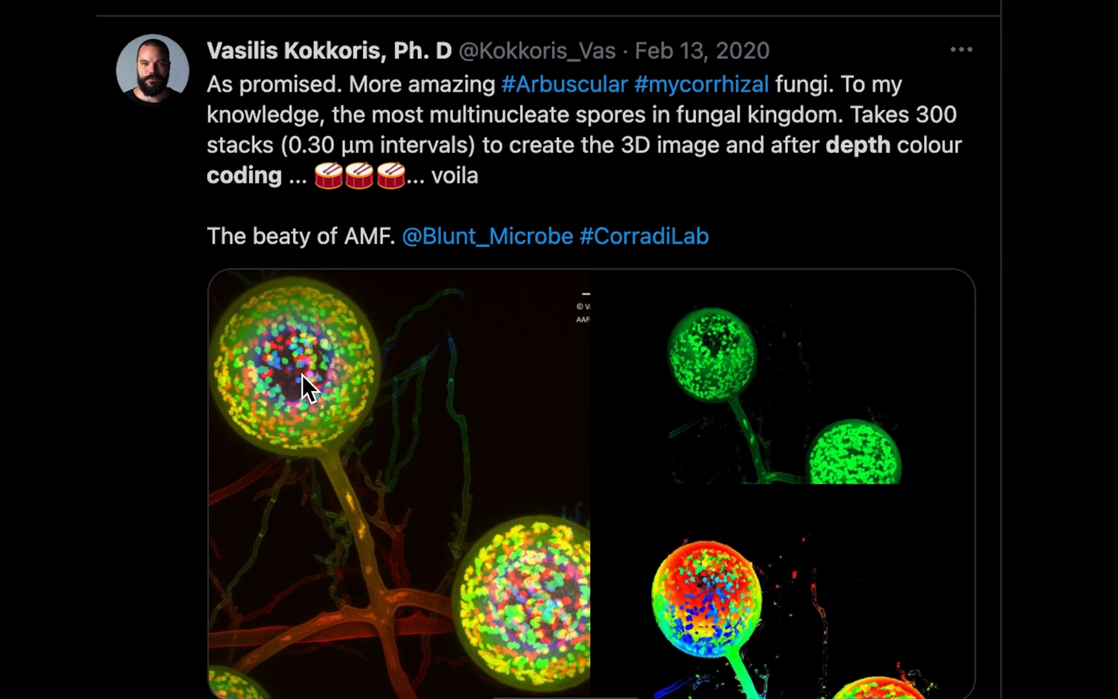
mouse_move(346, 378)
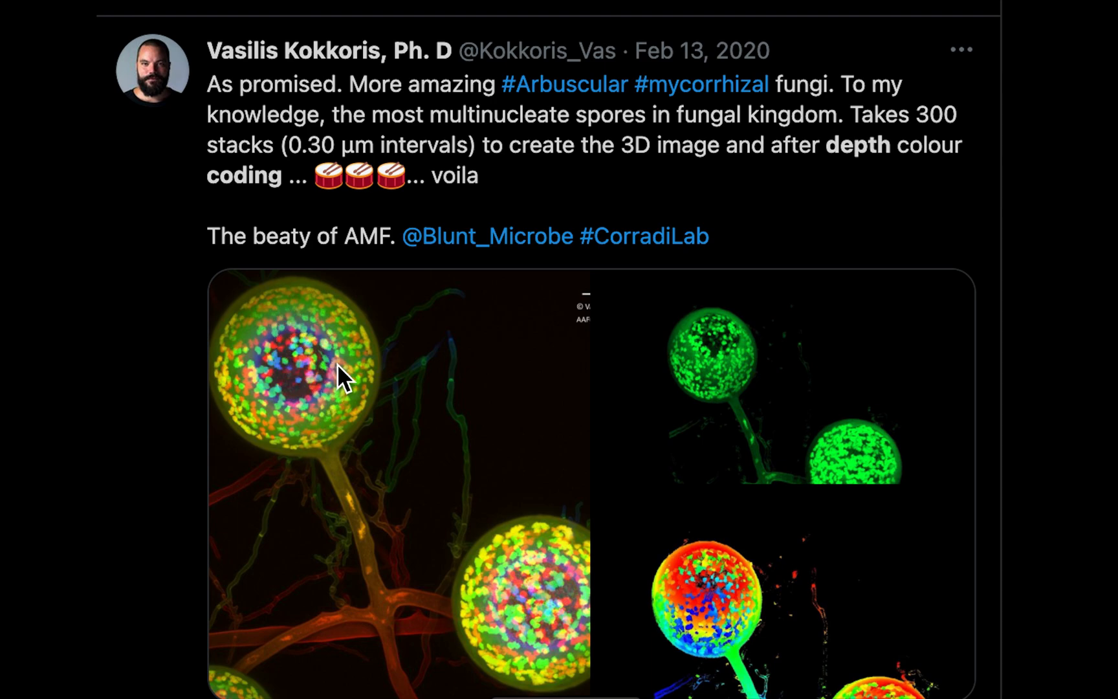
mouse_move(365, 341)
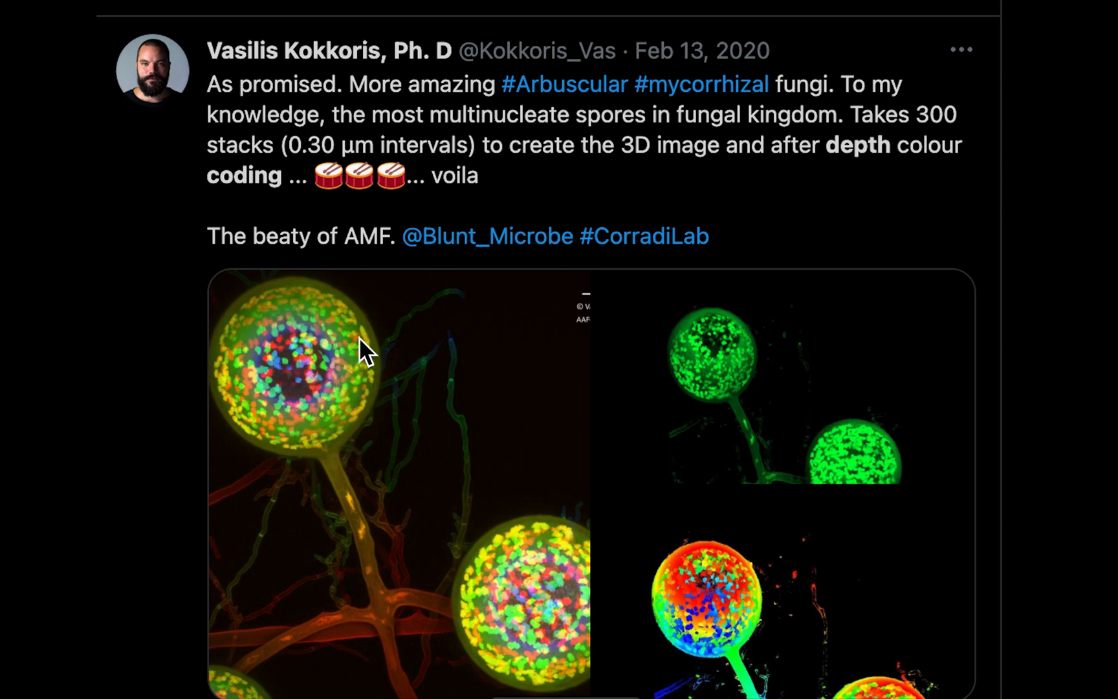
mouse_move(299, 387)
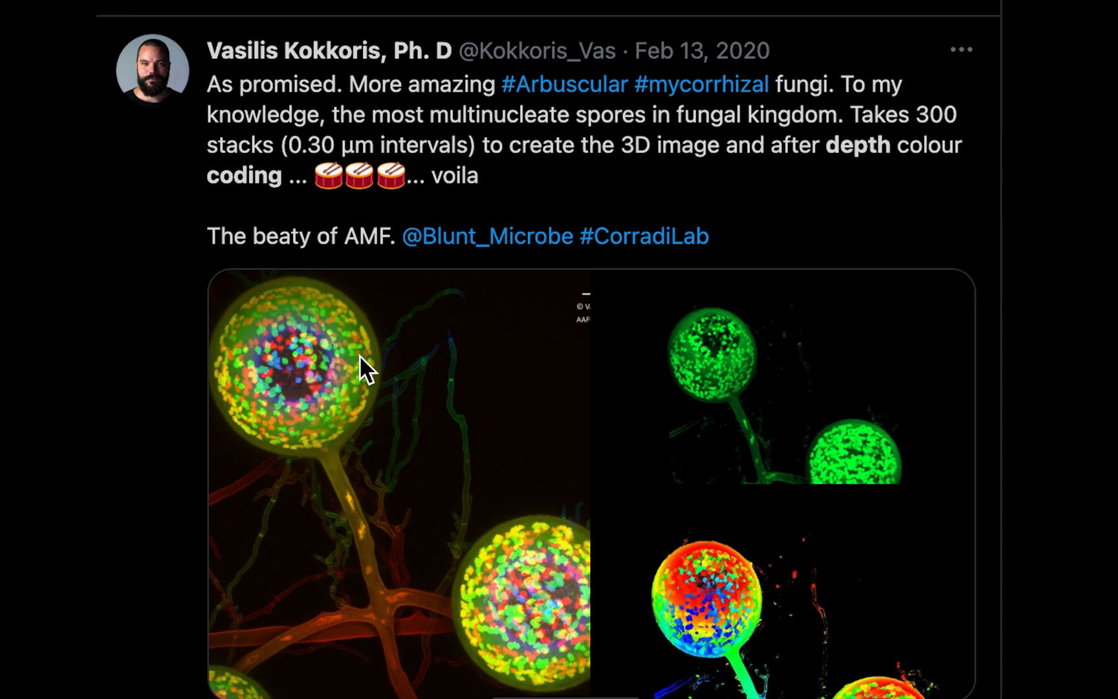
mouse_move(67, 25)
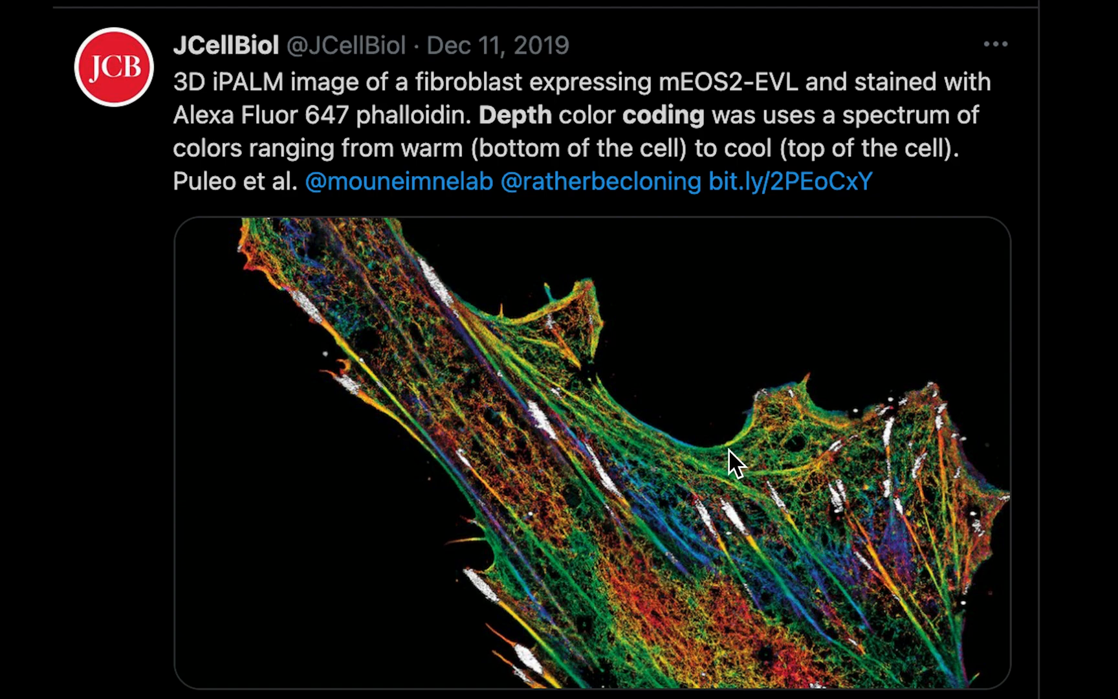
mouse_move(744, 507)
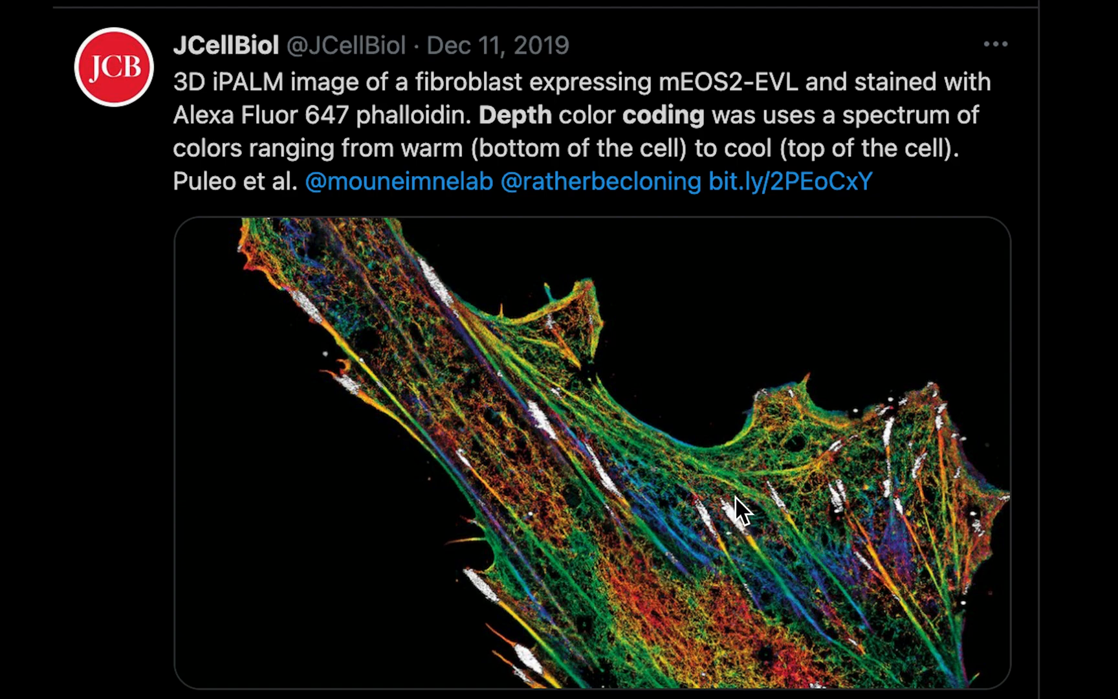
mouse_move(478, 341)
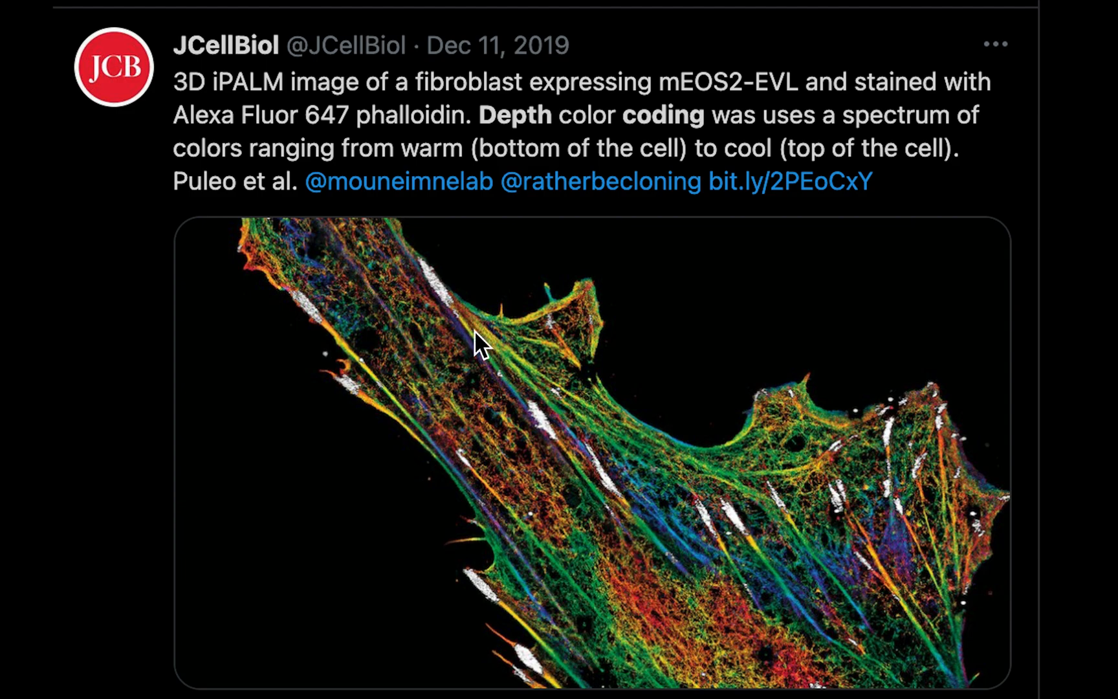
mouse_move(682, 558)
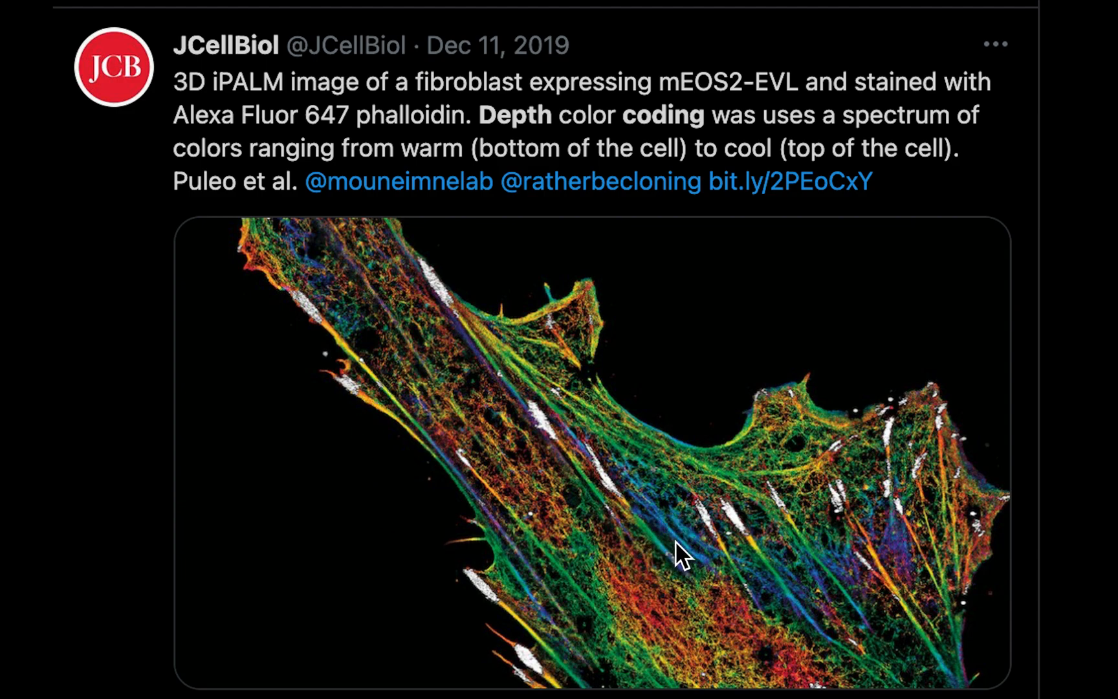
mouse_move(369, 375)
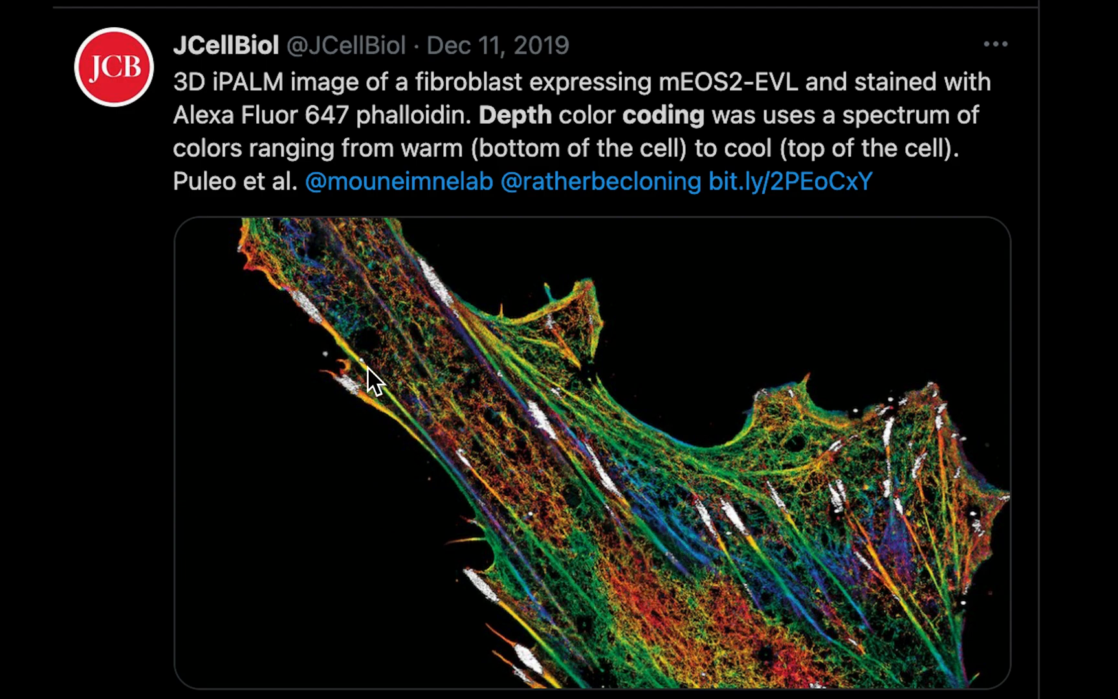
mouse_move(658, 622)
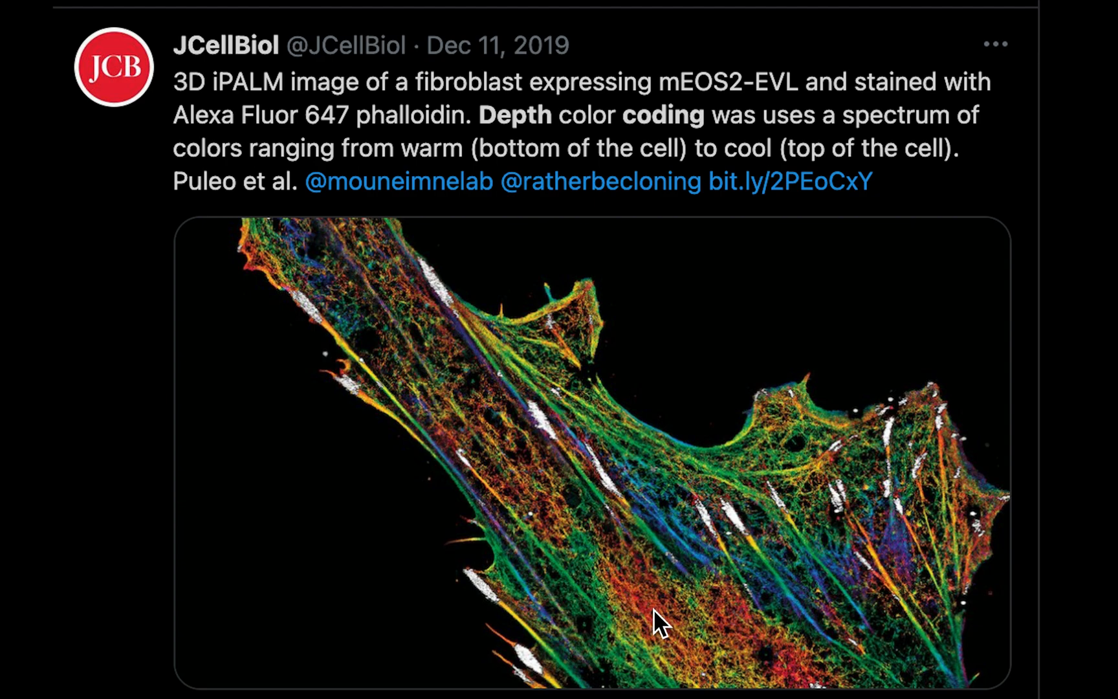
mouse_move(560, 435)
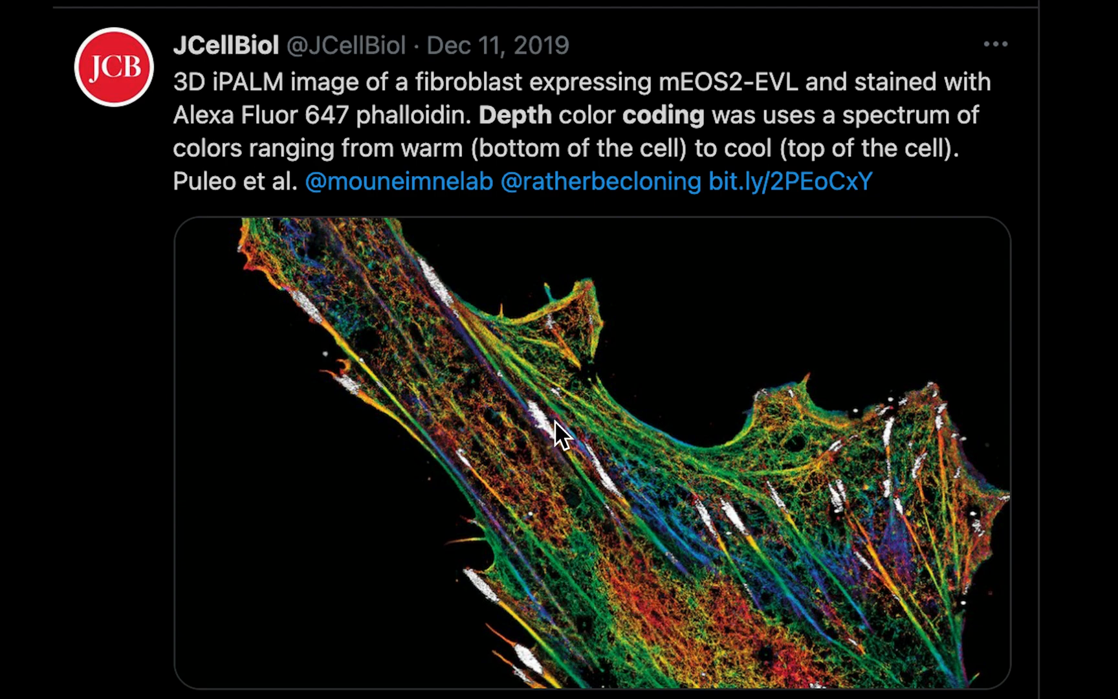
mouse_move(492, 374)
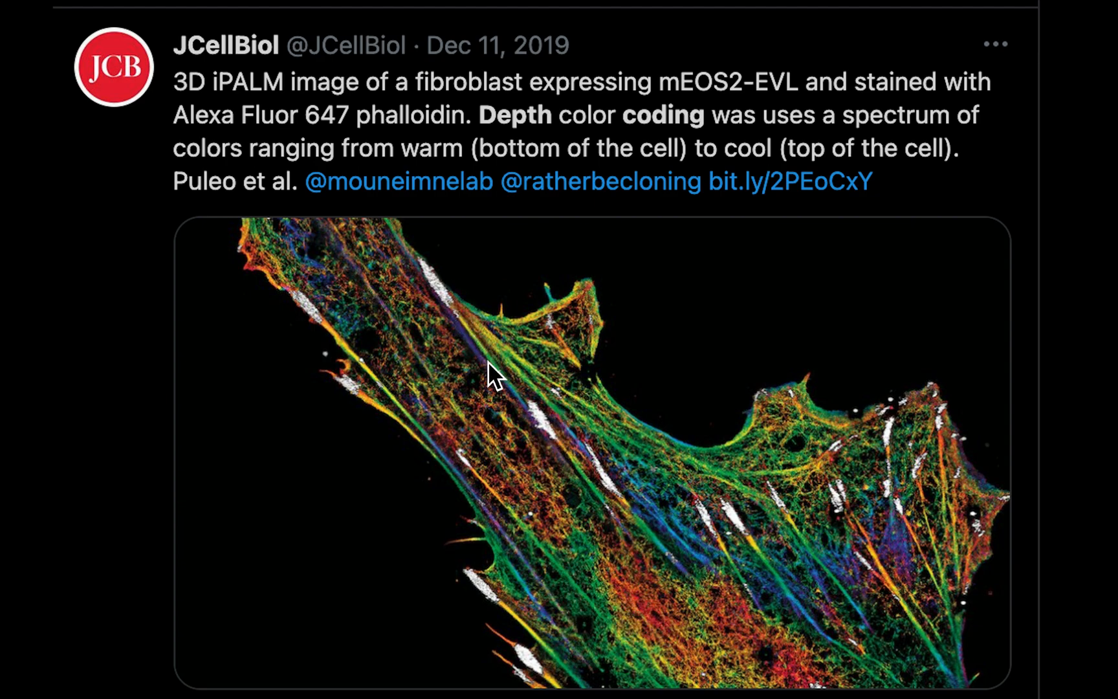
mouse_move(807, 359)
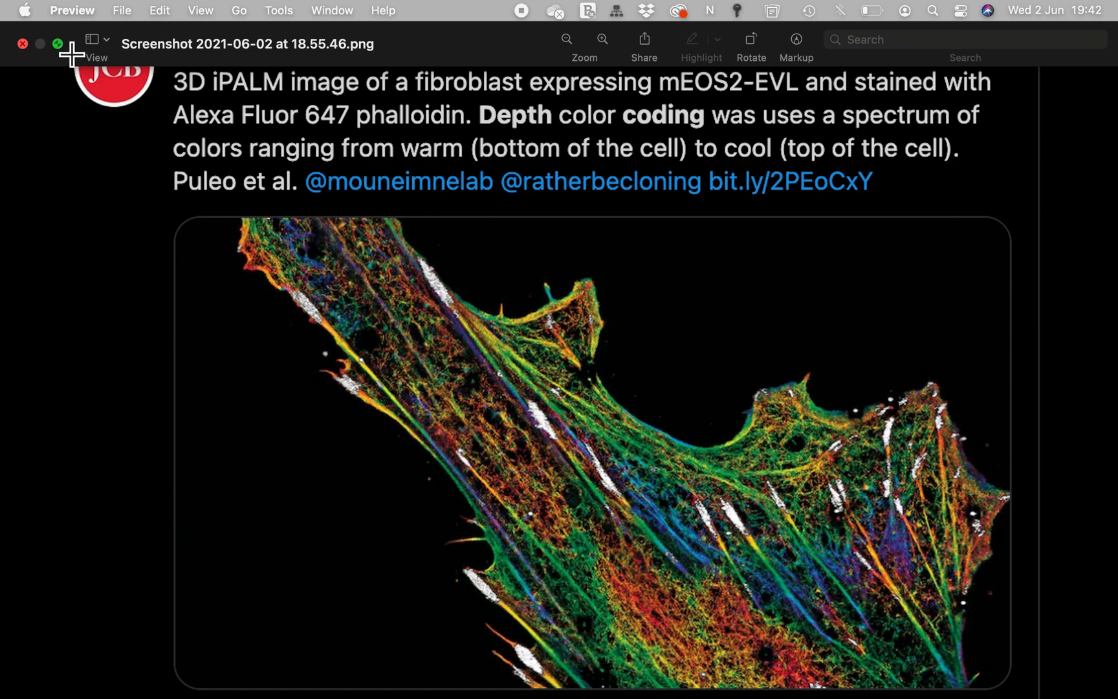
Step: Close the reference screenshot and bring the fluorescent tutf stack forward in ImageJ
left_click(60, 44)
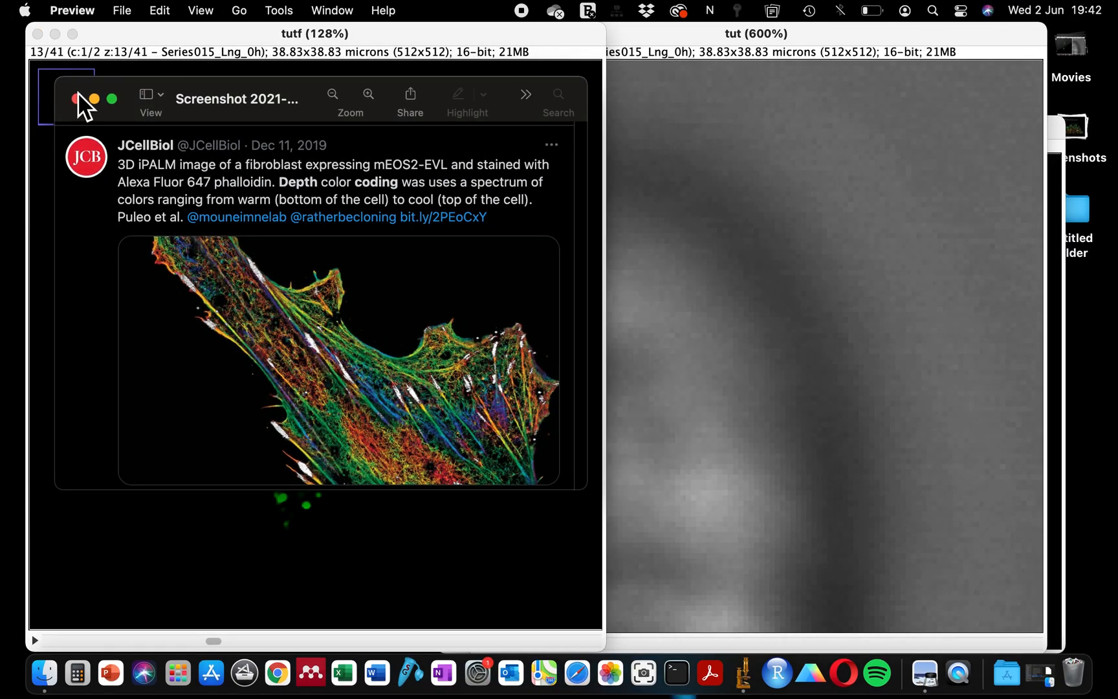
left_click(75, 99)
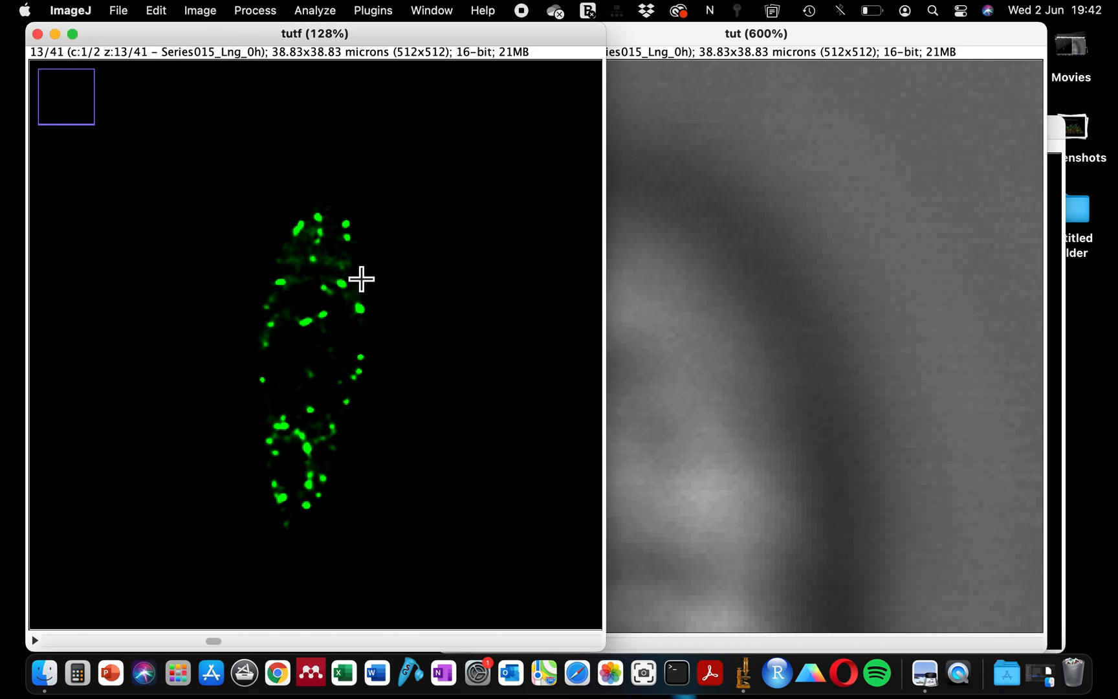
mouse_move(250, 543)
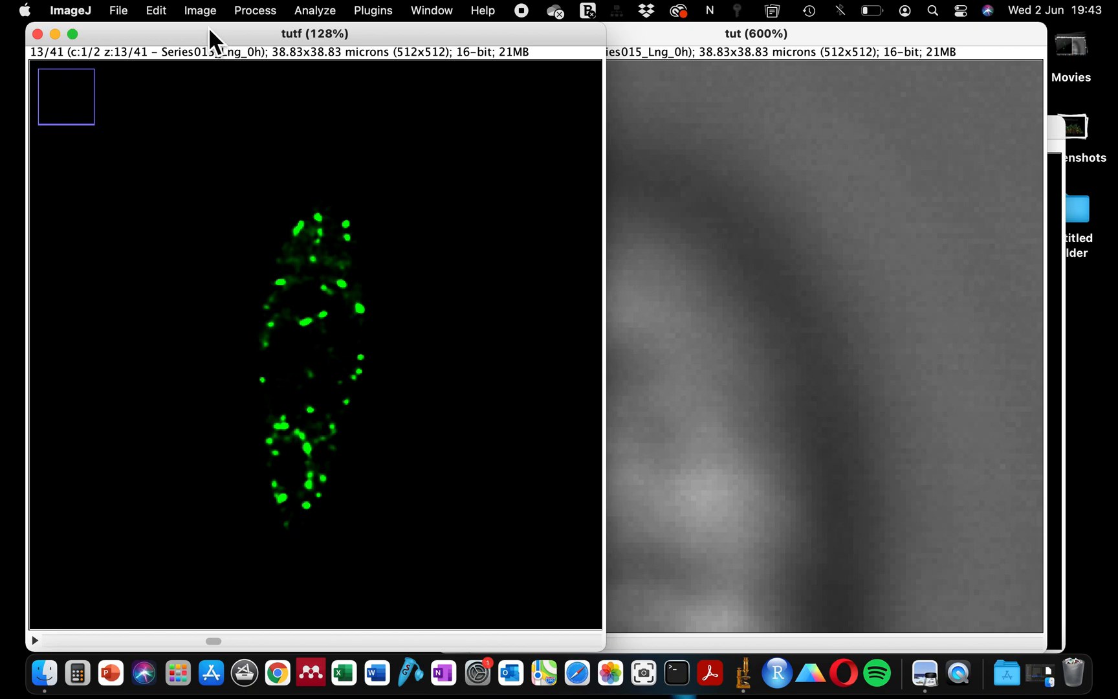
Step: Tile all open image windows side by side via Window > Tile
left_click(817, 34)
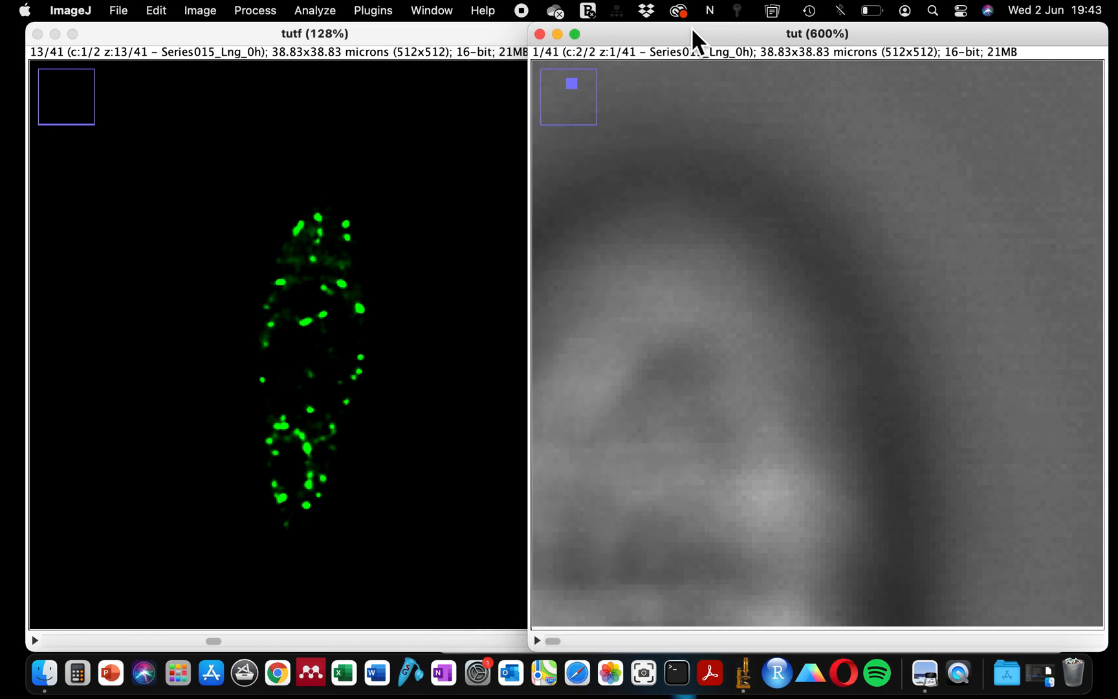
mouse_move(670, 132)
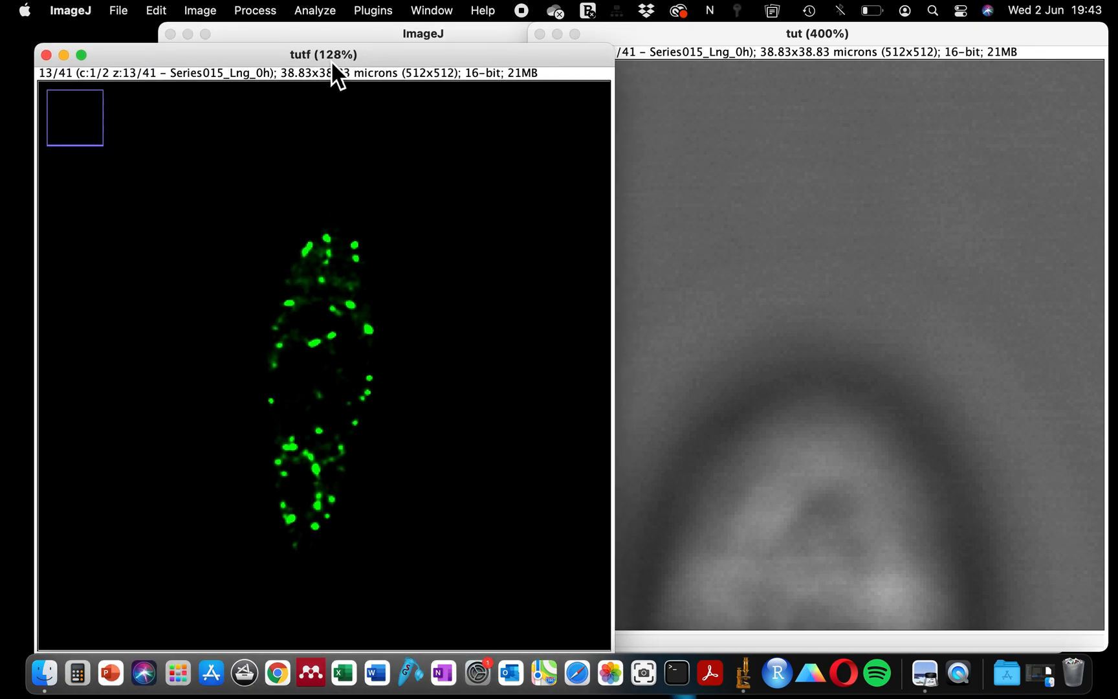
left_click(431, 10)
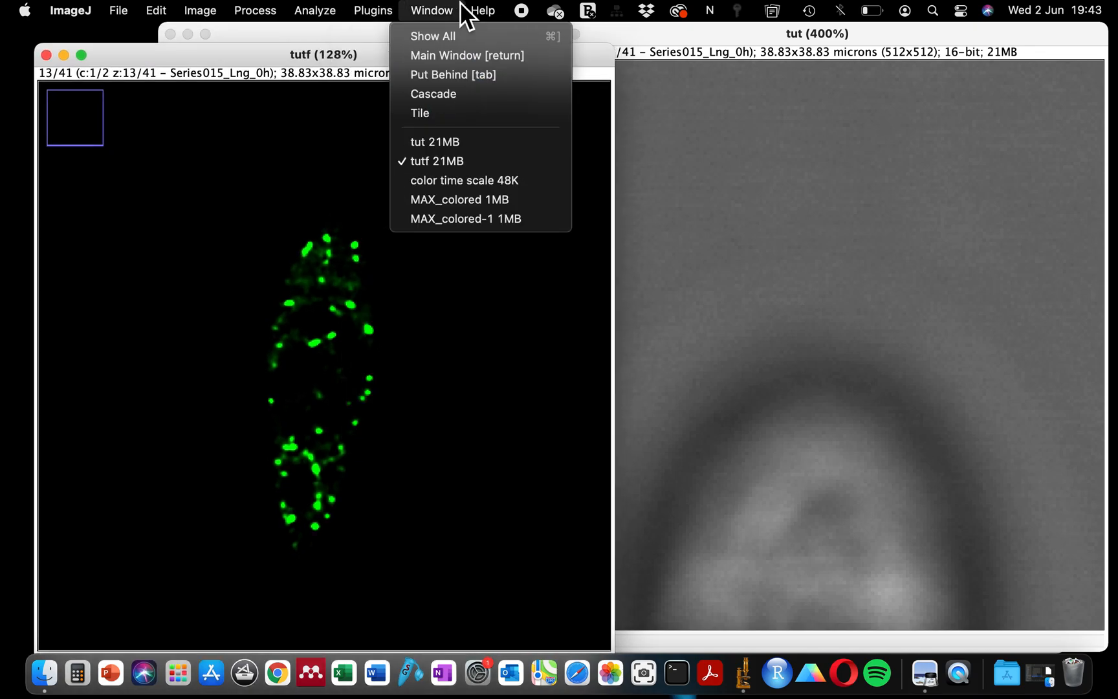
mouse_move(421, 113)
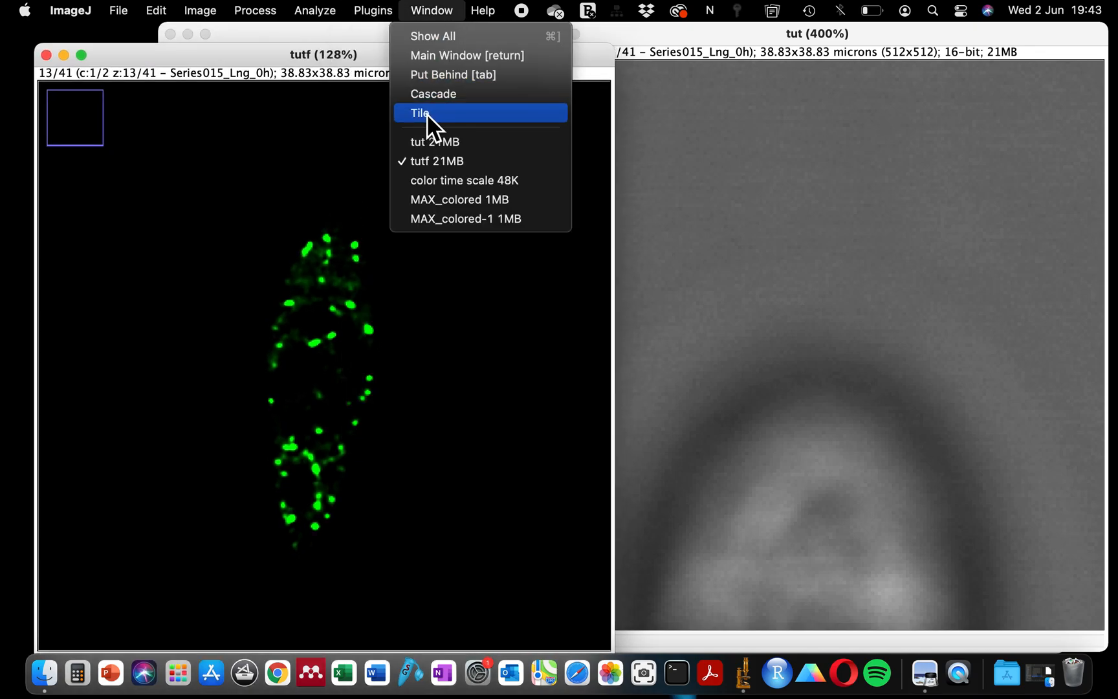
left_click(419, 112)
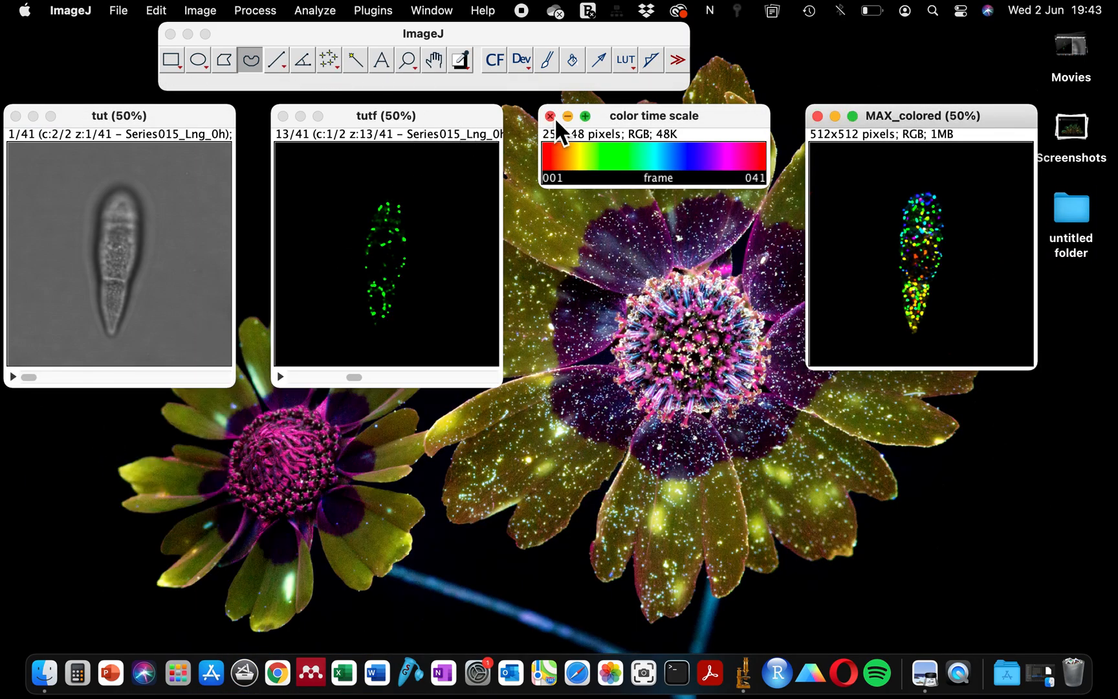
Step: Close the colour time scale, move MAX_colored aside, and place tutf beside tut
left_click(550, 115)
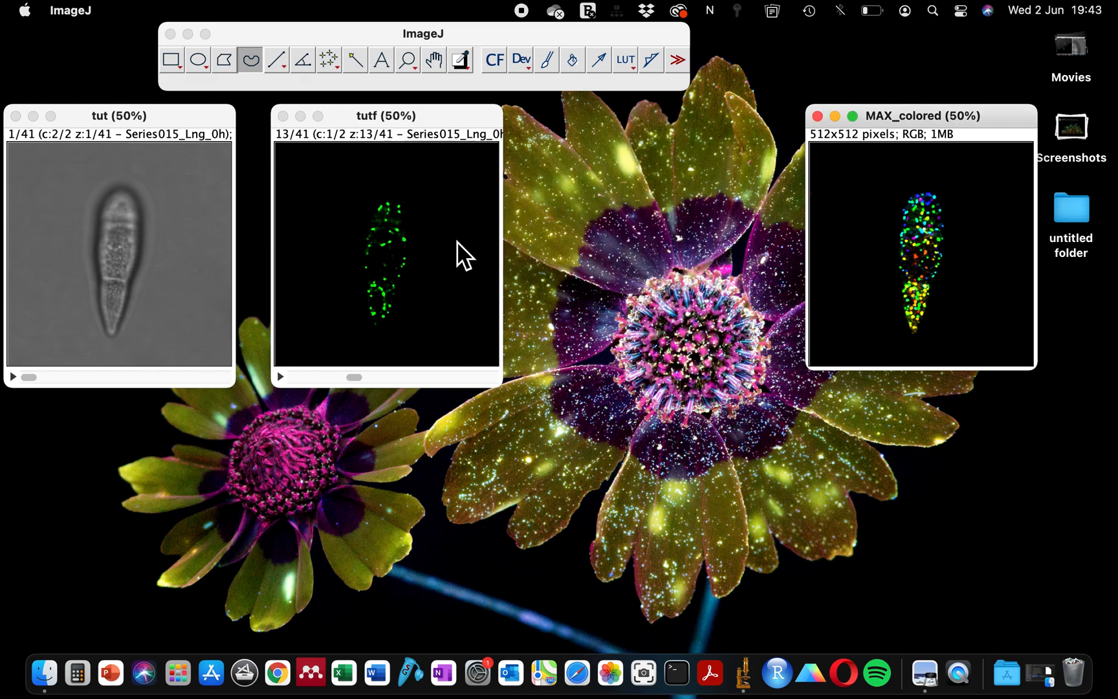
left_click_drag(386, 115, 454, 115)
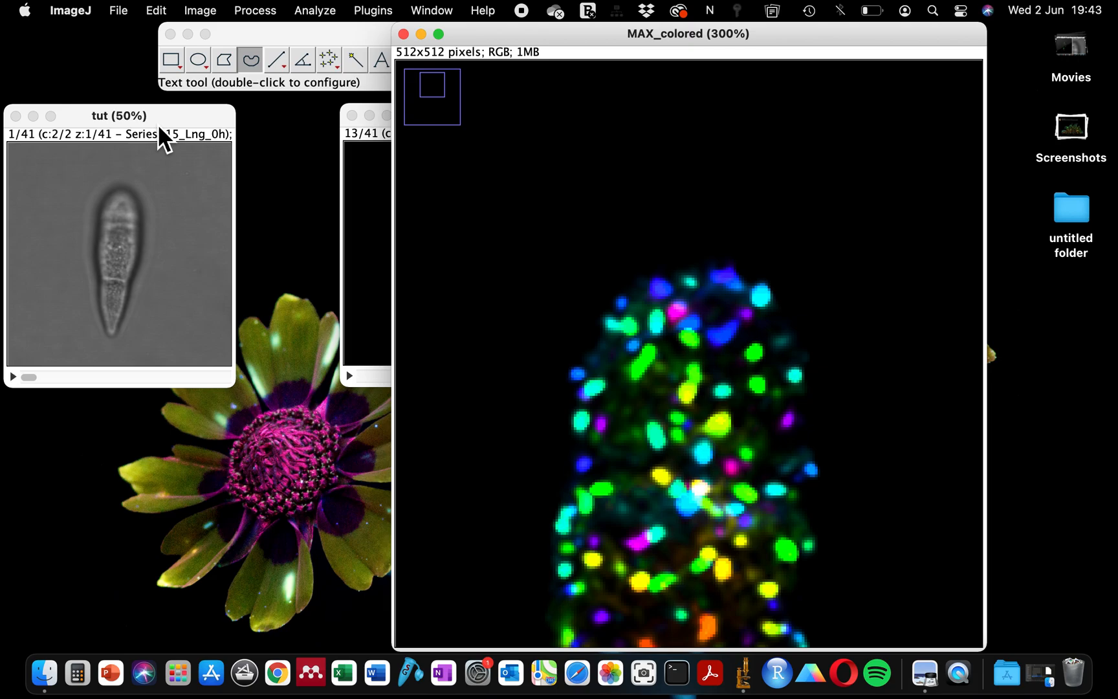
mouse_move(369, 145)
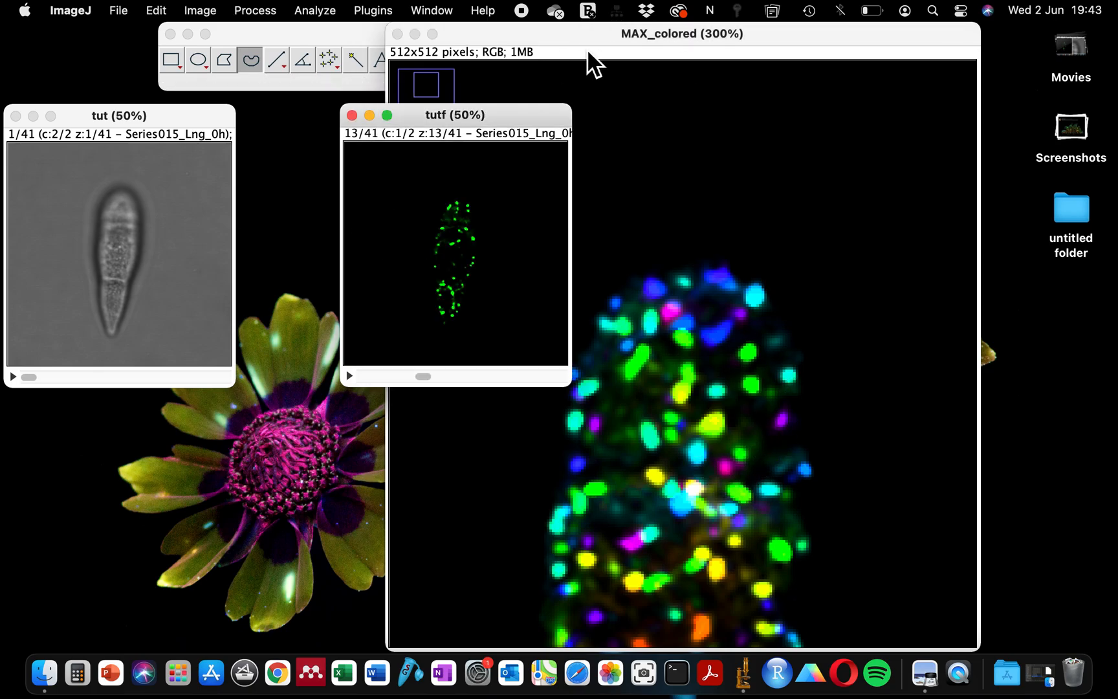
left_click_drag(681, 34, 847, 39)
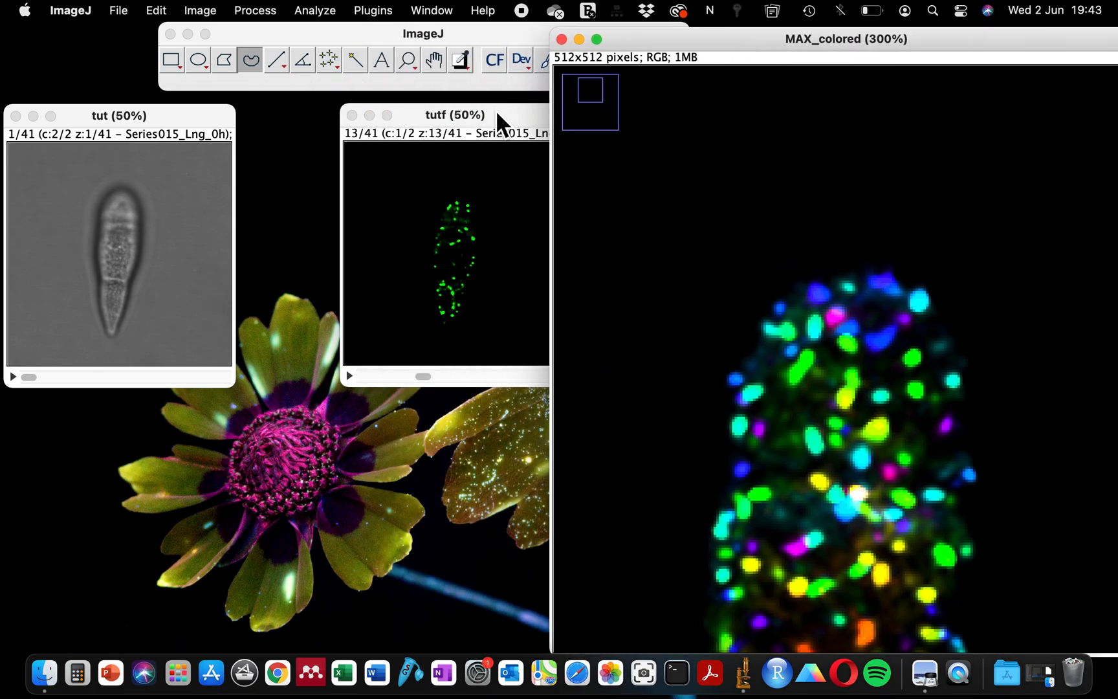
left_click_drag(119, 115, 239, 109)
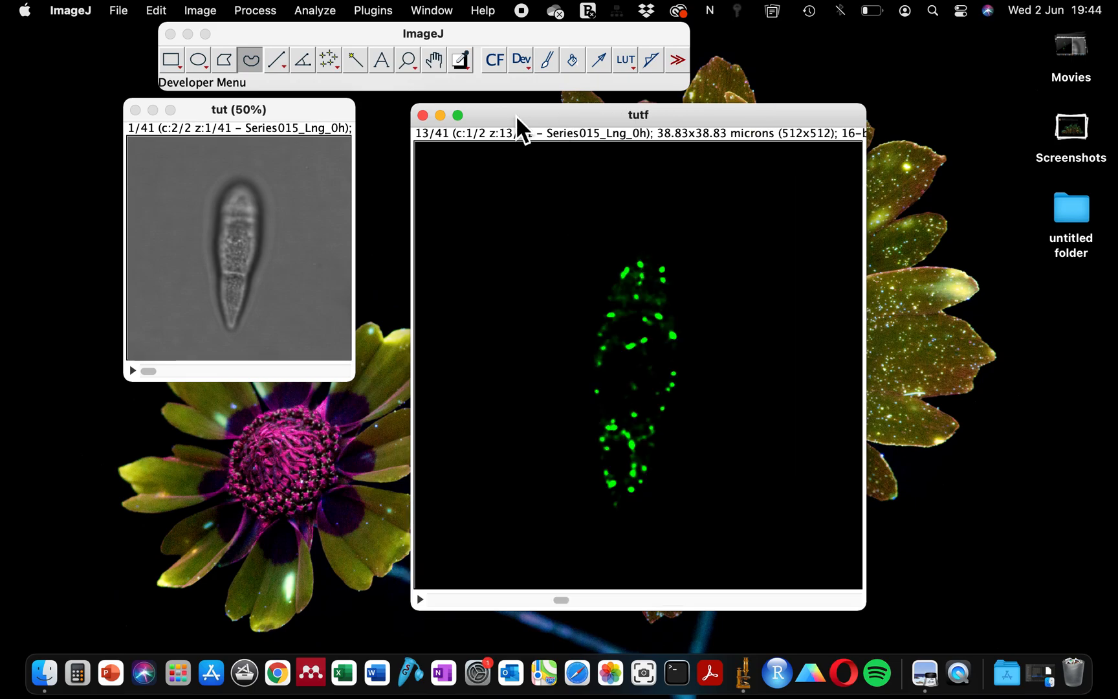
left_click_drag(240, 109, 336, 109)
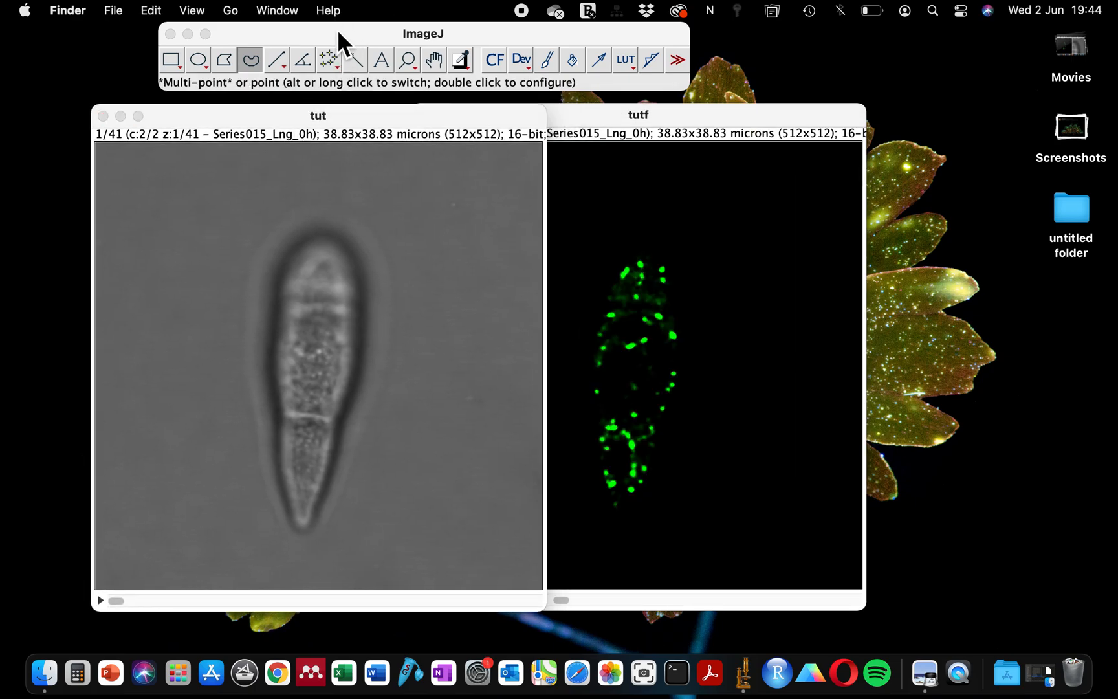
mouse_move(477, 128)
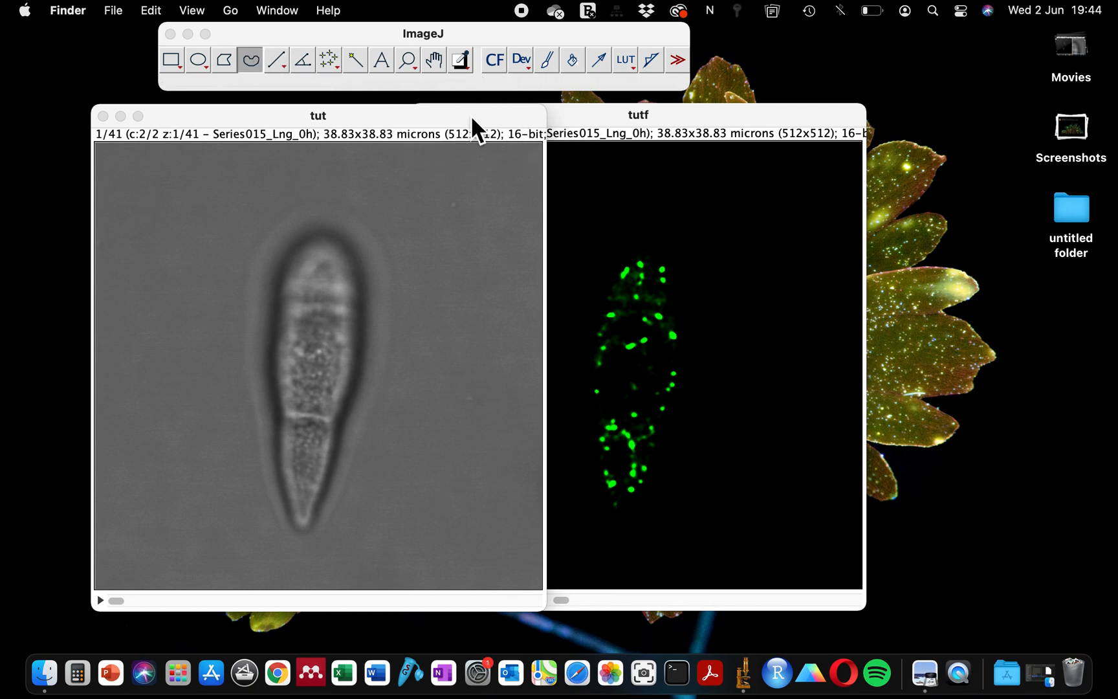
left_click(423, 34)
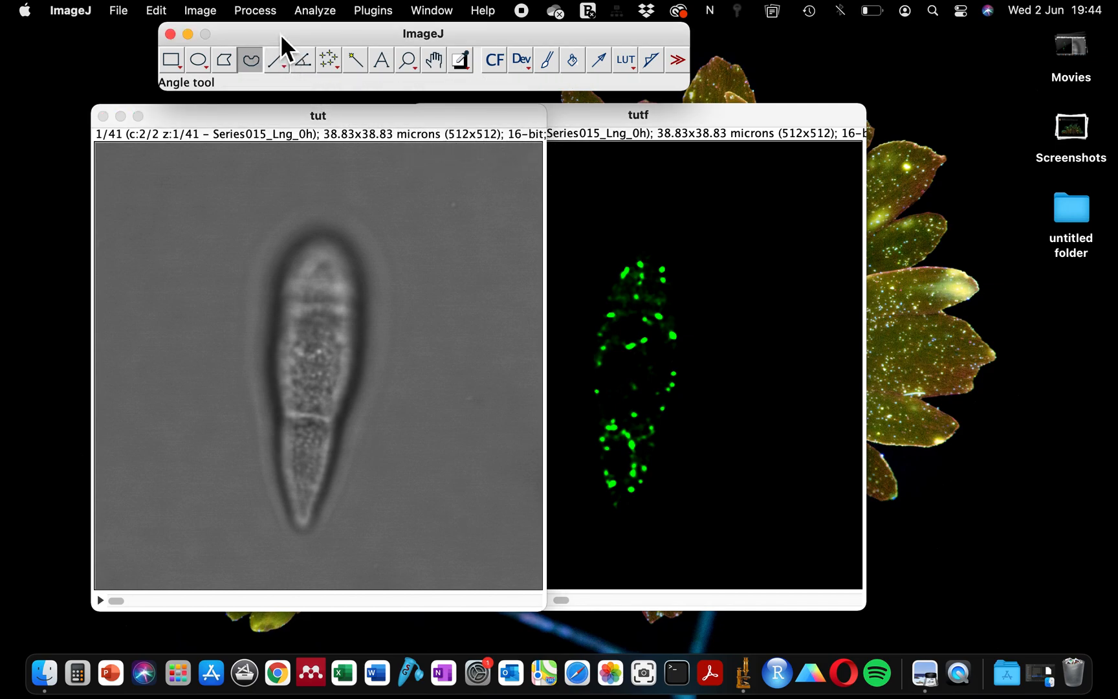
left_click(199, 11)
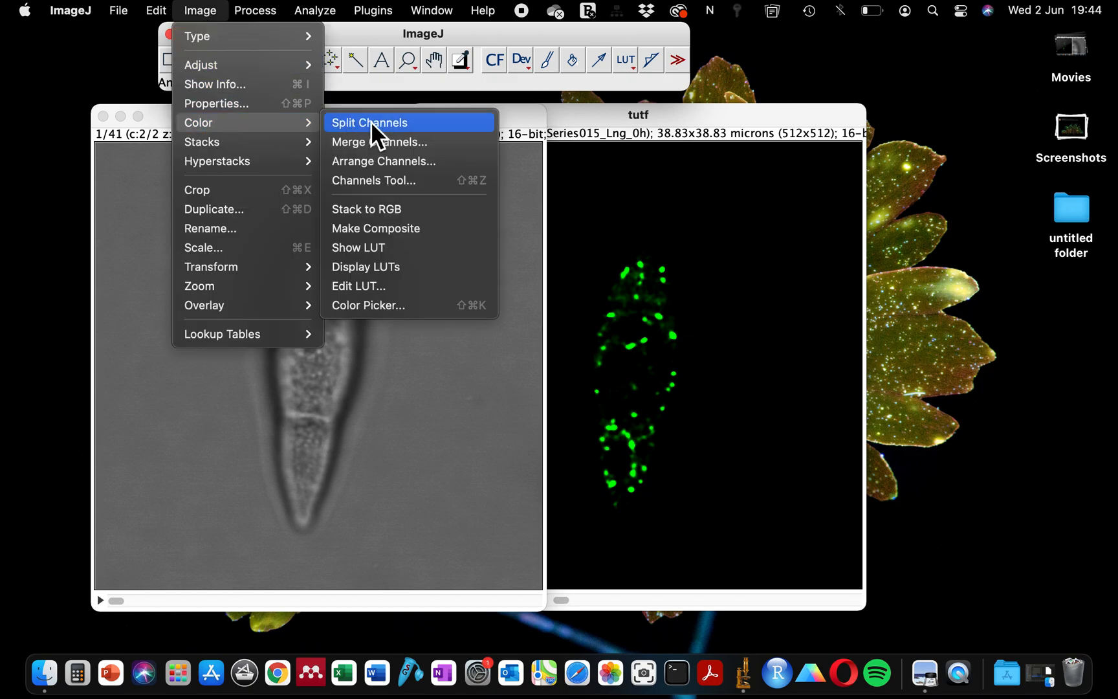
mouse_move(428, 141)
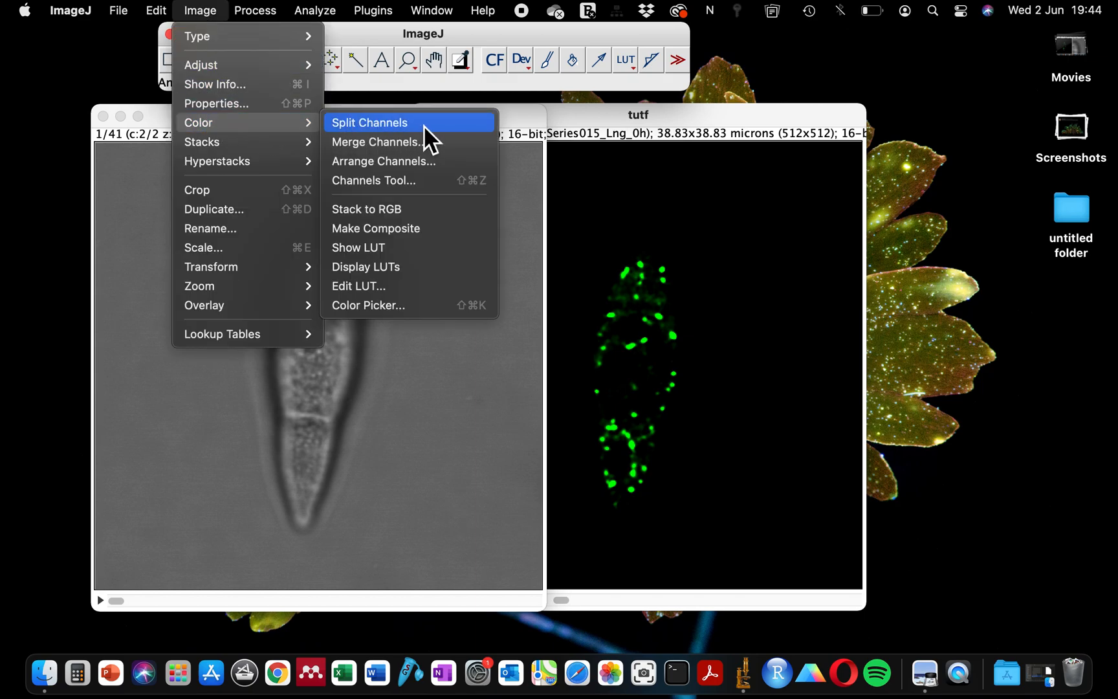
left_click(369, 122)
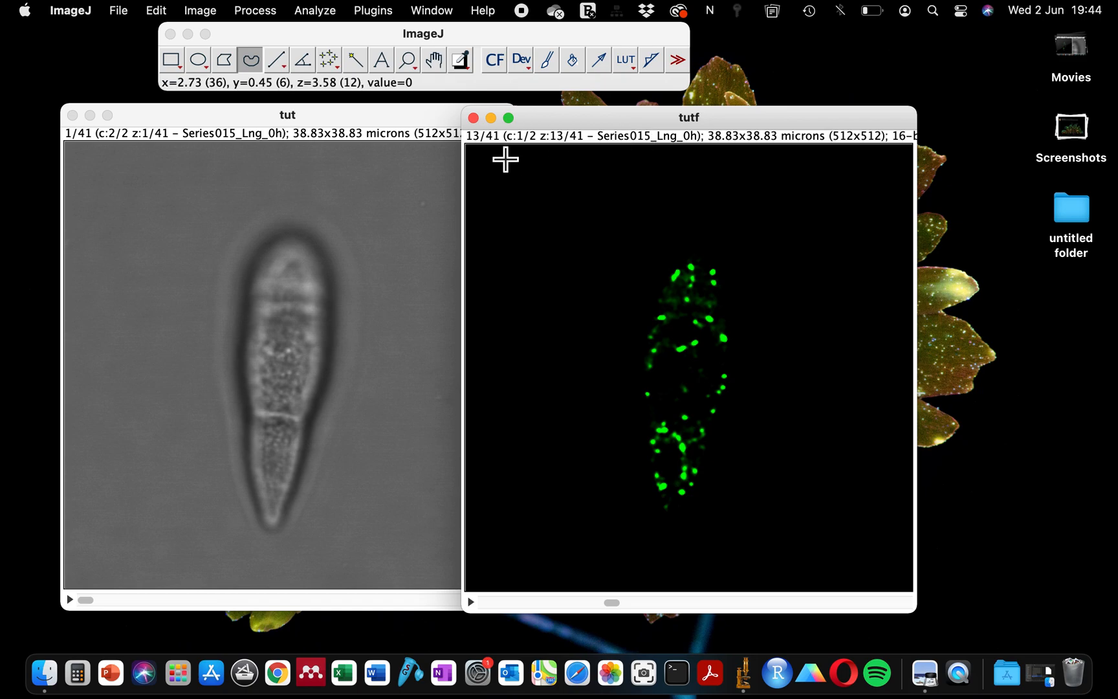
mouse_move(604, 136)
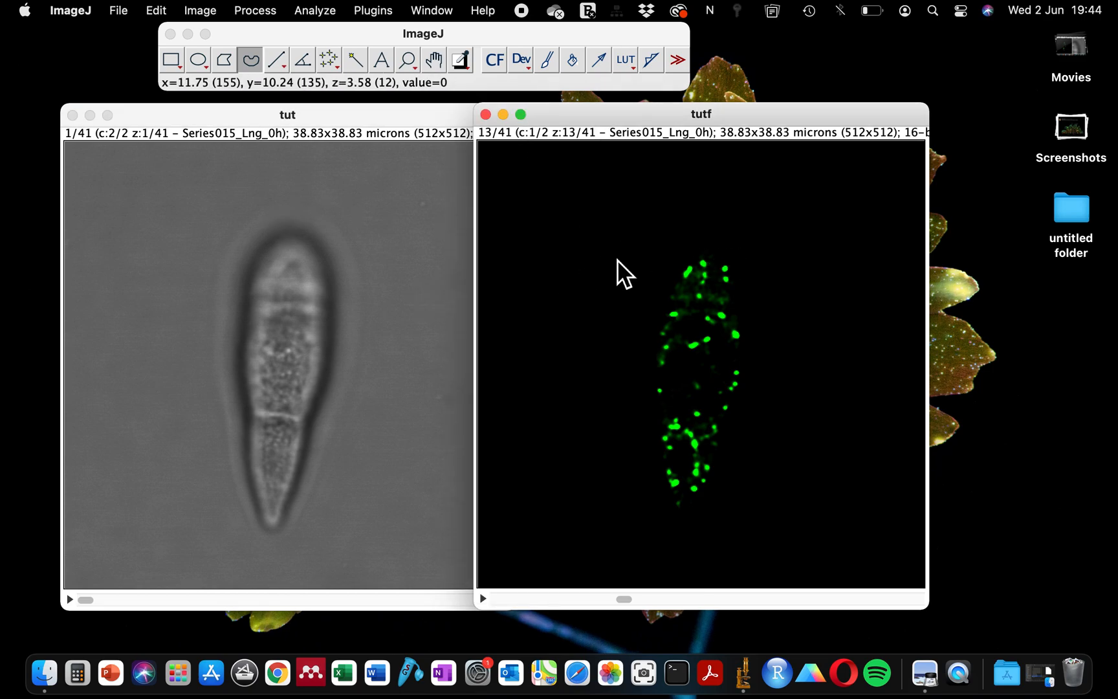
mouse_move(566, 160)
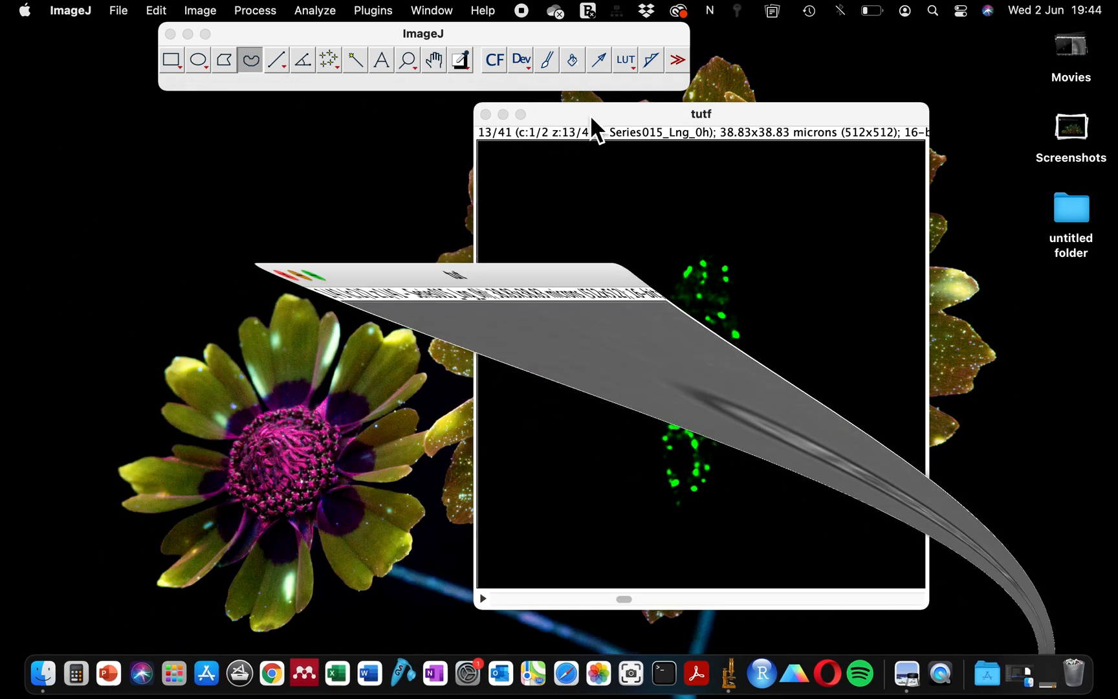
Step: Move the tutf stack to the left and scrub through its z-slices
left_click_drag(702, 114, 467, 114)
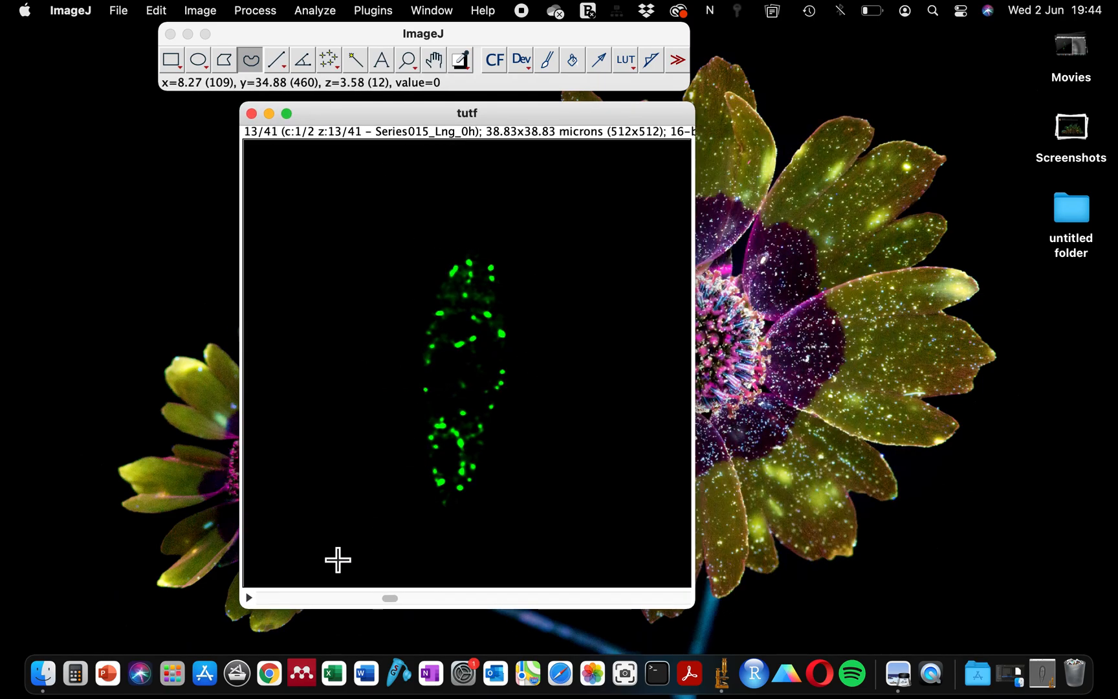
left_click_drag(389, 598, 271, 598)
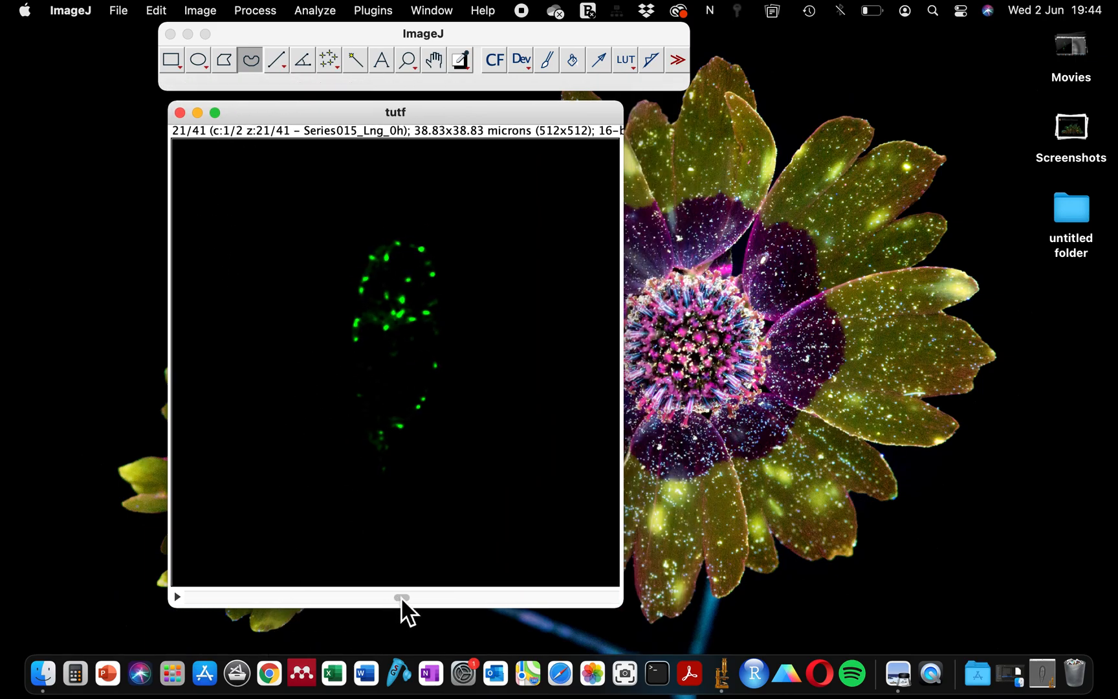
left_click_drag(402, 598, 277, 598)
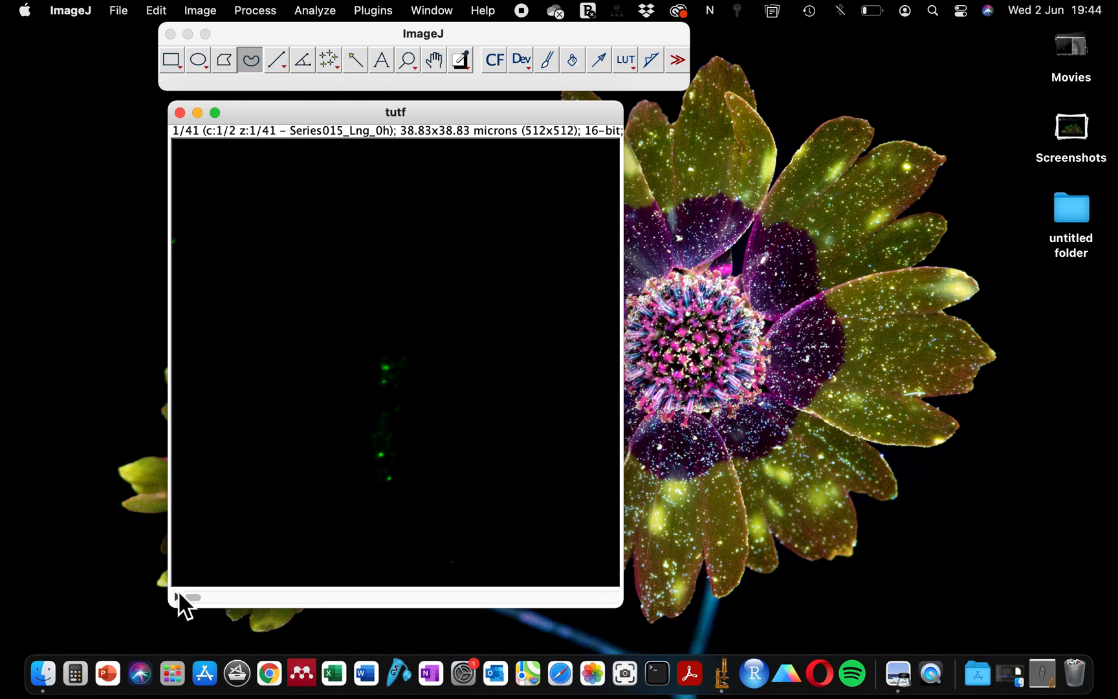
Step: Animate the tutf stack's slices and stop the playback at slice 19 of 41
left_click(184, 597)
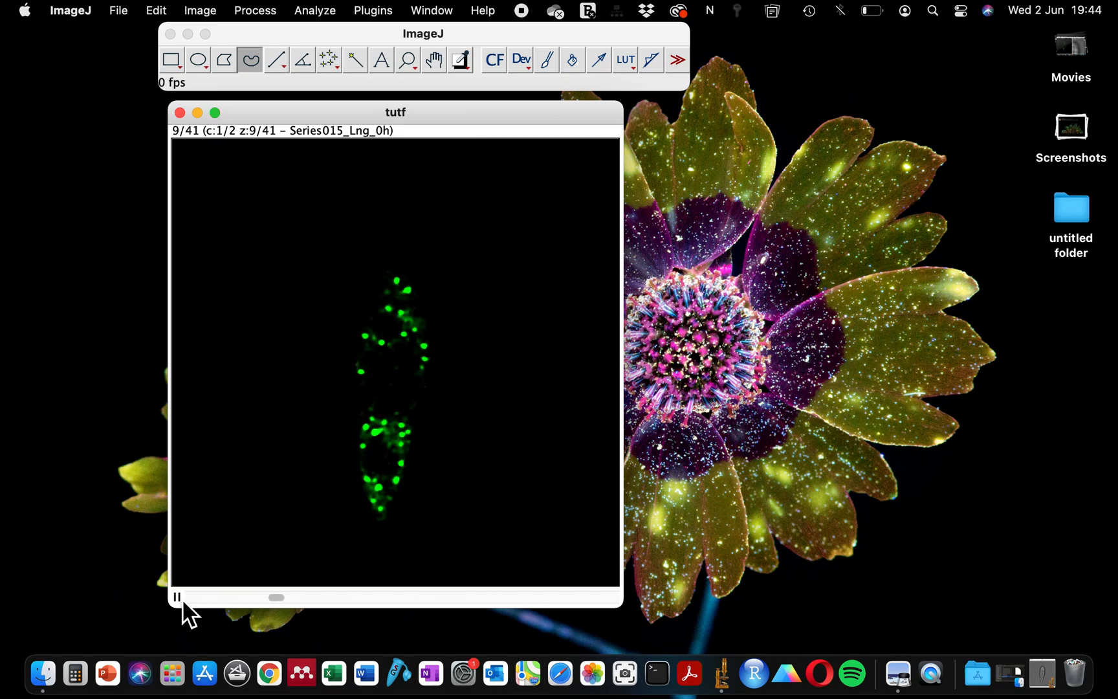
left_click(175, 597)
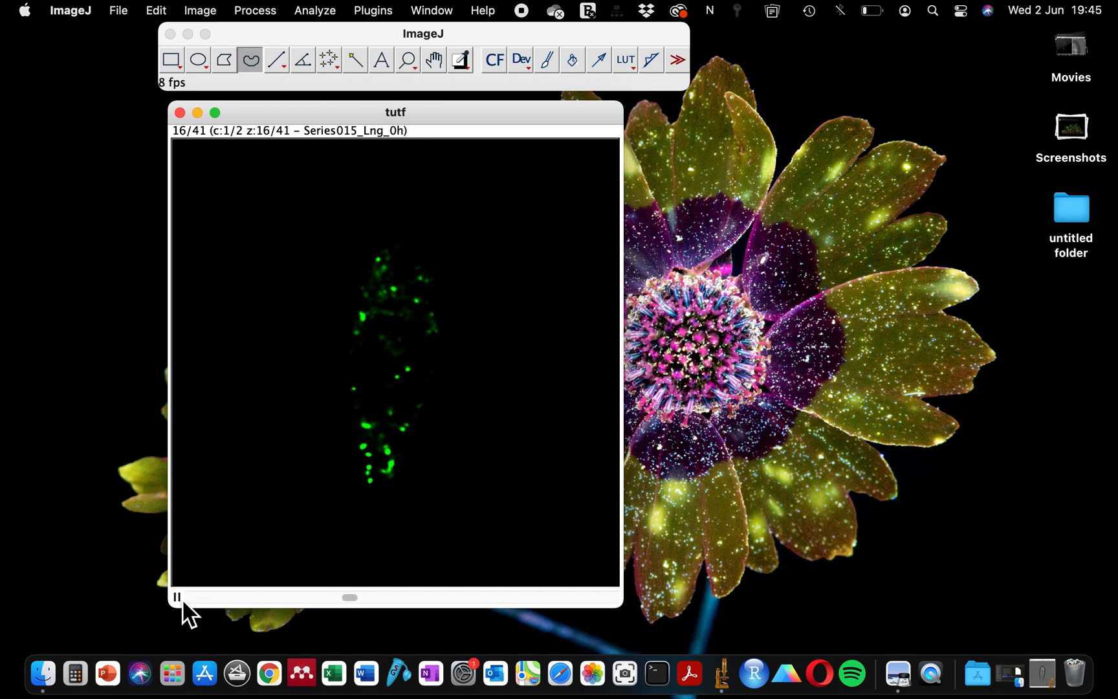
left_click(176, 597)
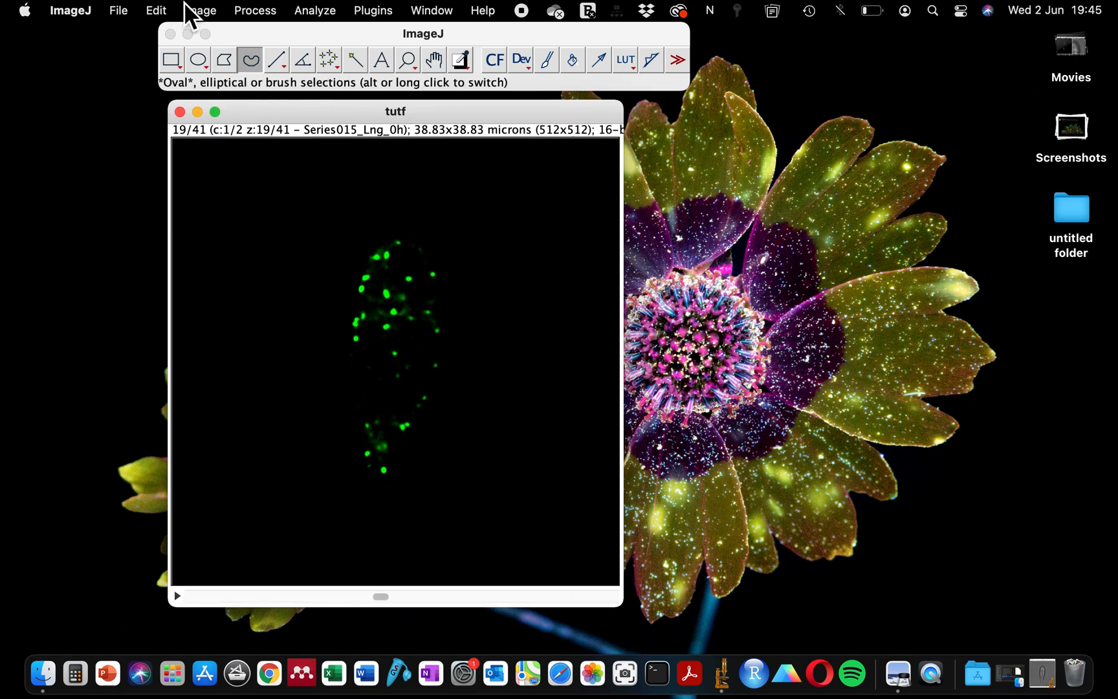
Step: Run Image > Stacks > Z Project as a Max Intensity projection, producing MAX_tutf
left_click(199, 11)
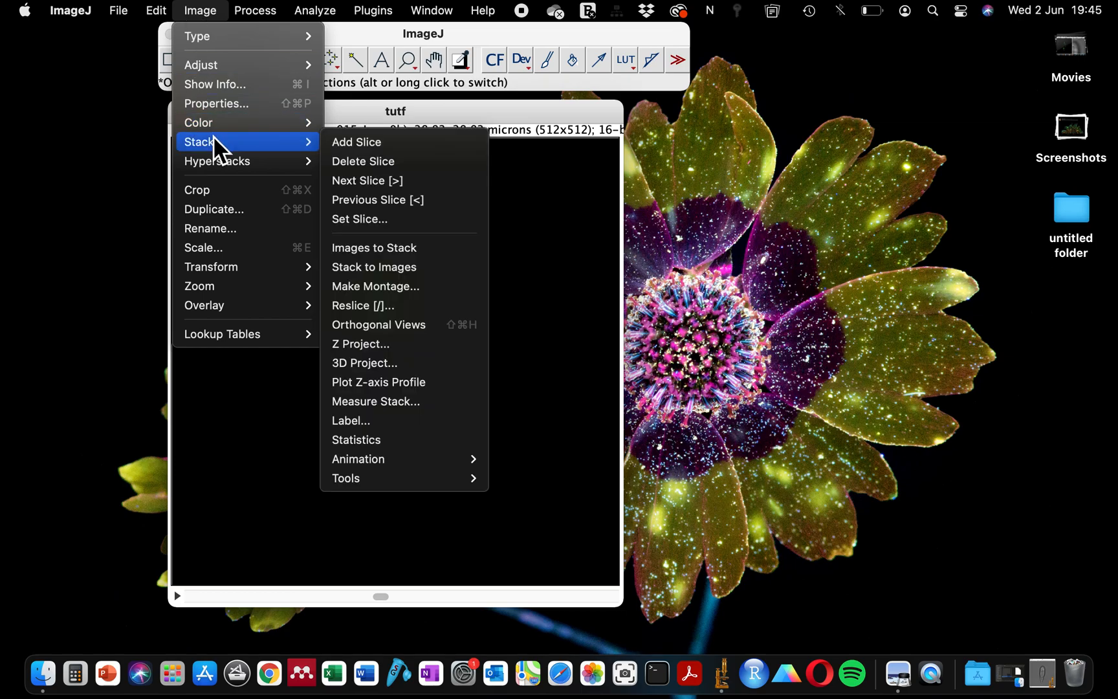
mouse_move(375, 286)
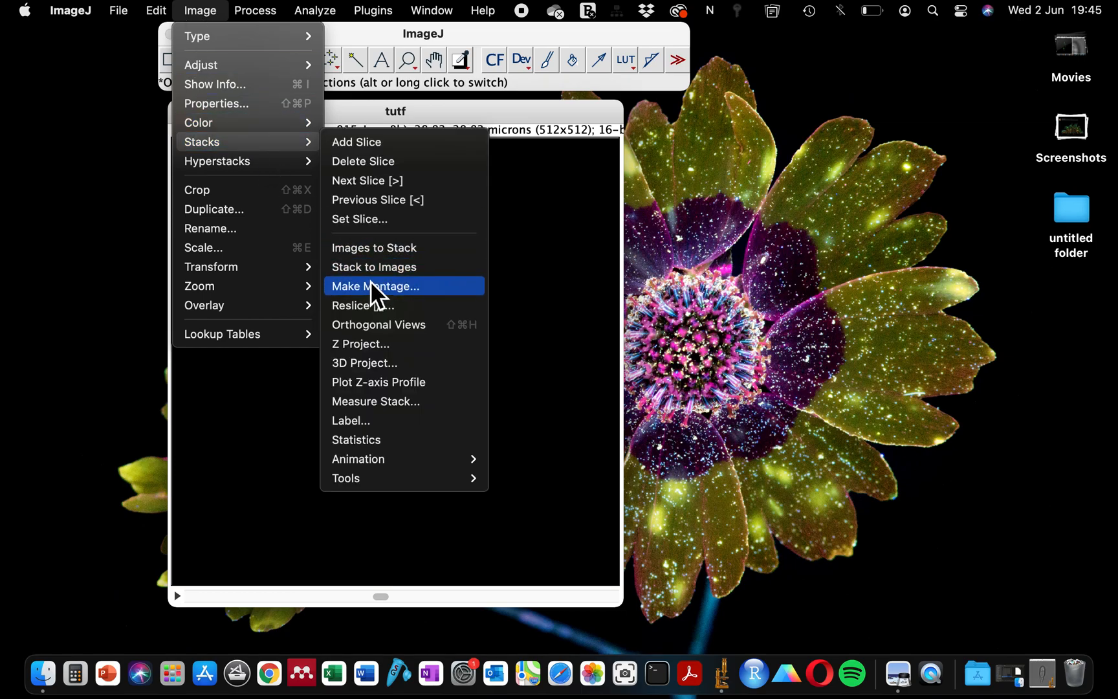
mouse_move(364, 363)
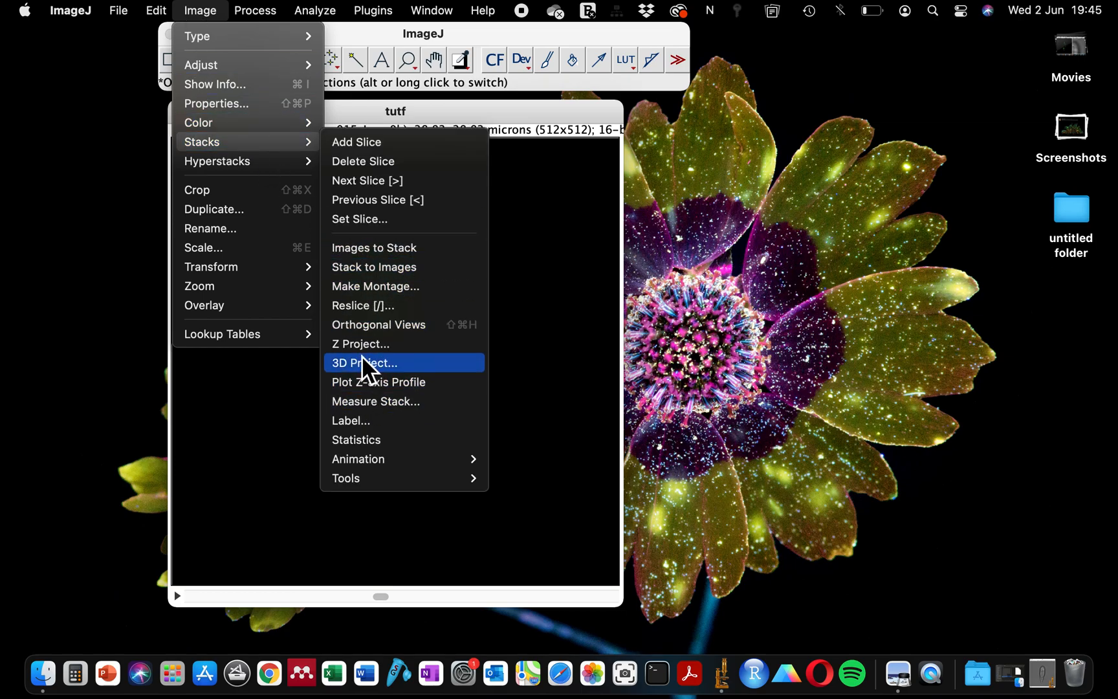
left_click(360, 344)
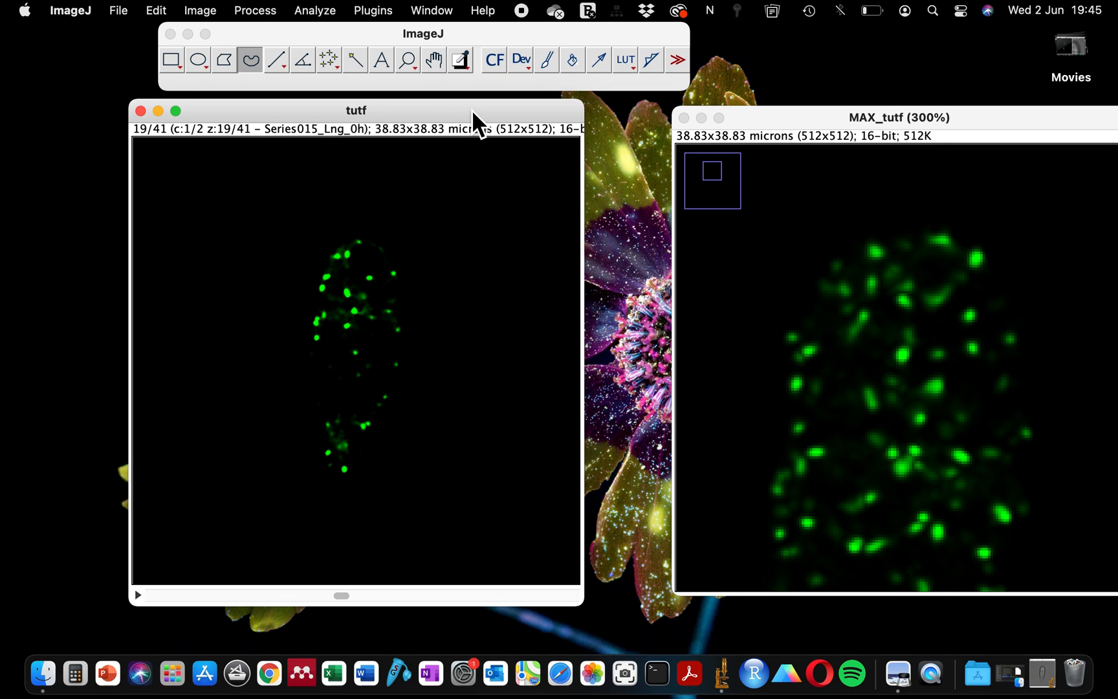
mouse_move(869, 333)
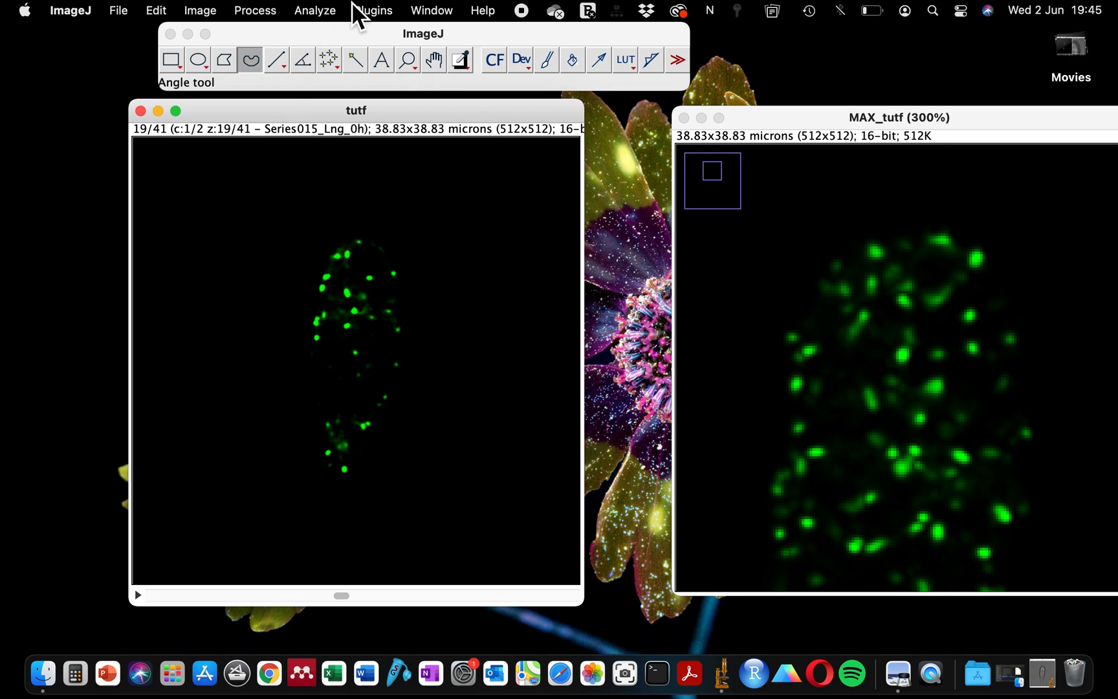
Step: Show the Plugins > Stacks list containing the Time-Lapse Color Coder
left_click(373, 11)
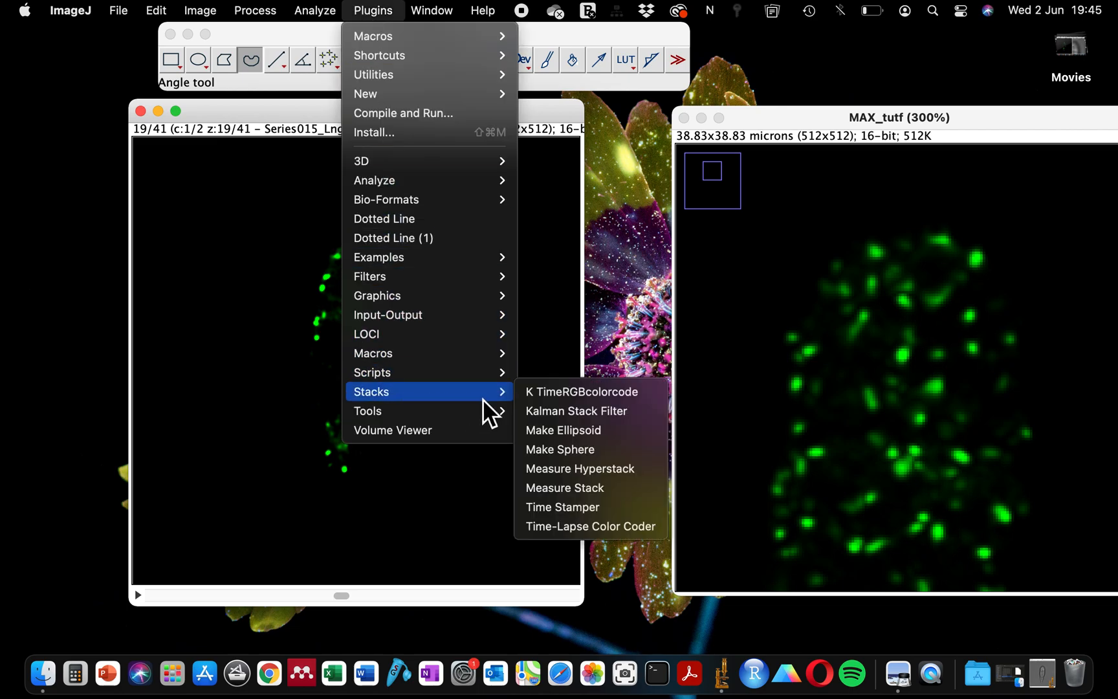
mouse_move(582, 392)
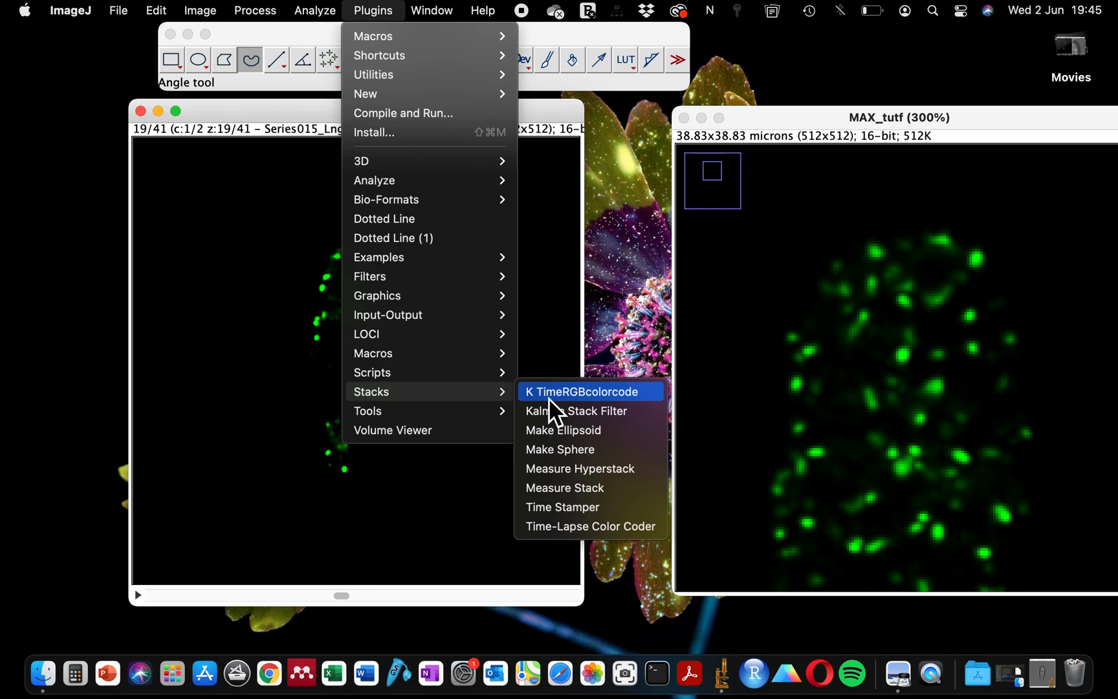
mouse_move(565, 414)
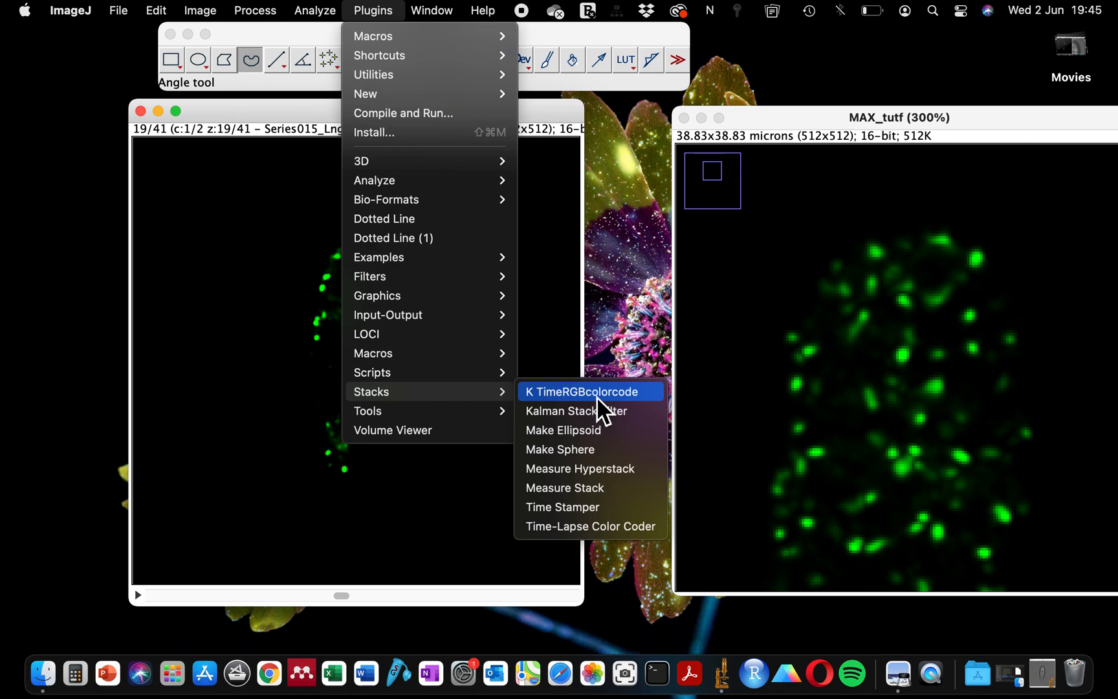
mouse_move(595, 556)
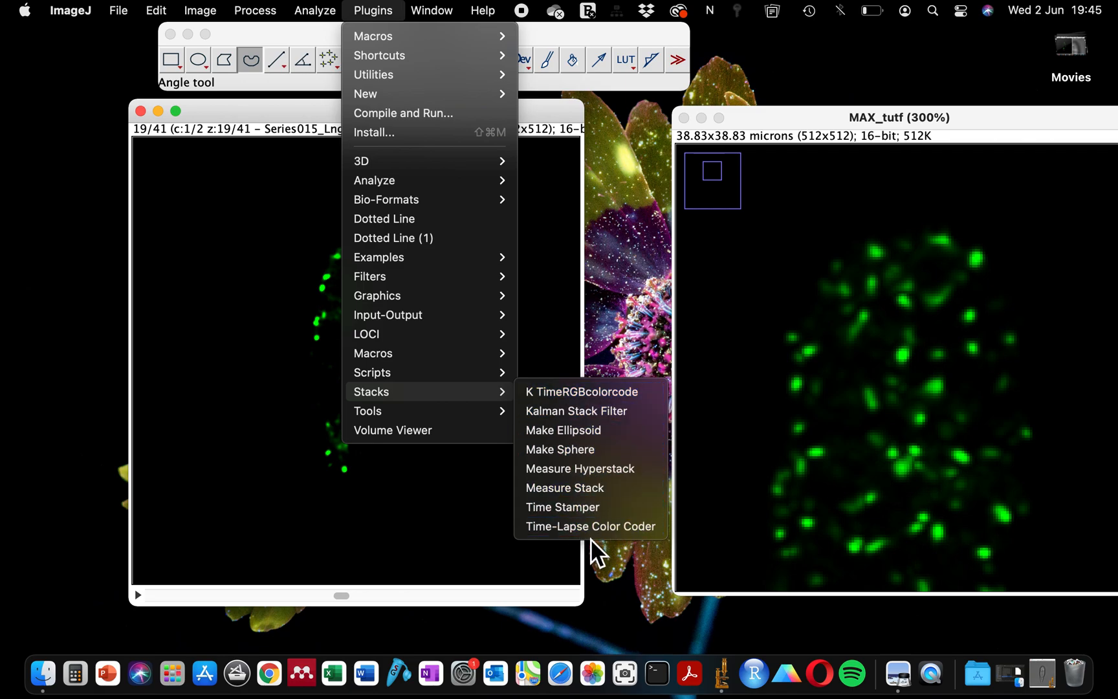
mouse_move(590, 525)
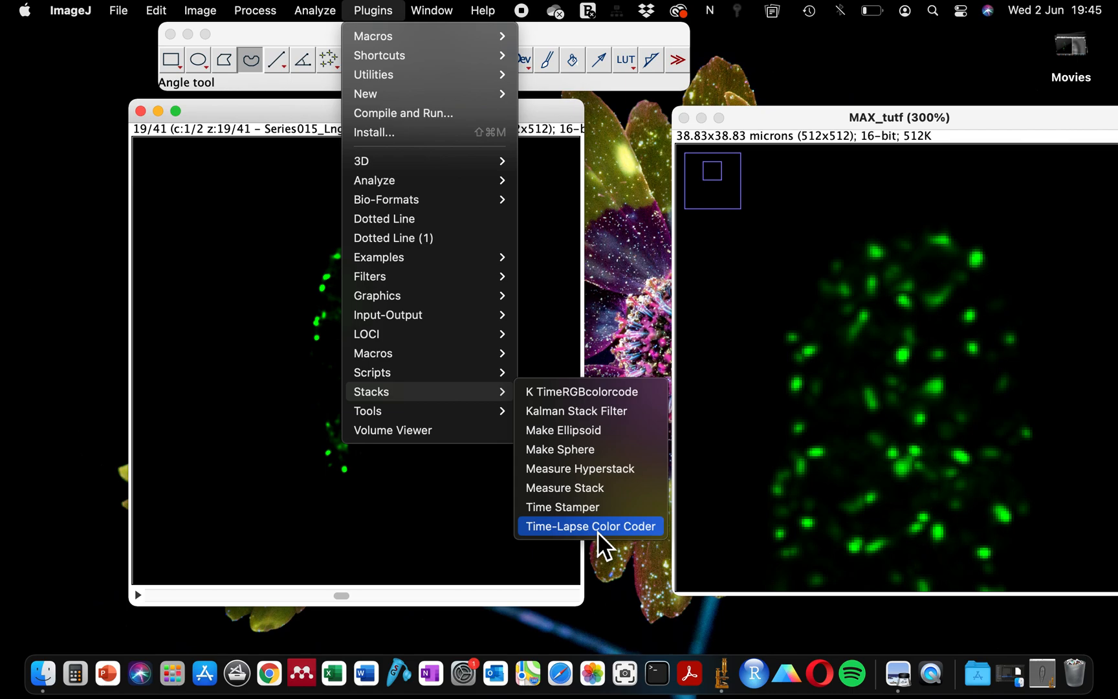
mouse_move(591, 449)
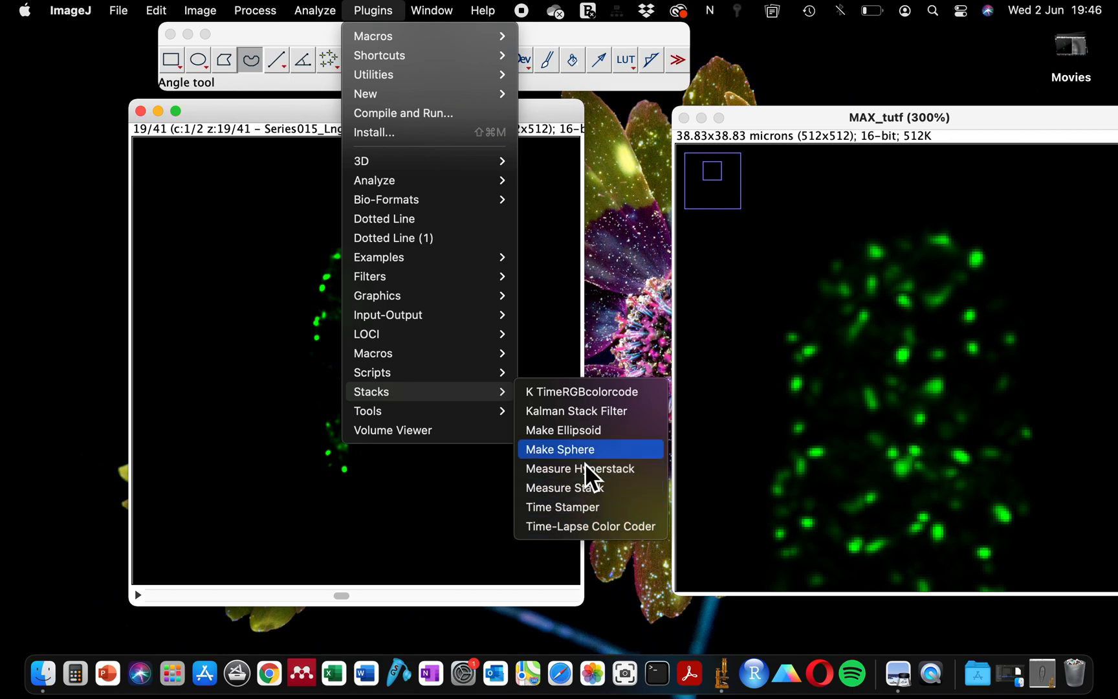
mouse_move(590, 525)
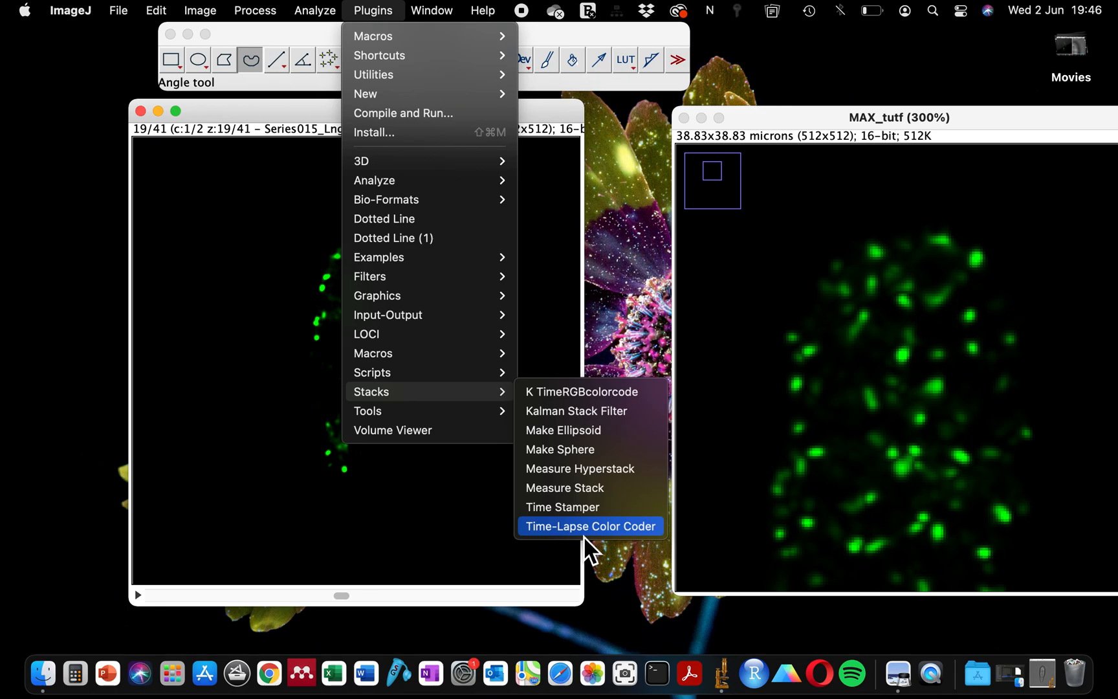
mouse_move(596, 542)
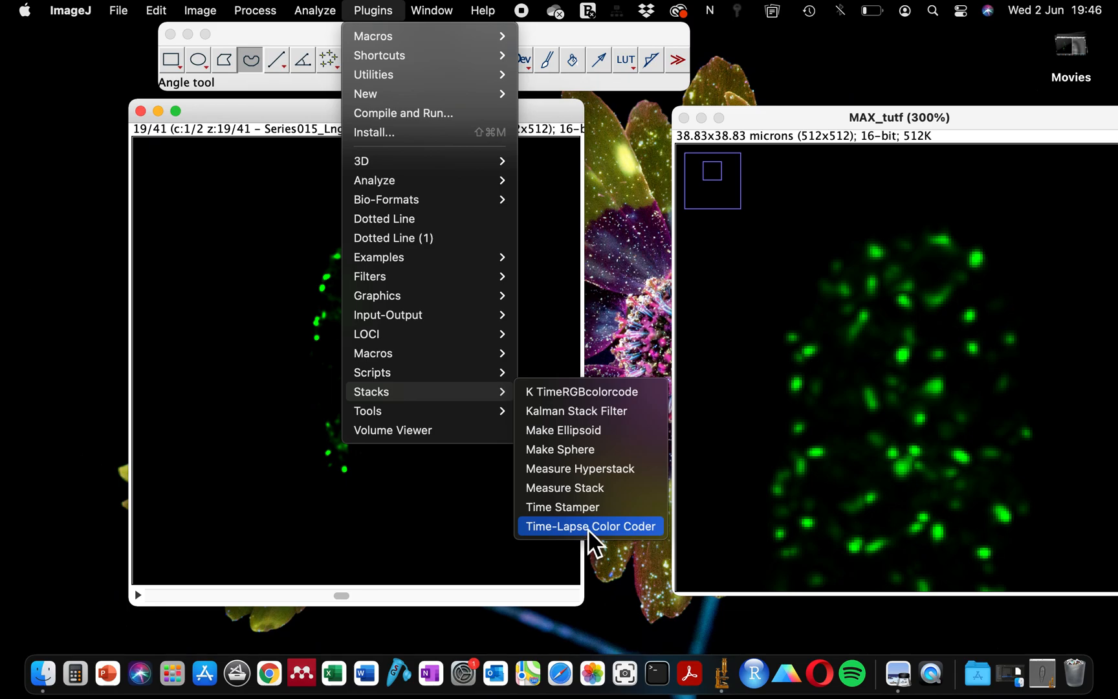
Step: Configure Time-Lapse Color Coder with Grays LUT, frames 1–41 and a time colour scale bar
left_click(590, 525)
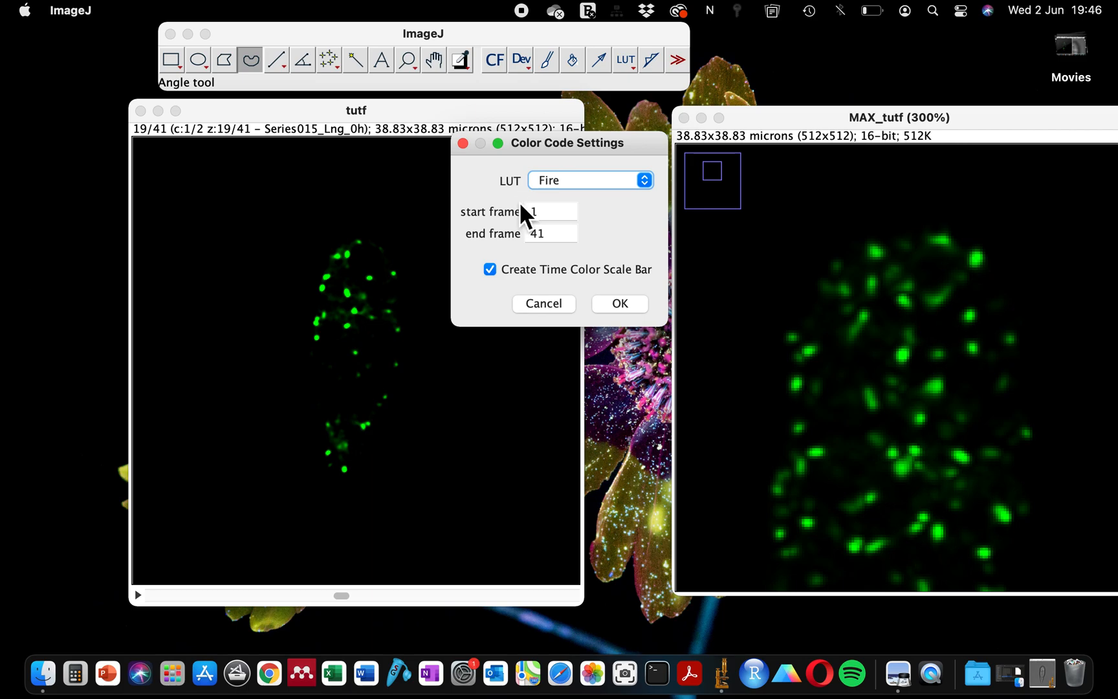
left_click(589, 180)
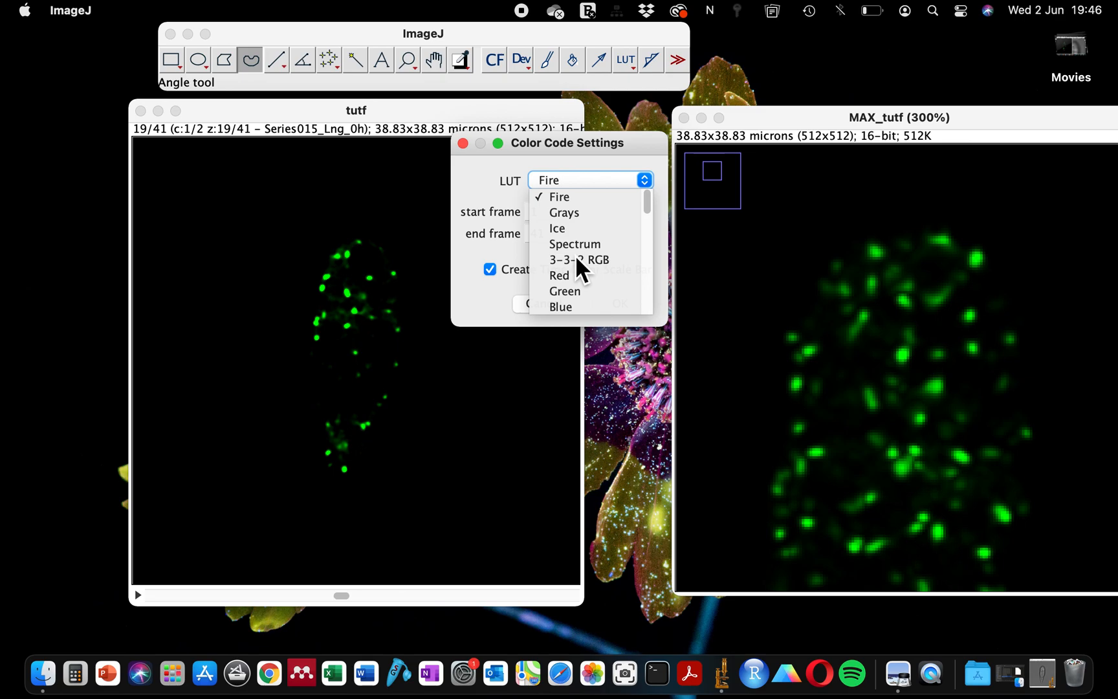
mouse_move(577, 212)
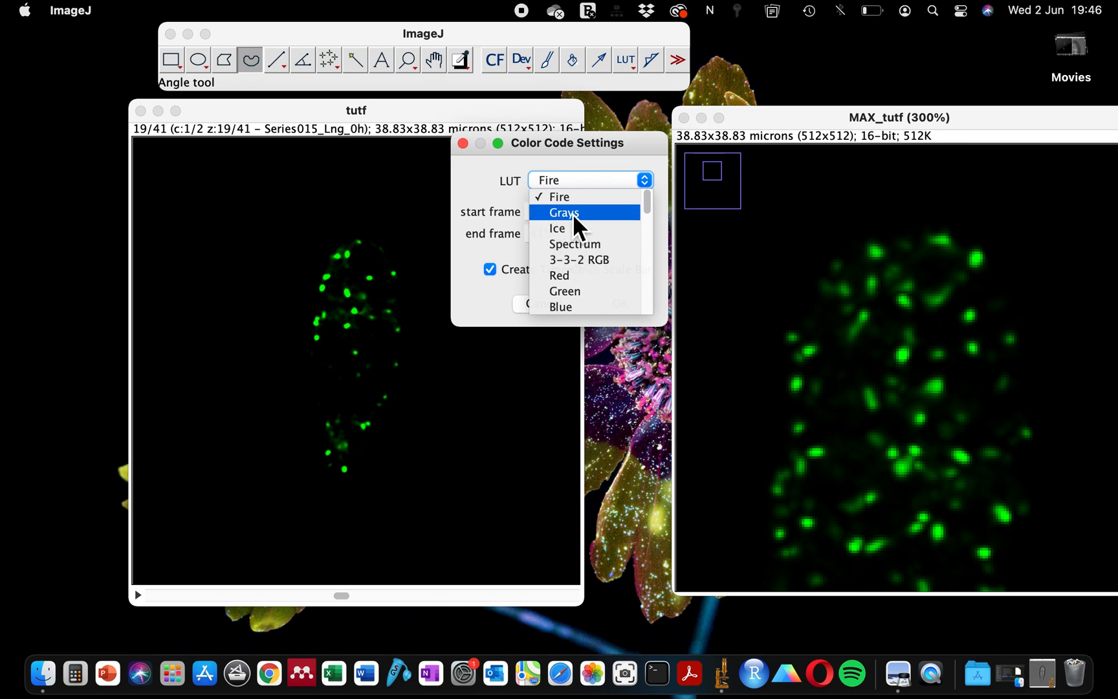
left_click(564, 212)
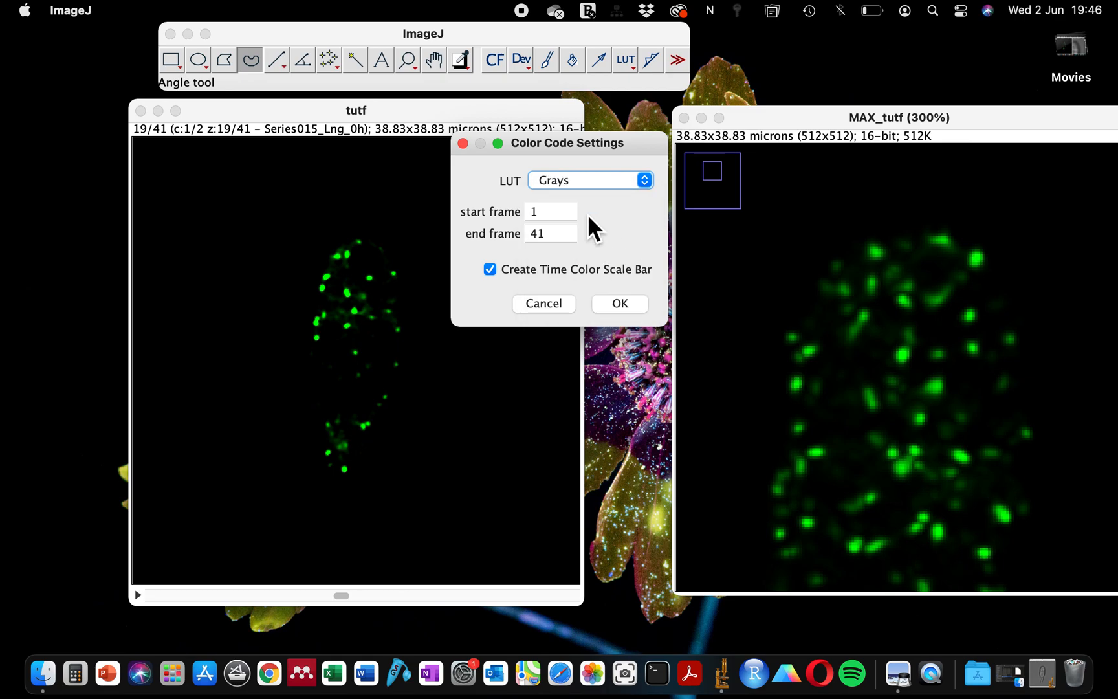
mouse_move(577, 193)
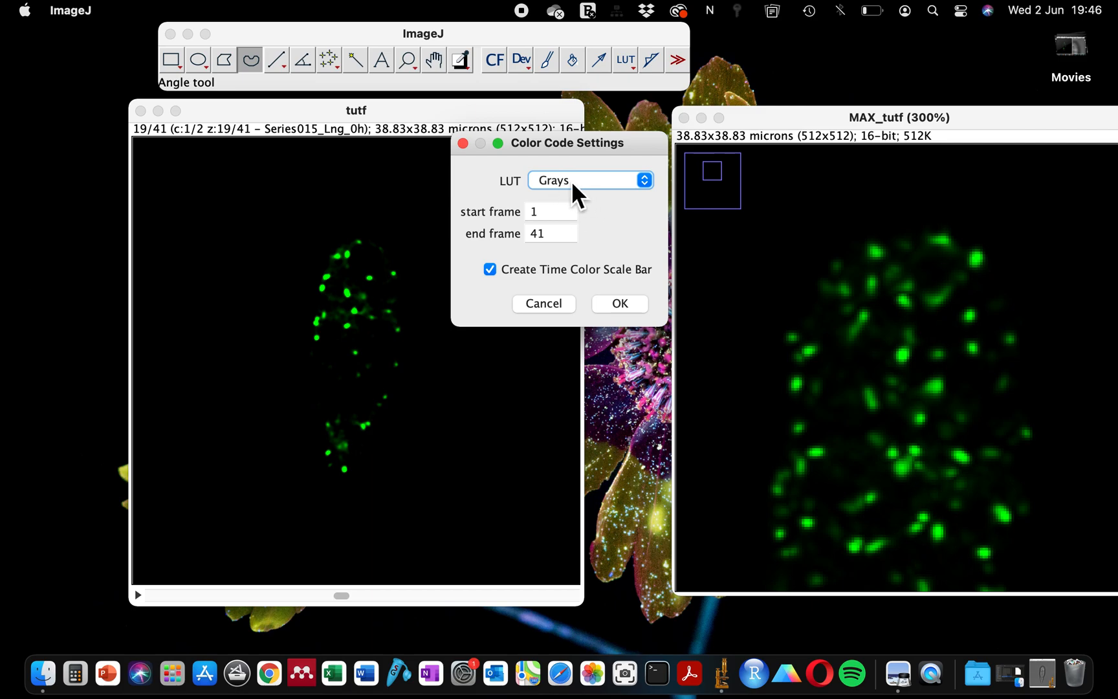
mouse_move(635, 192)
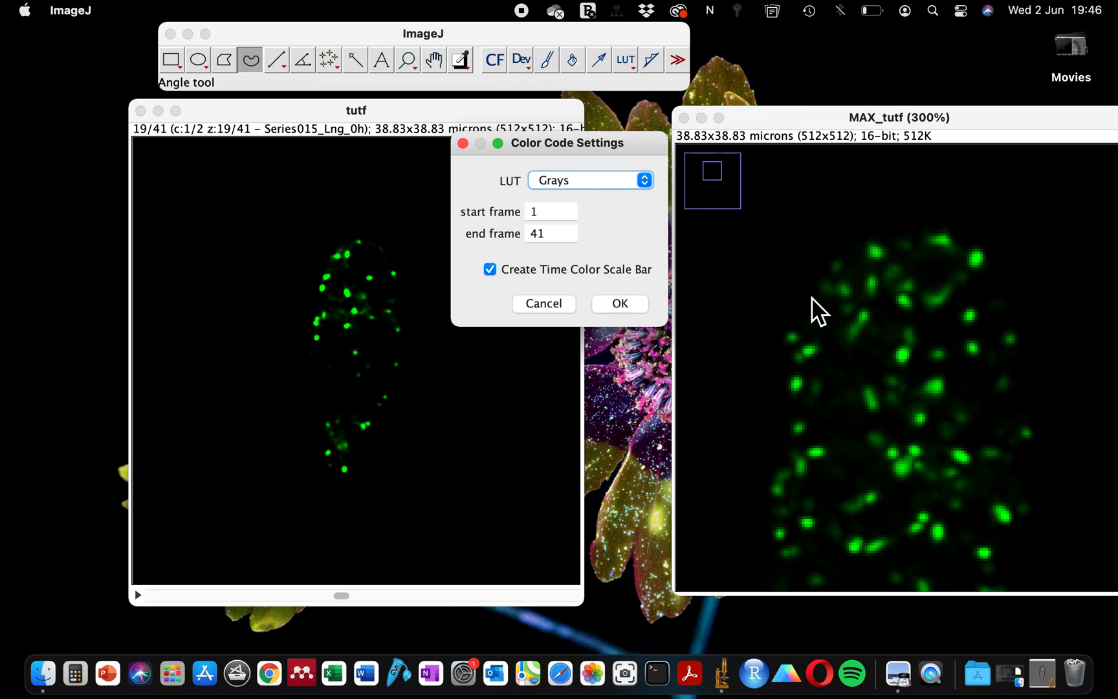
mouse_move(646, 299)
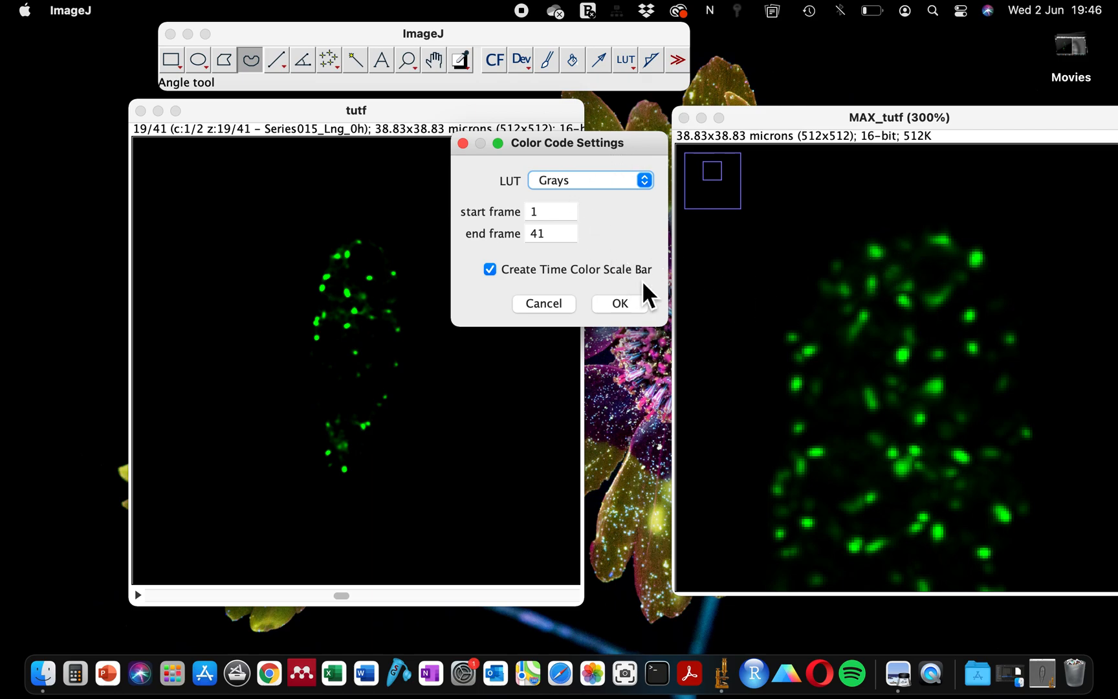
left_click(619, 303)
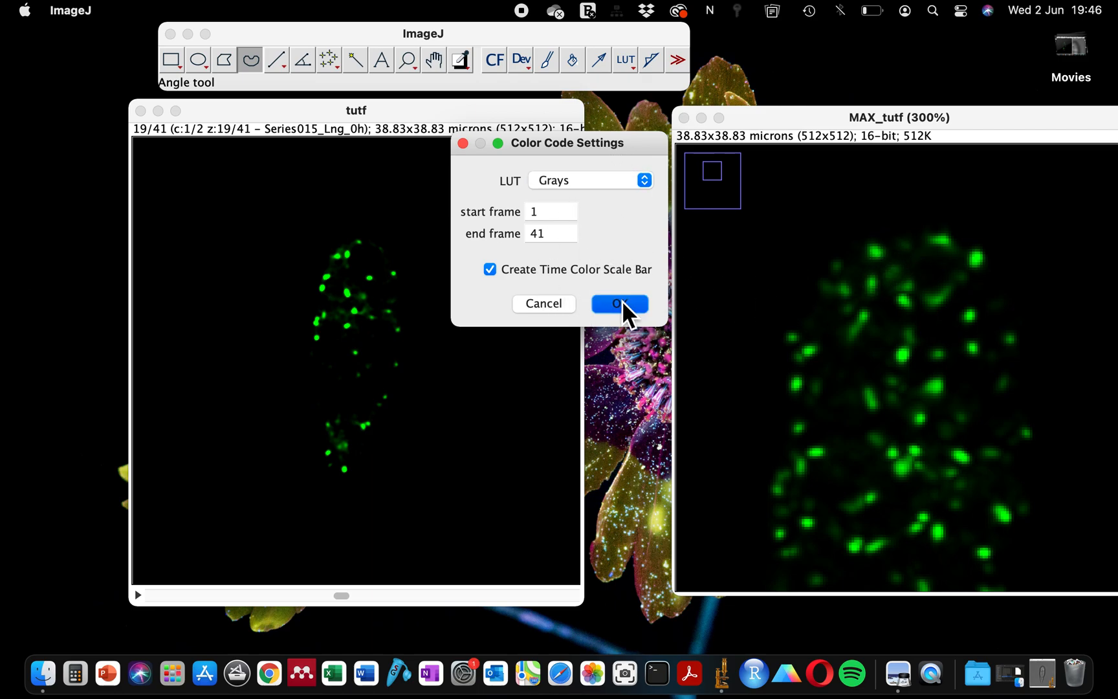
Step: Generate the Grays-coded MAX_colored projection, zoom in to inspect it, then close it
left_click(618, 303)
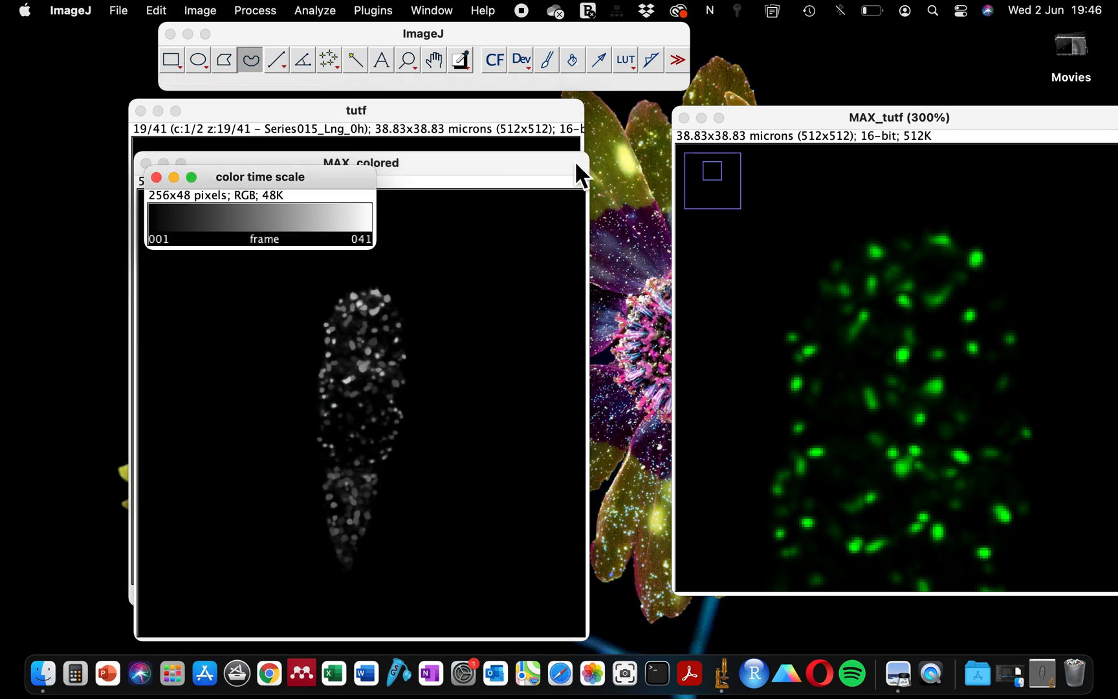
mouse_move(327, 173)
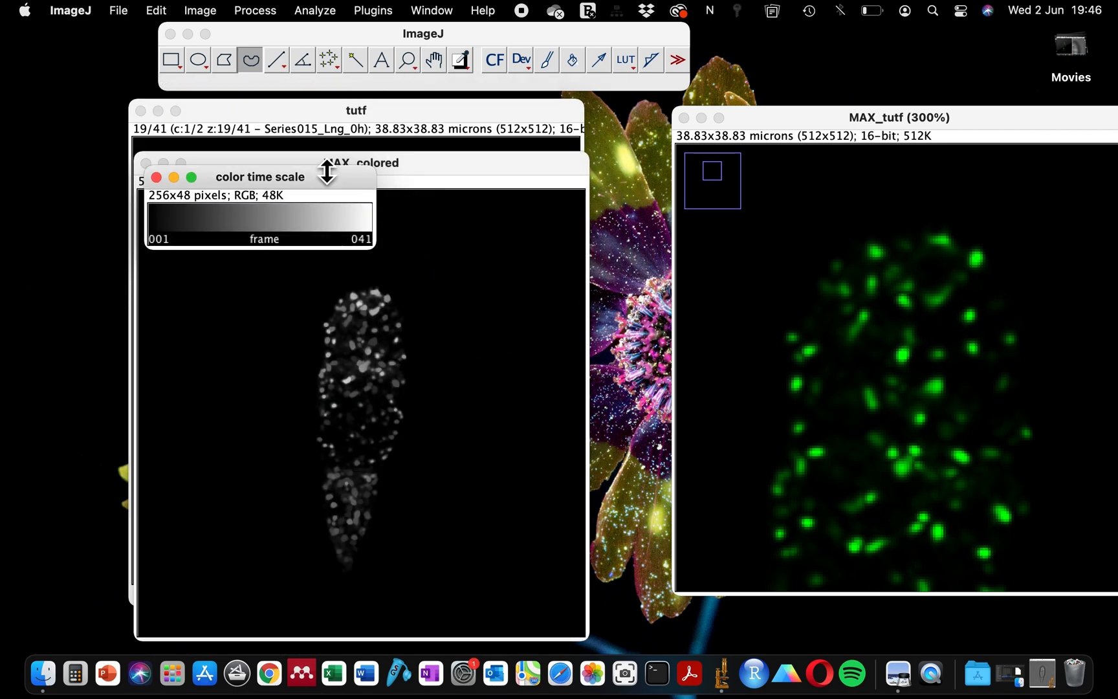
mouse_move(355, 266)
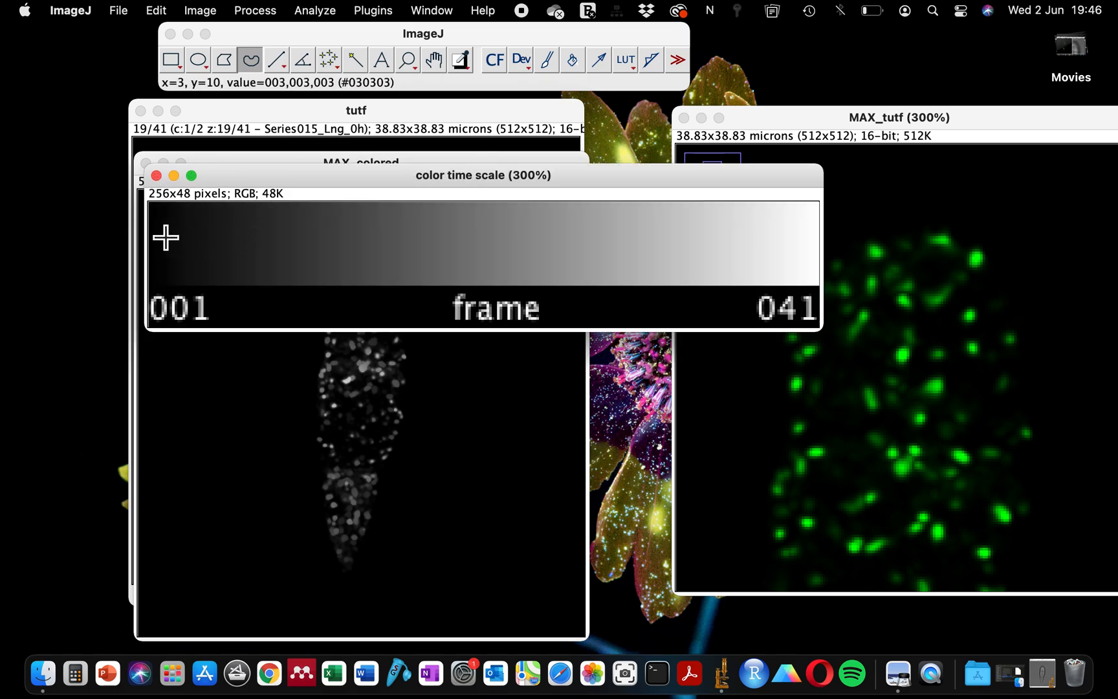
mouse_move(707, 182)
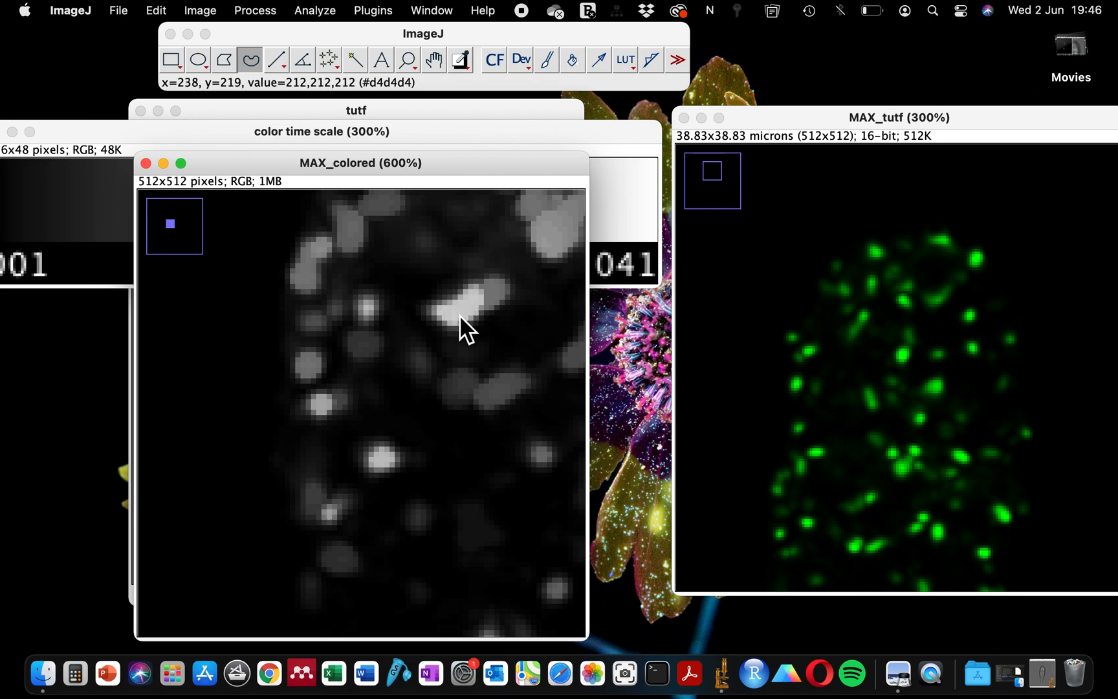
left_click_drag(360, 163, 467, 231)
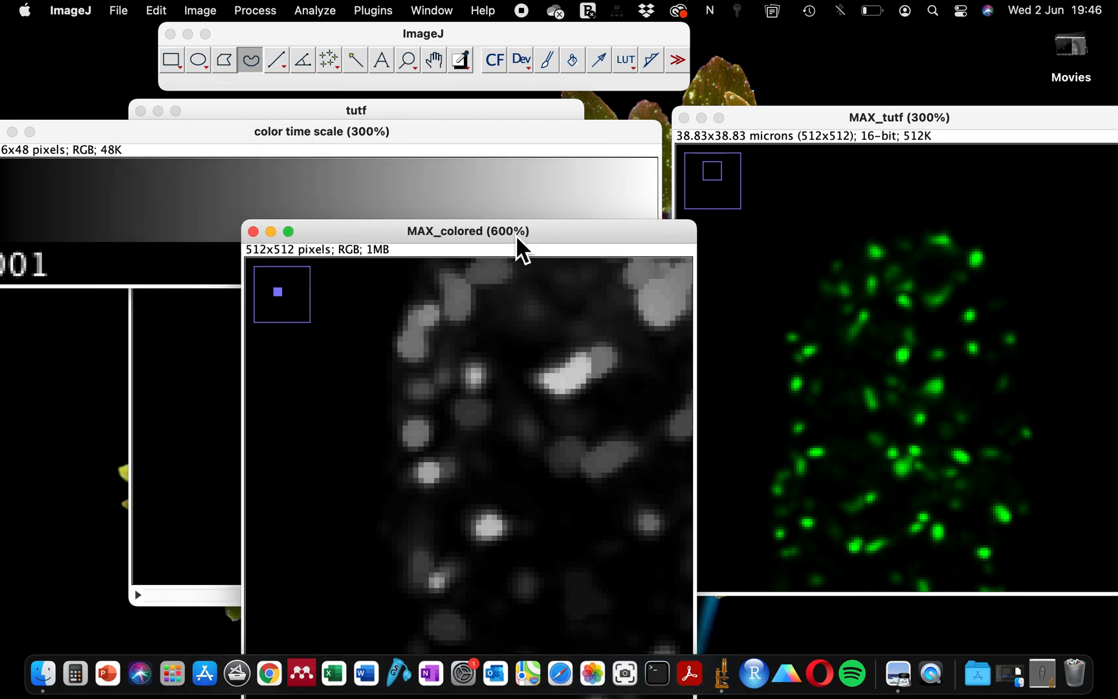
mouse_move(622, 249)
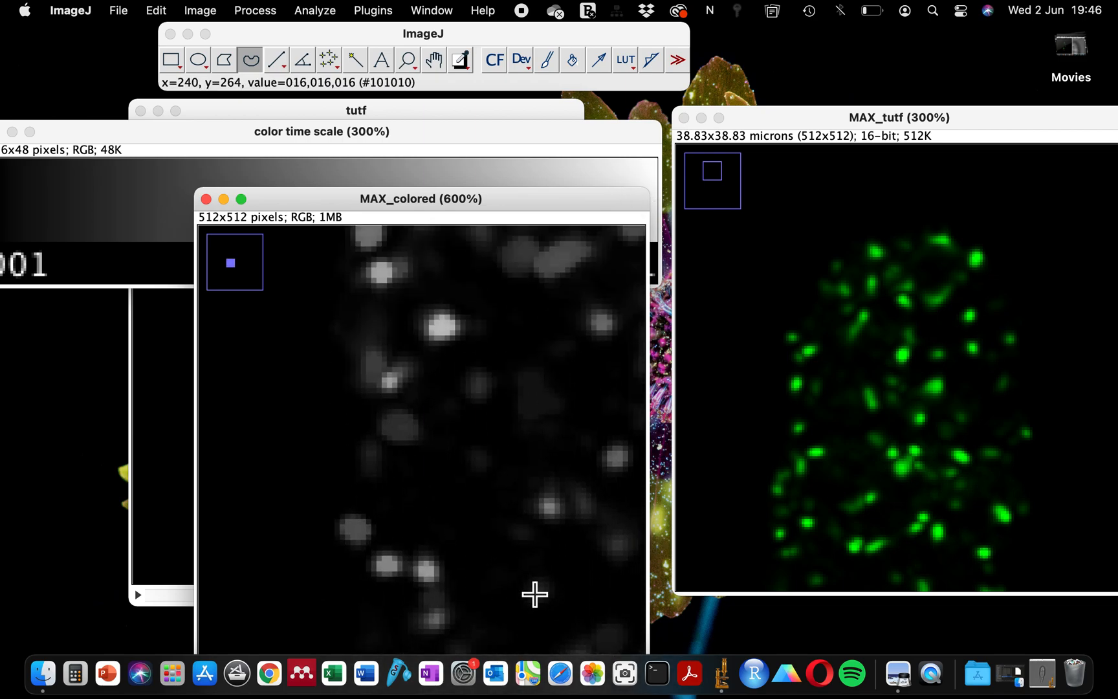
left_click(533, 596)
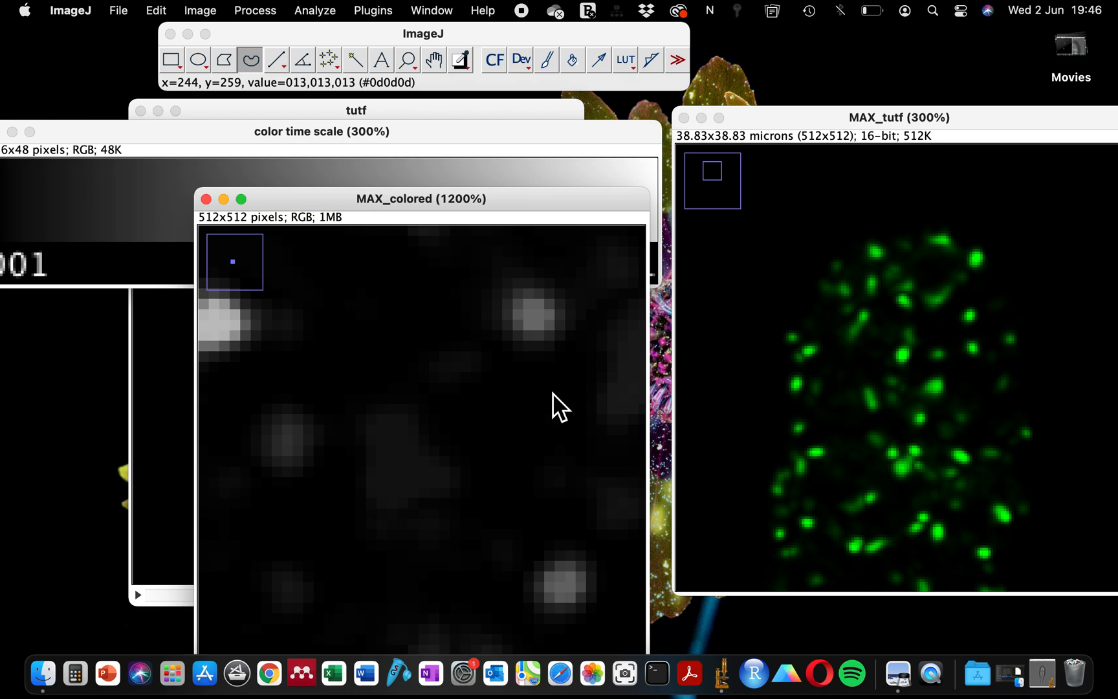
mouse_move(402, 477)
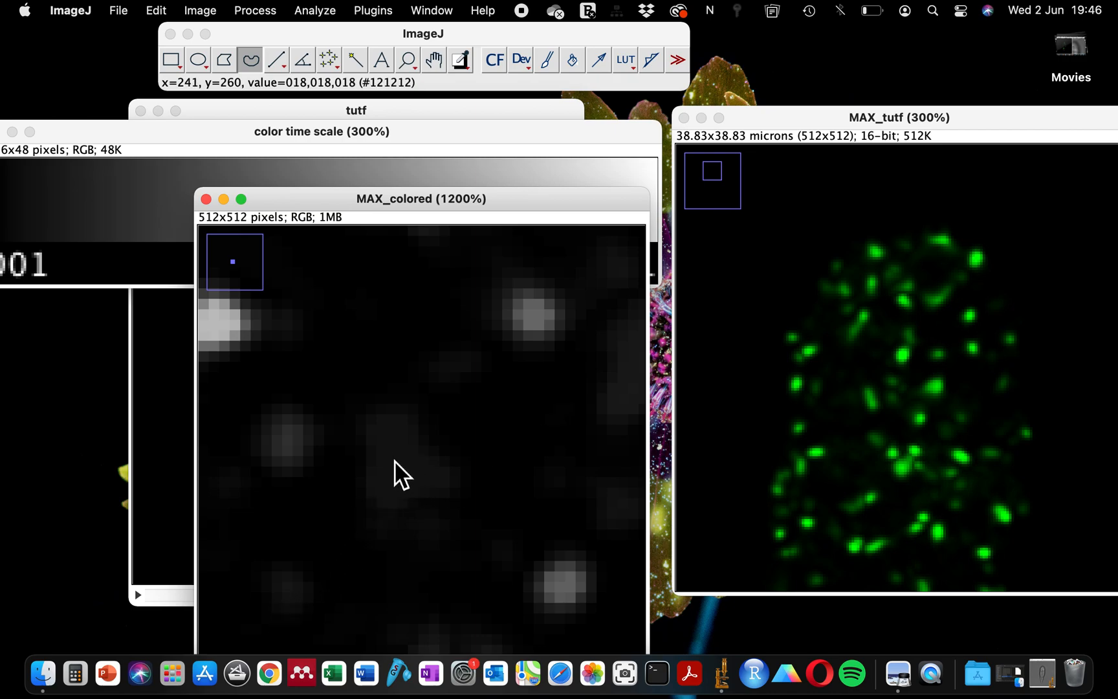
mouse_move(309, 171)
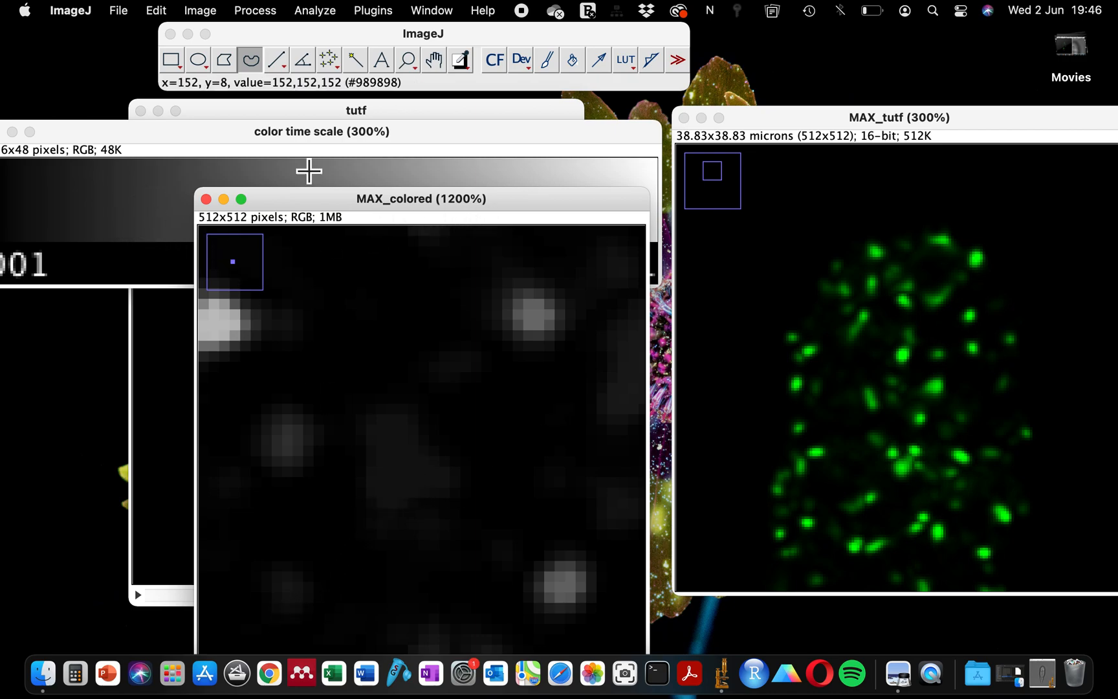
mouse_move(60, 203)
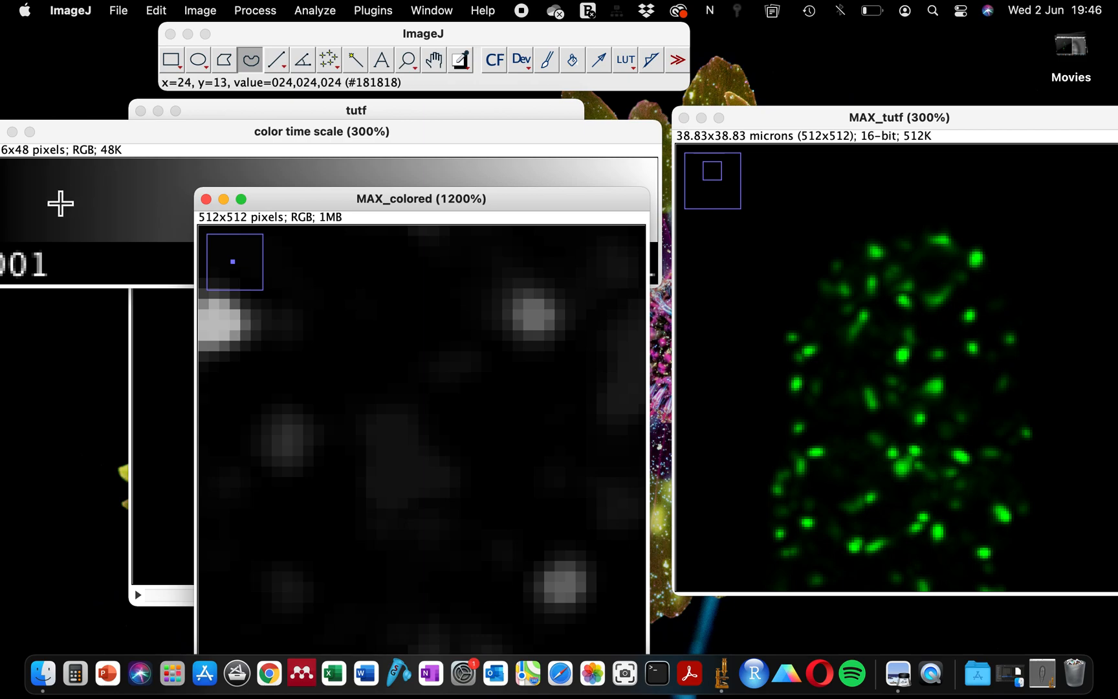
mouse_move(412, 481)
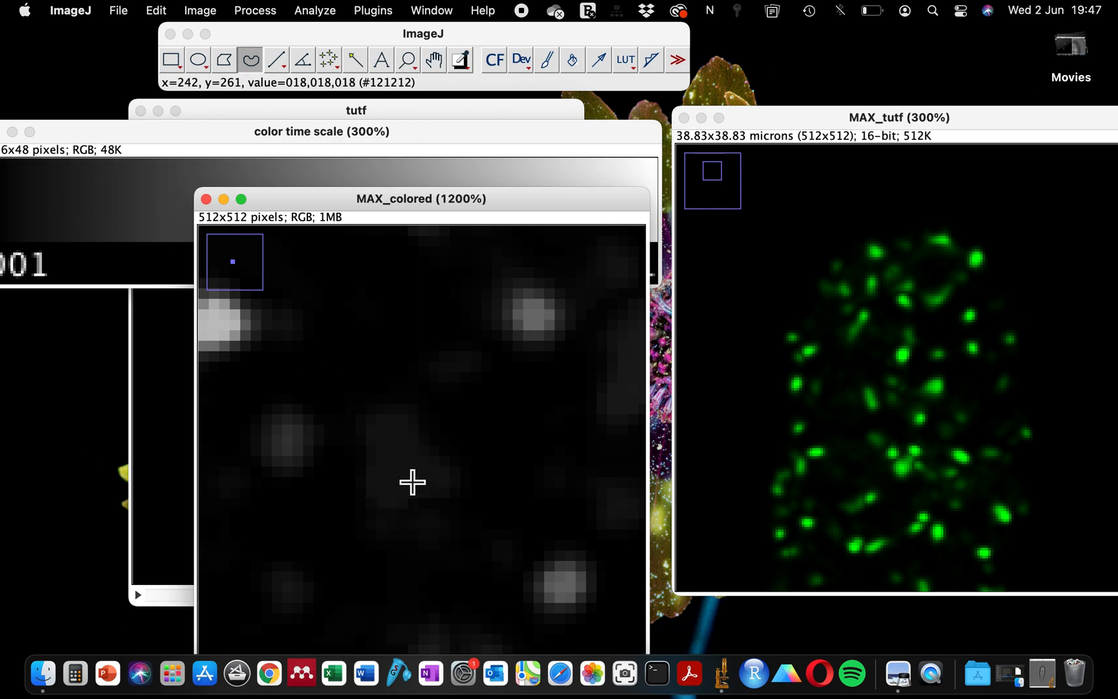
left_click(323, 131)
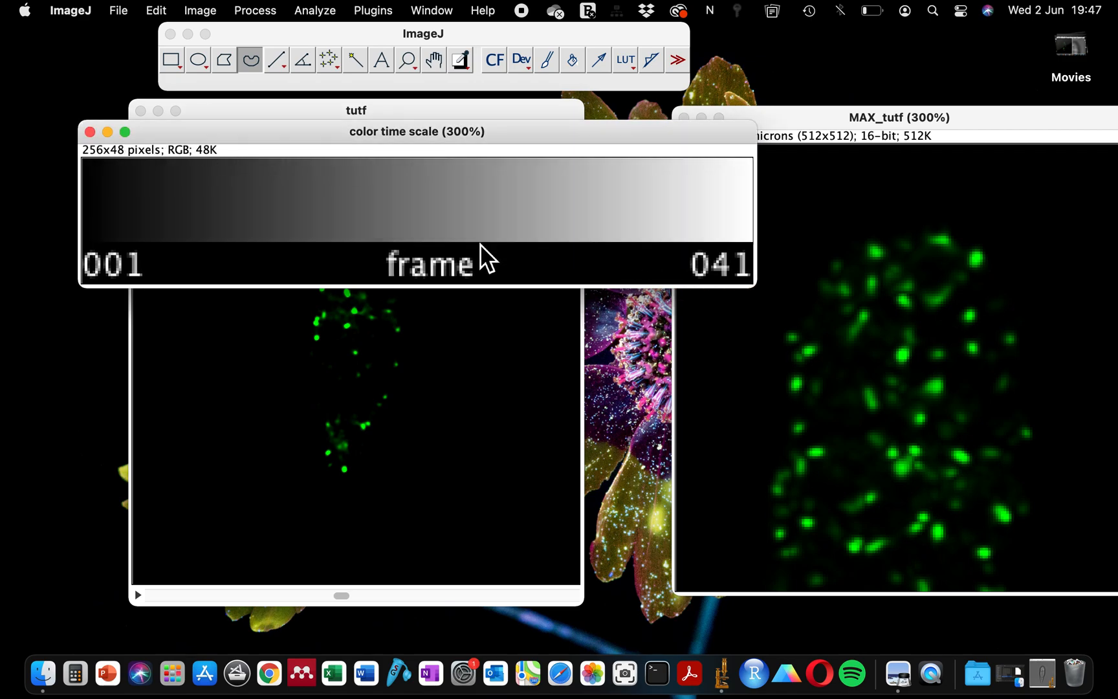
Step: Run the Time-Lapse Color Coder on tutf with the Spectrum LUT, frames 1–41, with a time colour scale bar
left_click(373, 11)
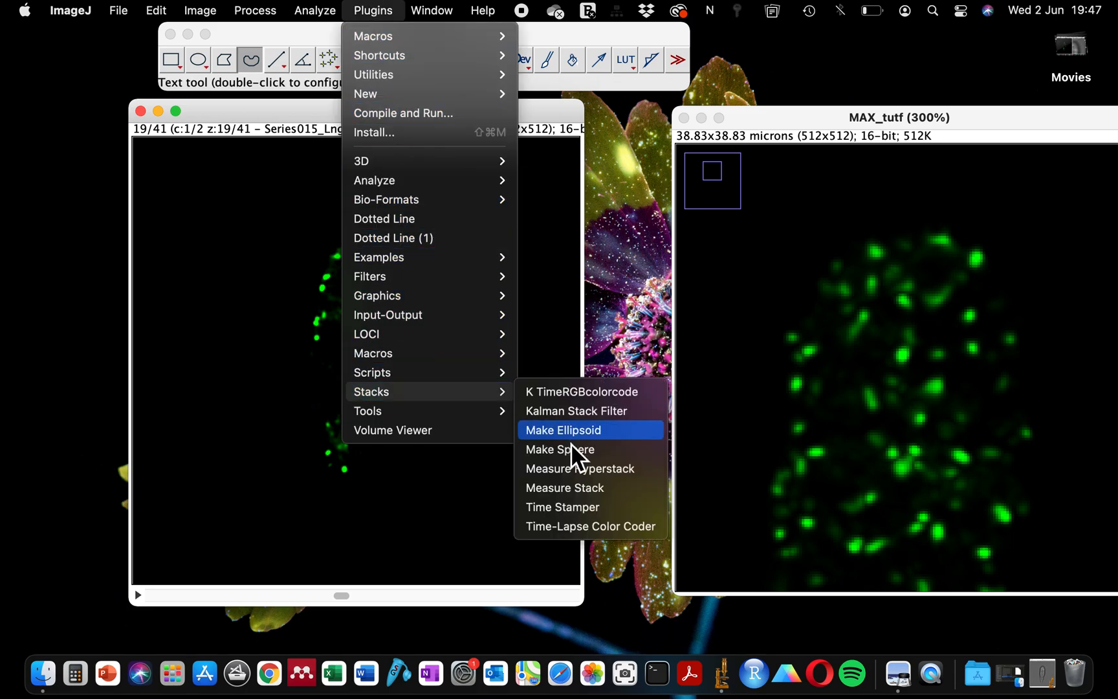
left_click(590, 526)
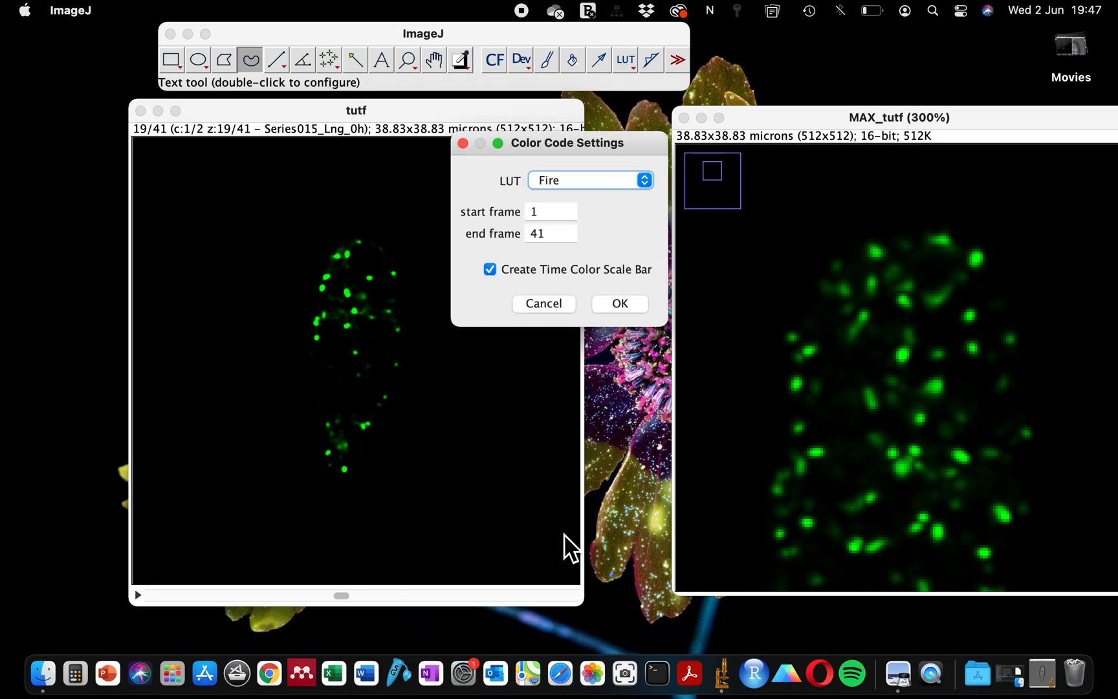
left_click(589, 180)
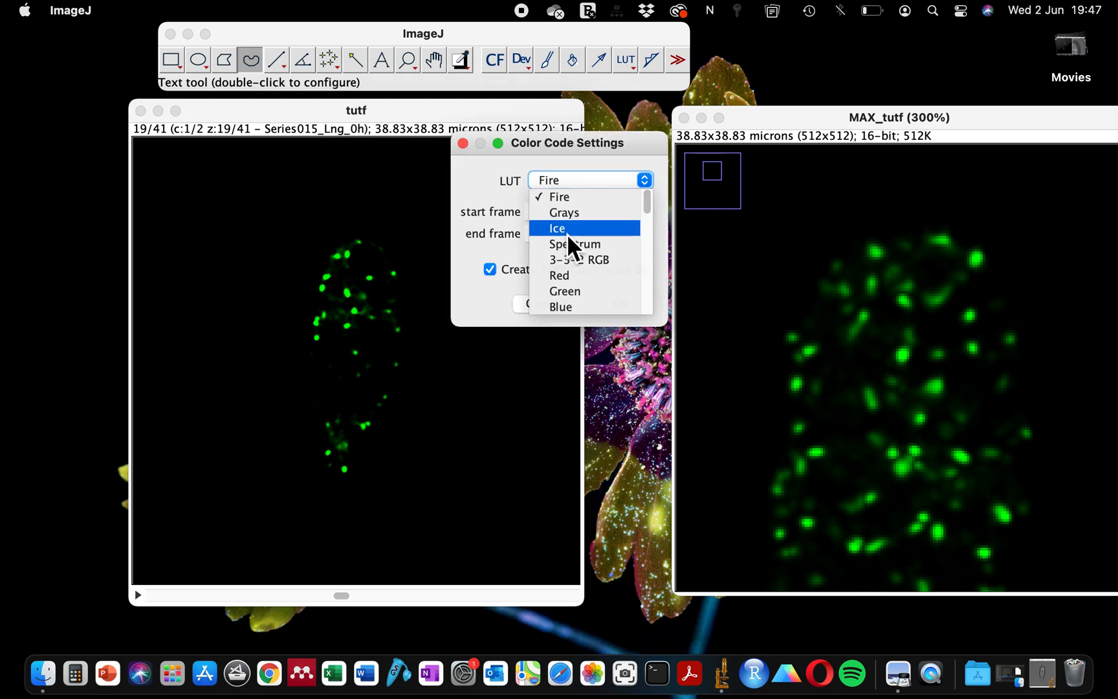
left_click(574, 243)
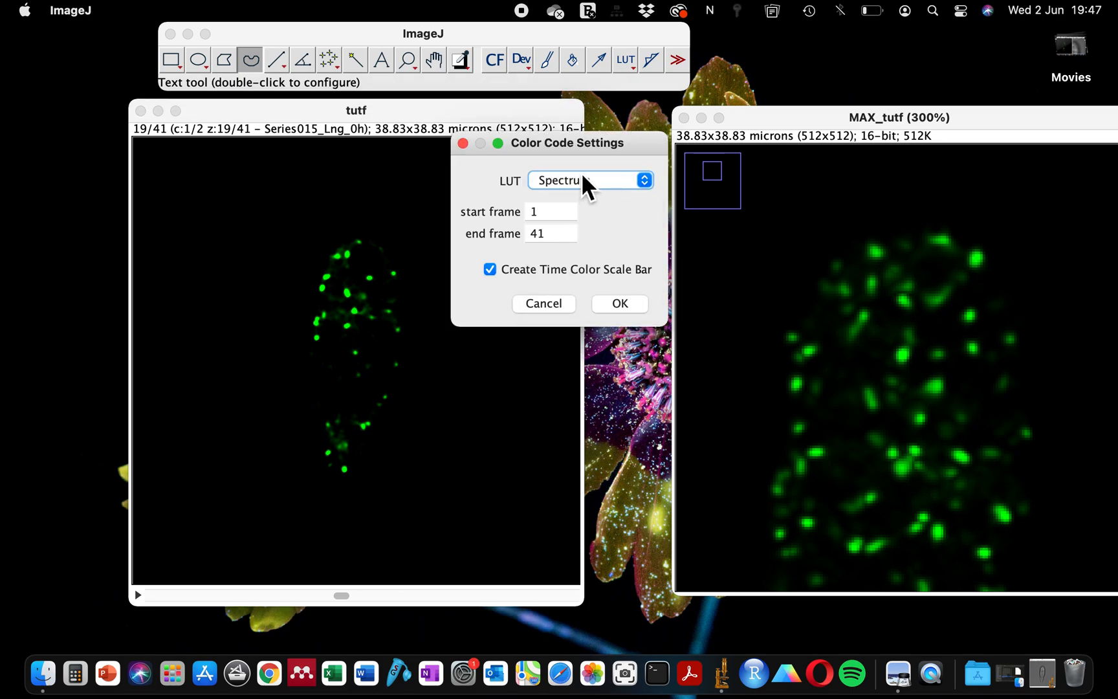
mouse_move(591, 203)
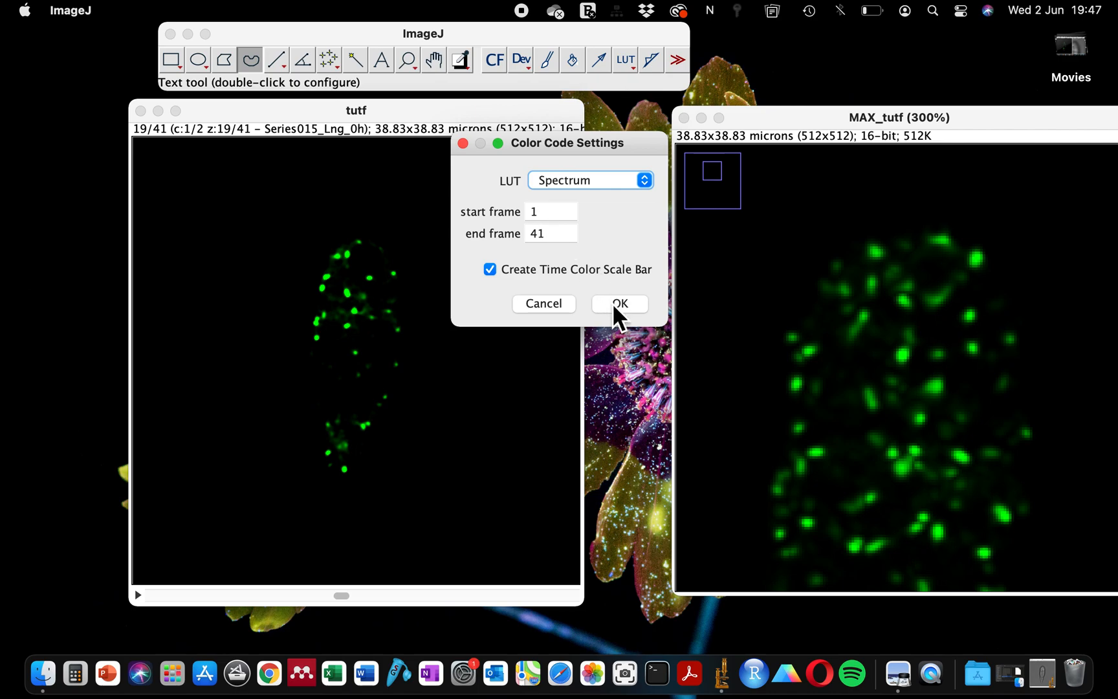
left_click(619, 303)
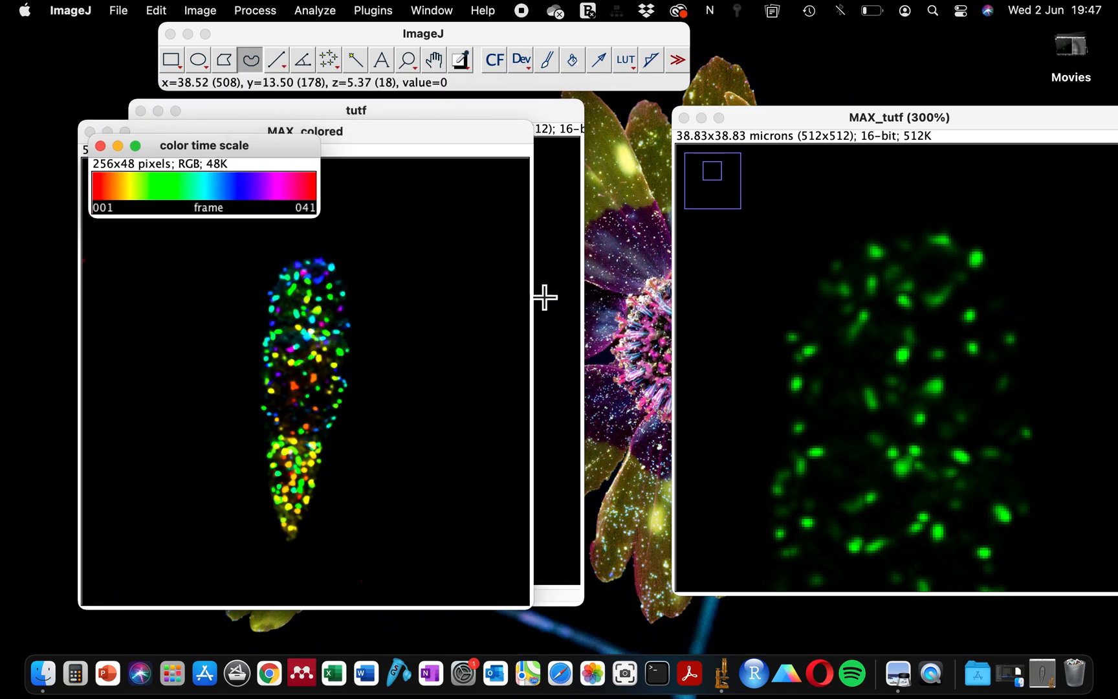
mouse_move(104, 198)
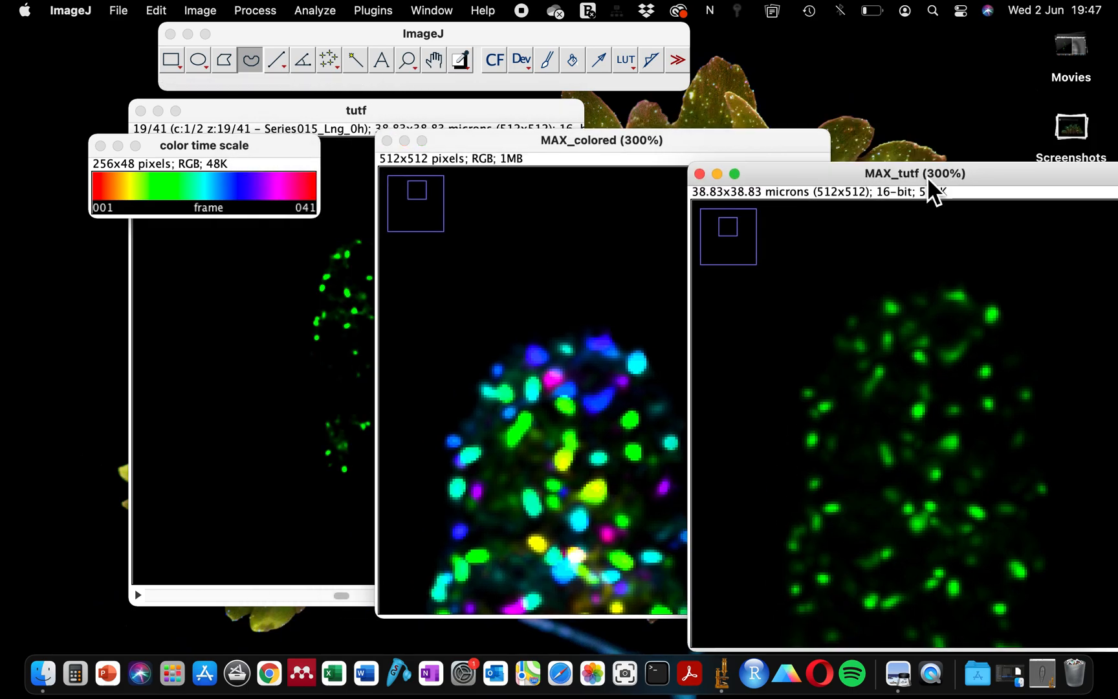
mouse_move(963, 451)
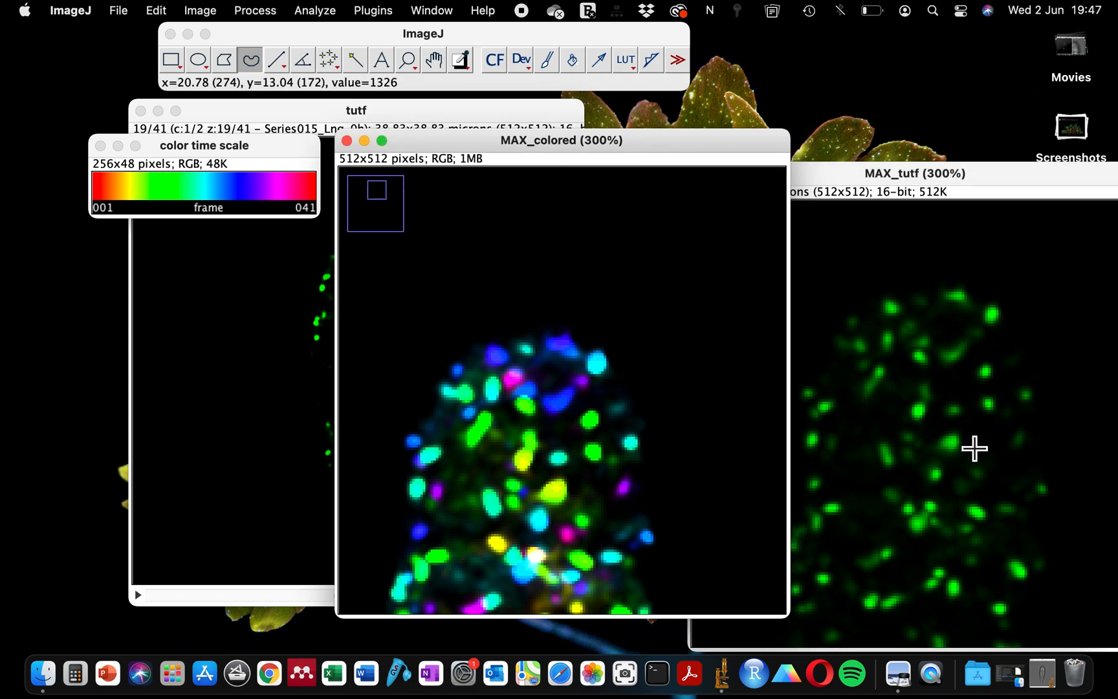
mouse_move(569, 472)
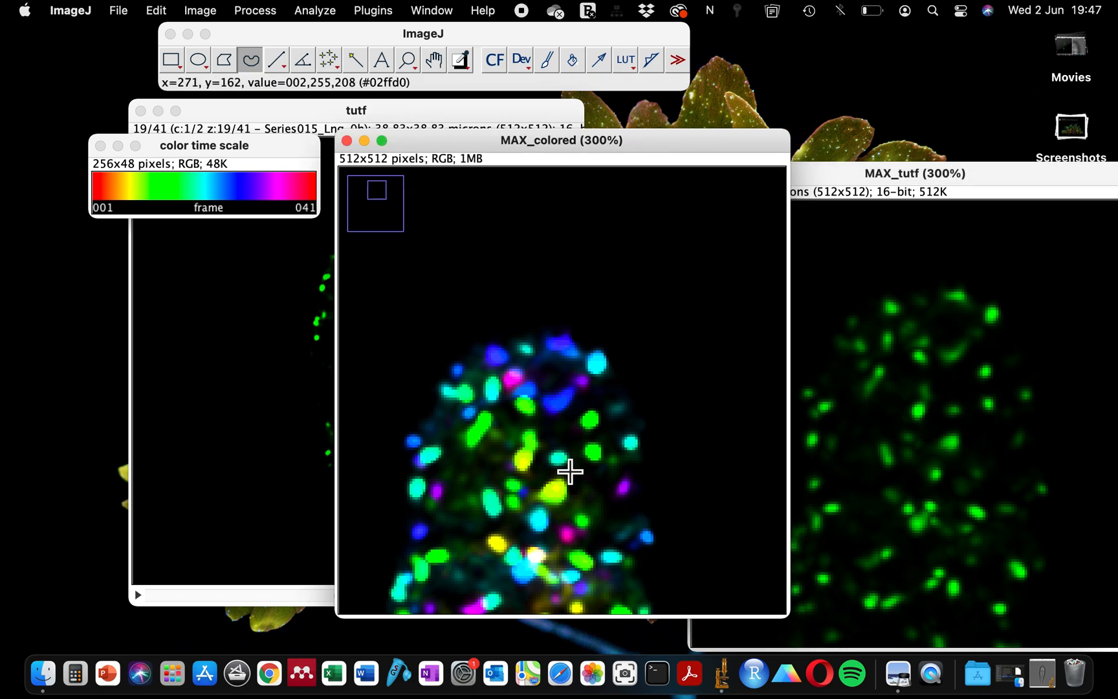
mouse_move(218, 187)
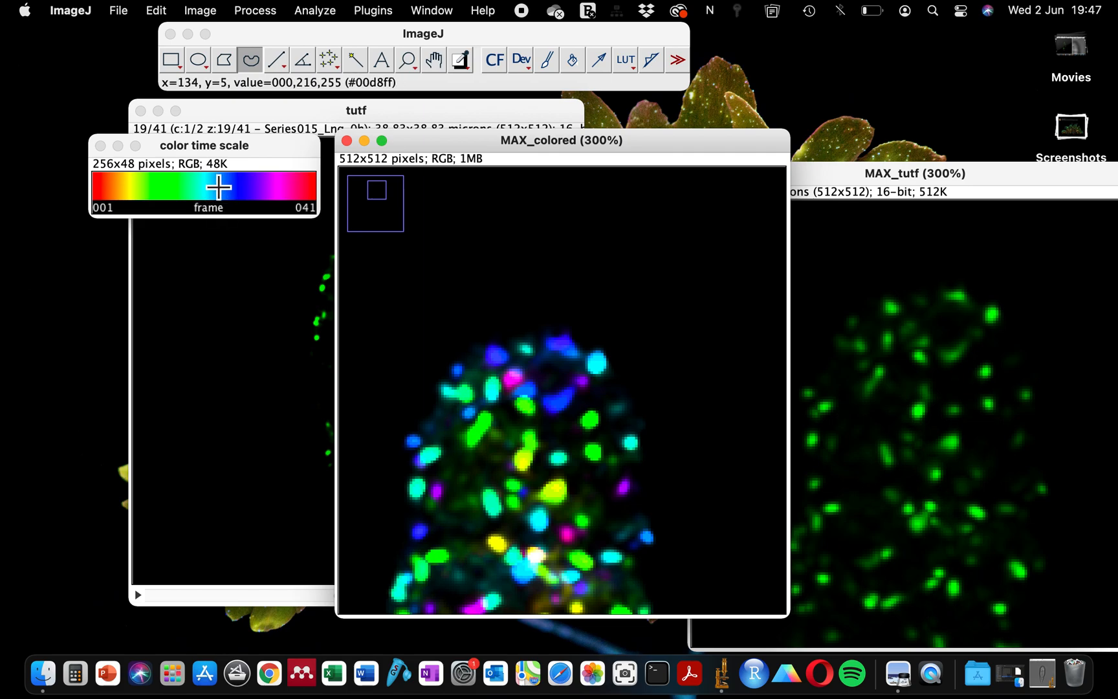
mouse_move(549, 322)
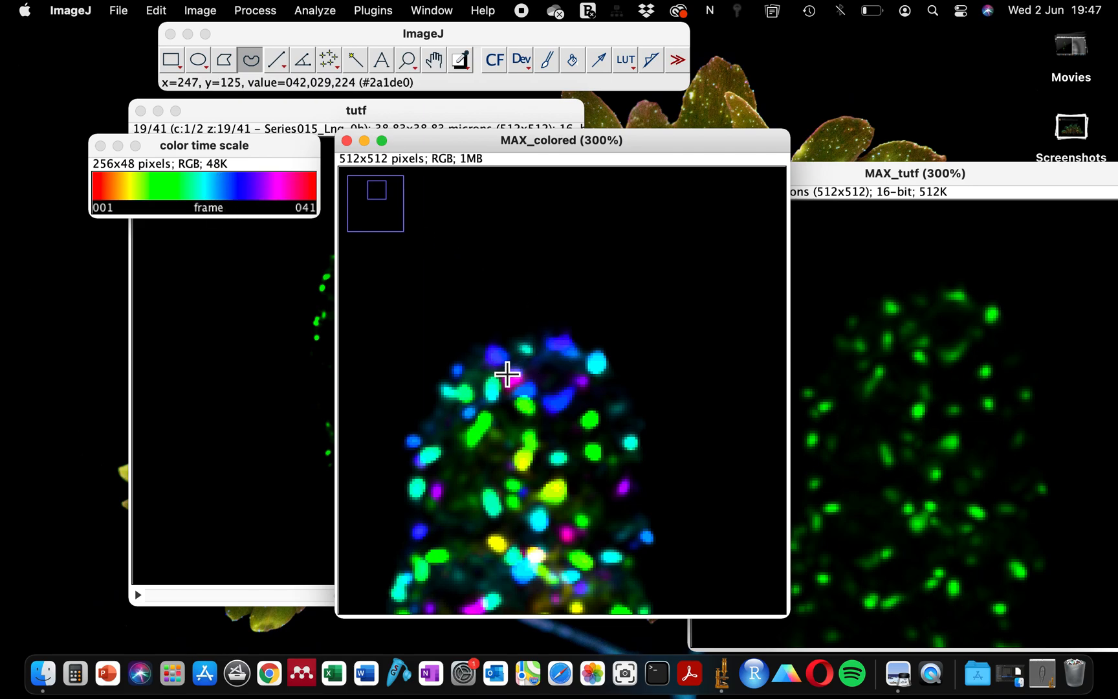
mouse_move(249, 201)
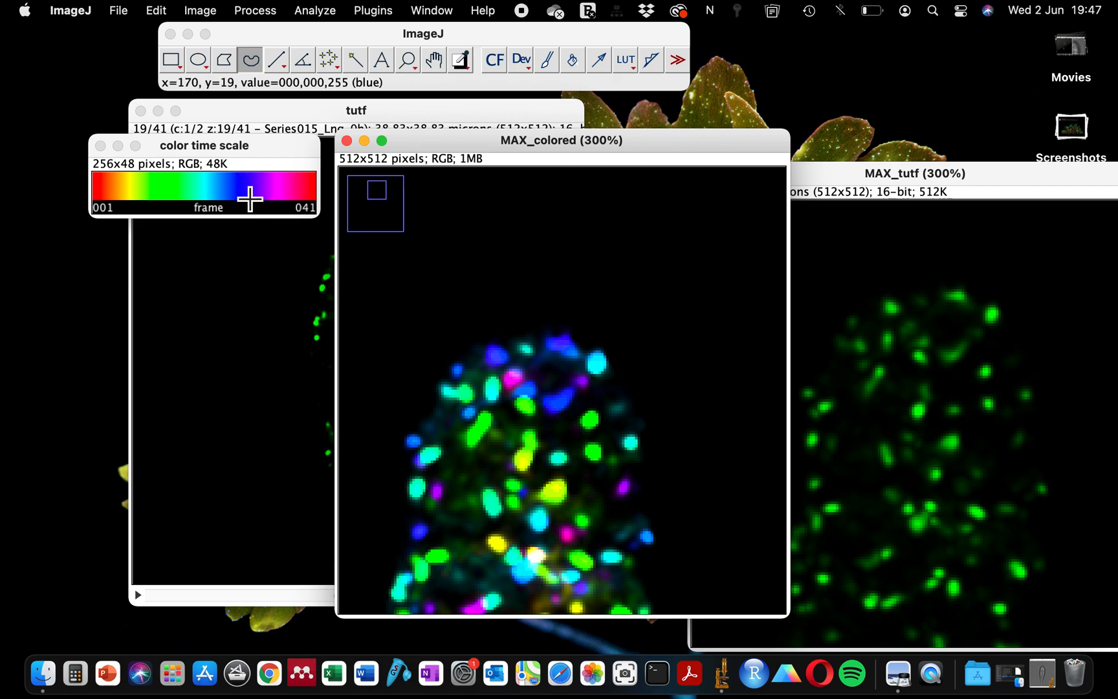
mouse_move(457, 391)
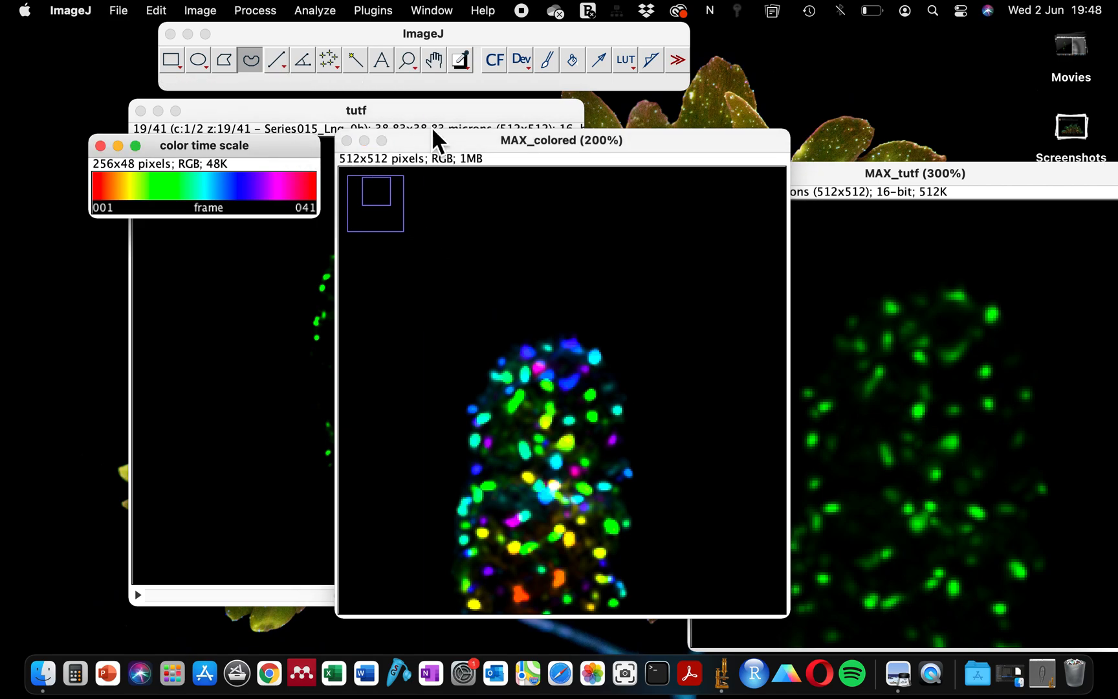
Step: Place the tutf stack window beside the rainbow MAX_colored projection
left_click_drag(562, 139, 730, 127)
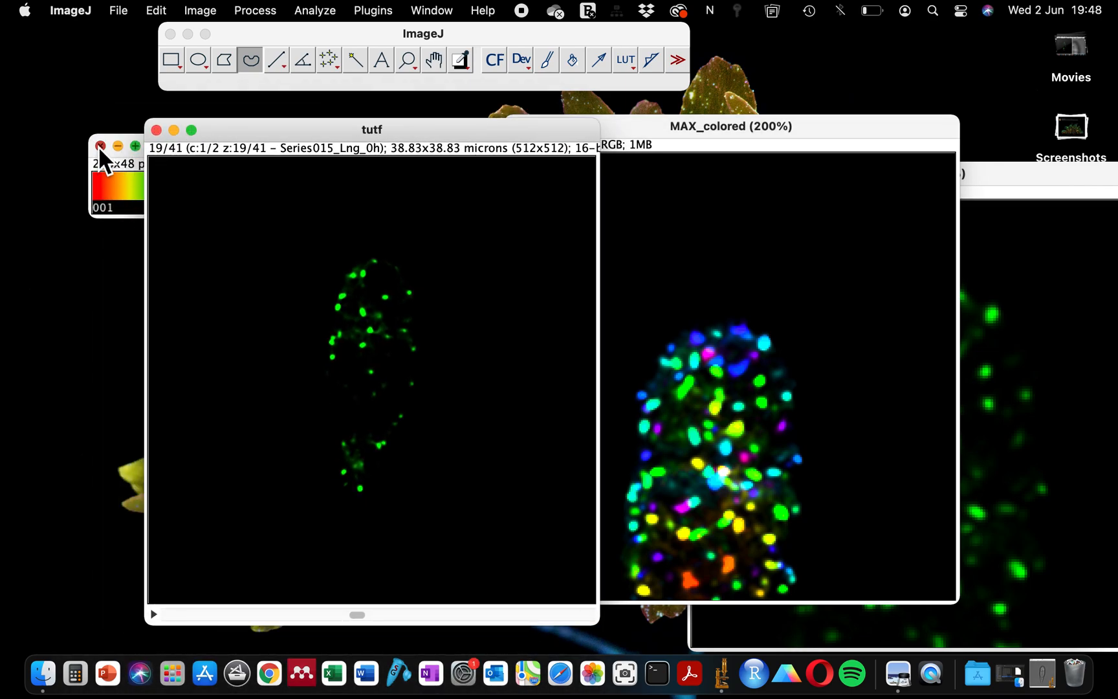
Step: Rerun the Time-Lapse Color Coder on tutf with Spectrum, frames 1–41 and a time colour scale bar
left_click(101, 145)
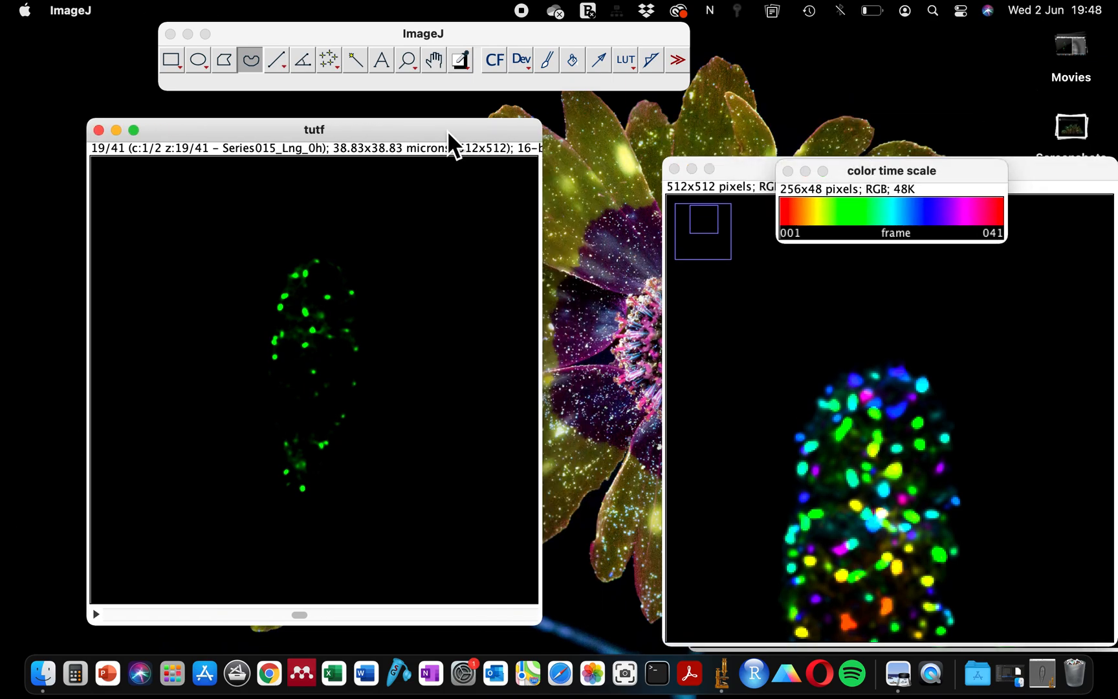
left_click(371, 10)
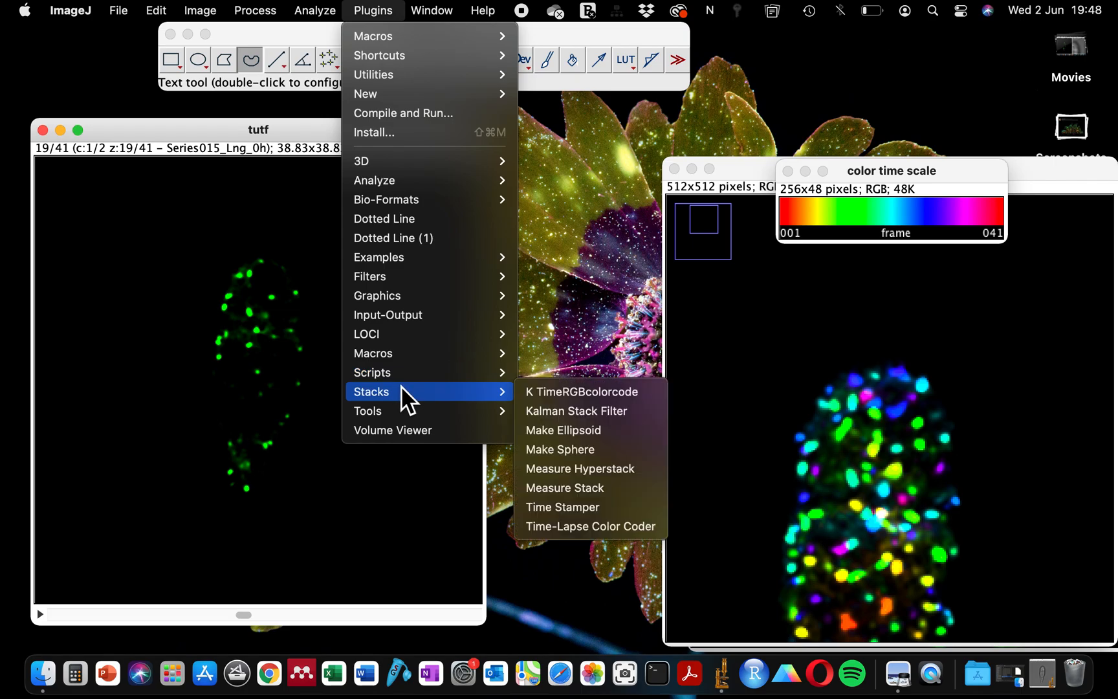
mouse_move(570, 392)
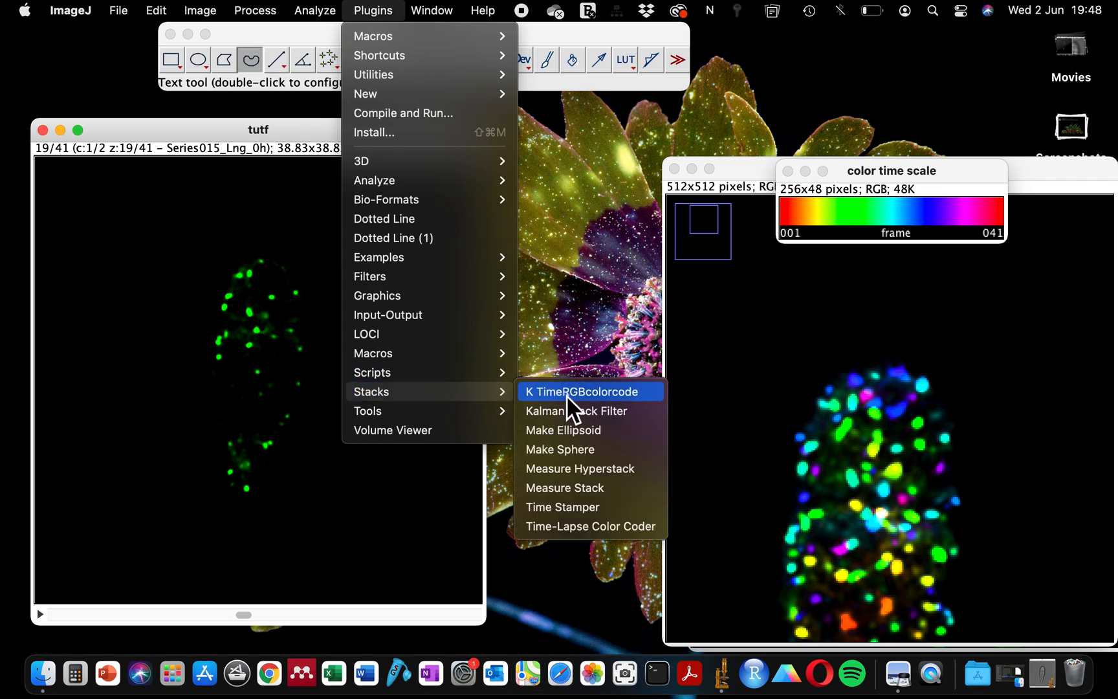
mouse_move(605, 405)
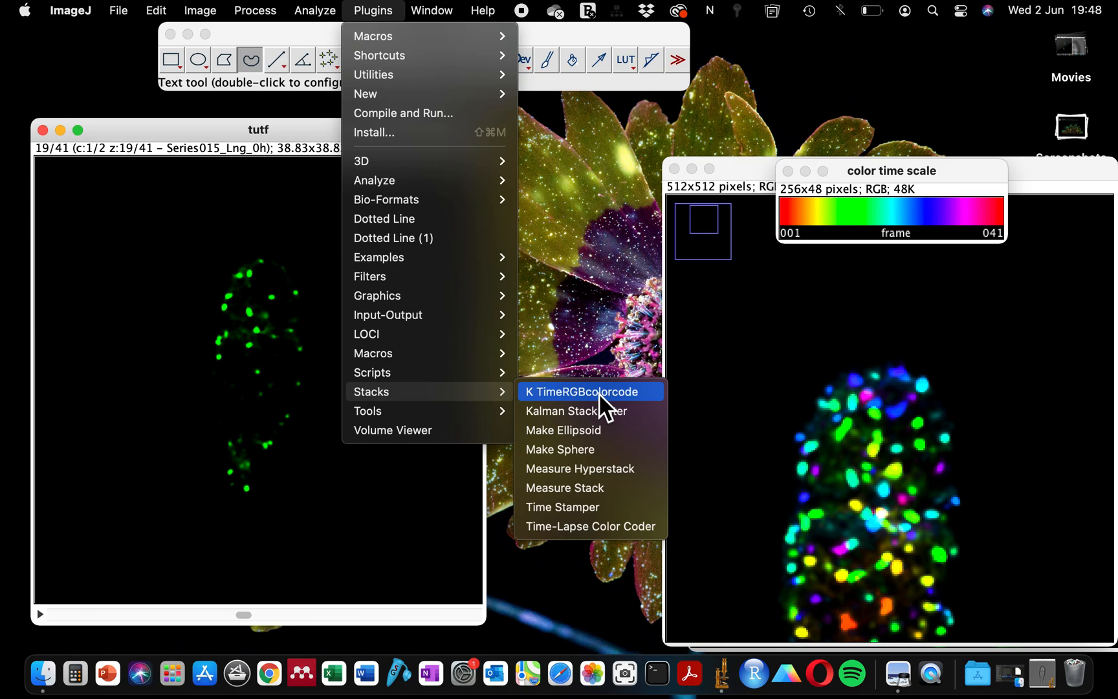
left_click(585, 390)
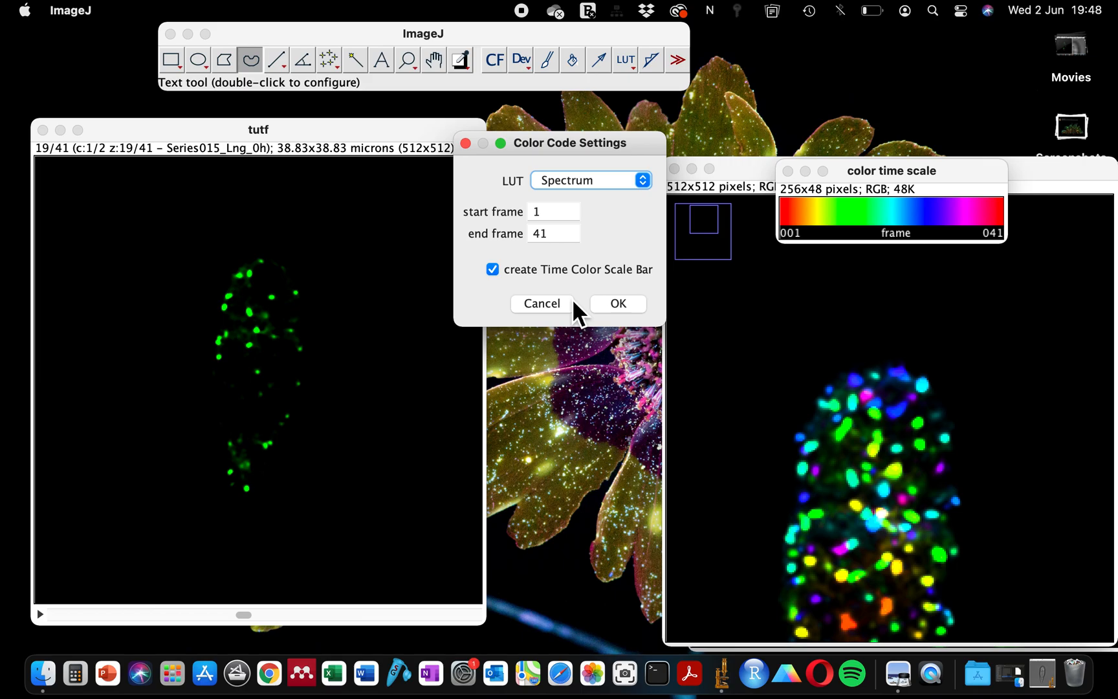
mouse_move(375, 216)
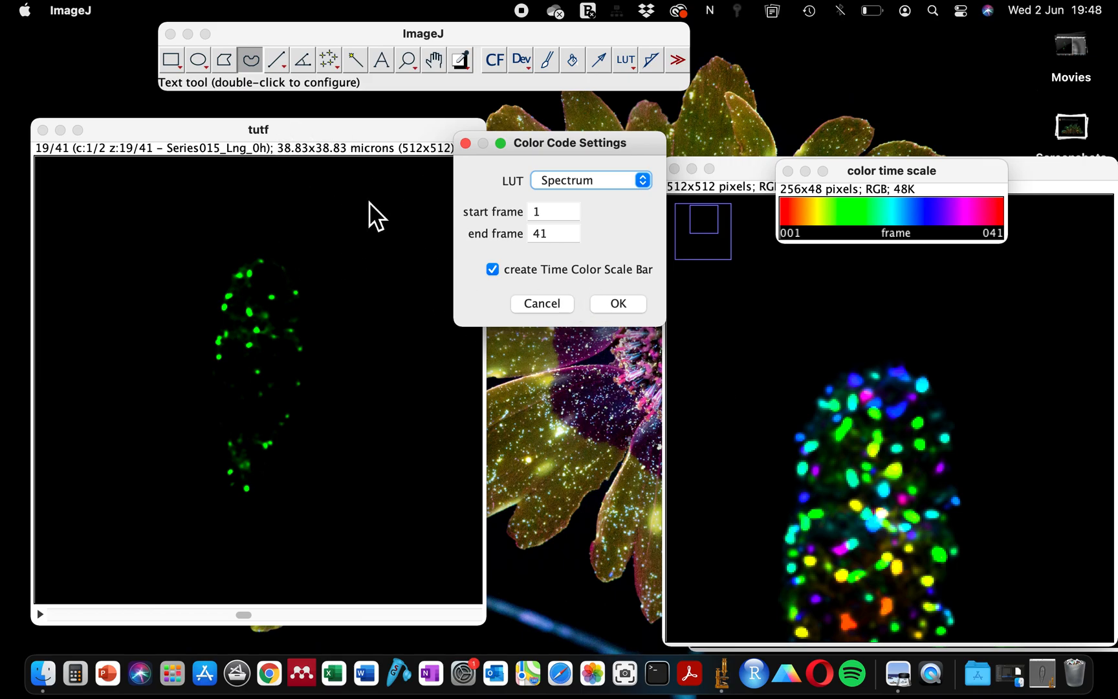
mouse_move(360, 246)
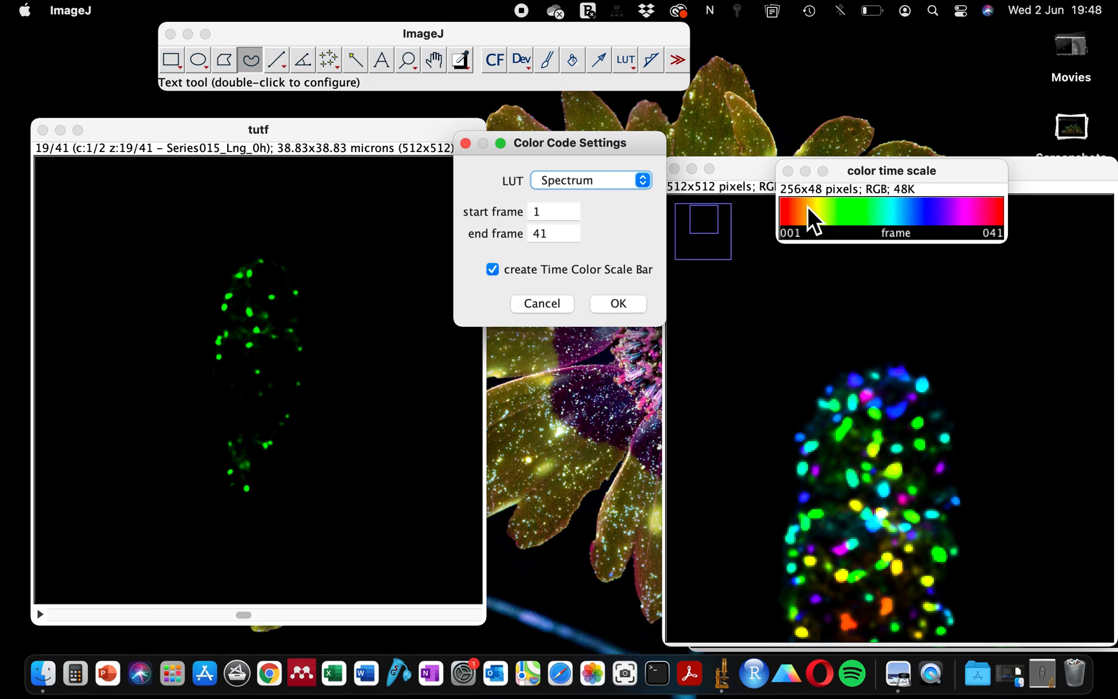
mouse_move(876, 242)
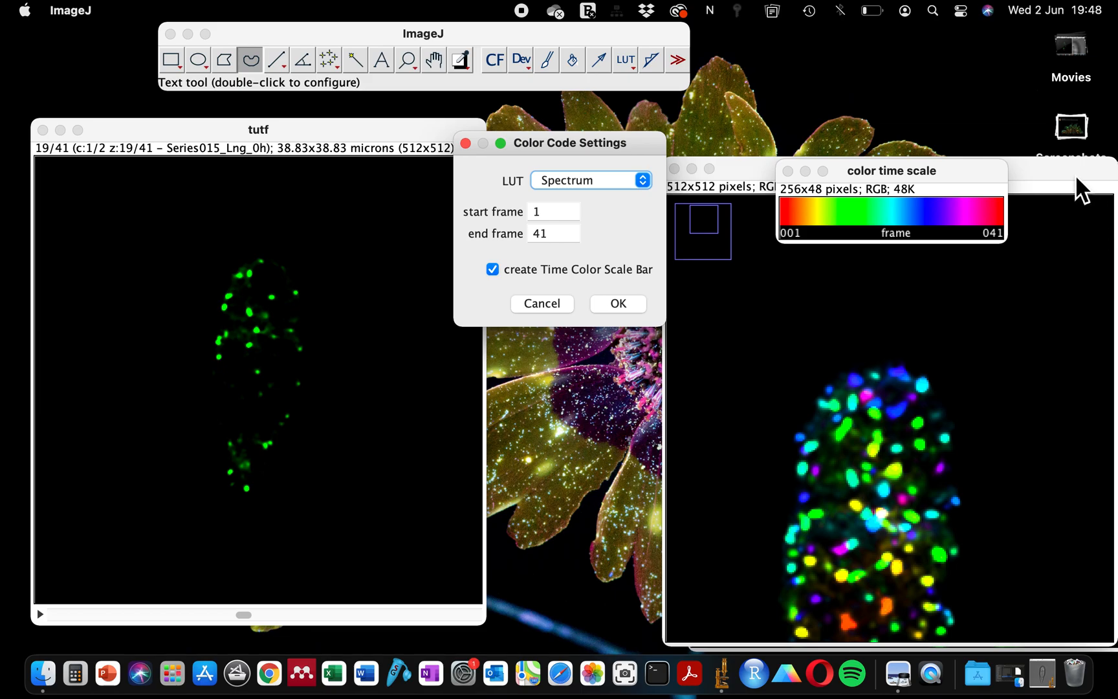
mouse_move(886, 571)
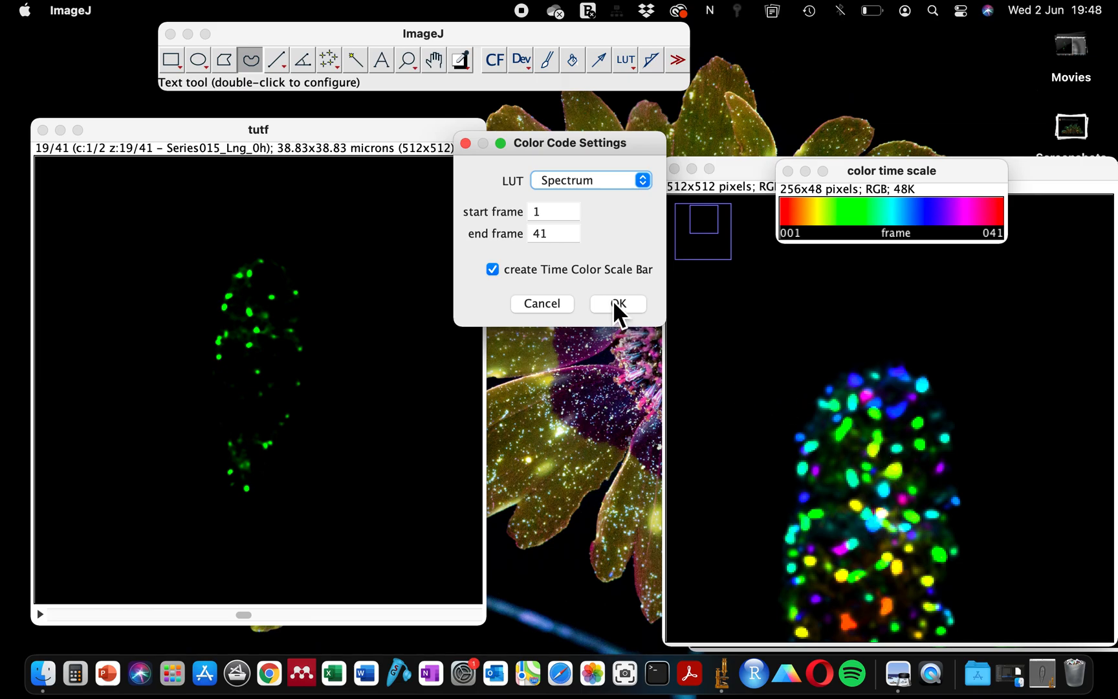
left_click(618, 303)
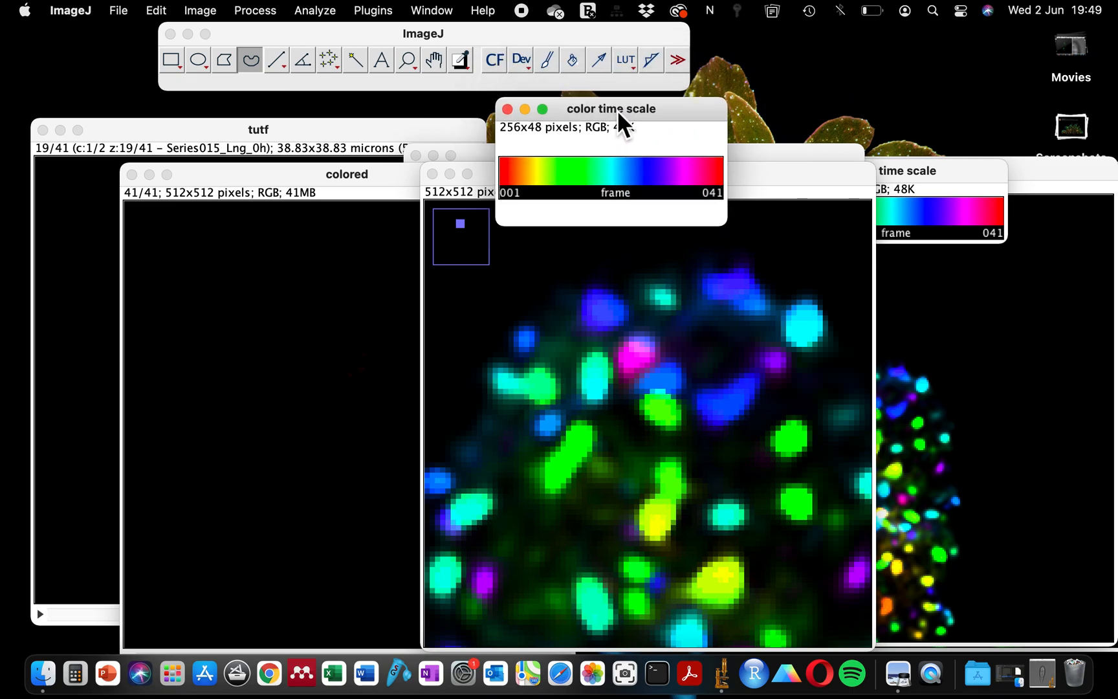
Step: Arrange the colored stack and its time scale, then slide through its 41 colour-tinted slices
left_click_drag(611, 109, 624, 129)
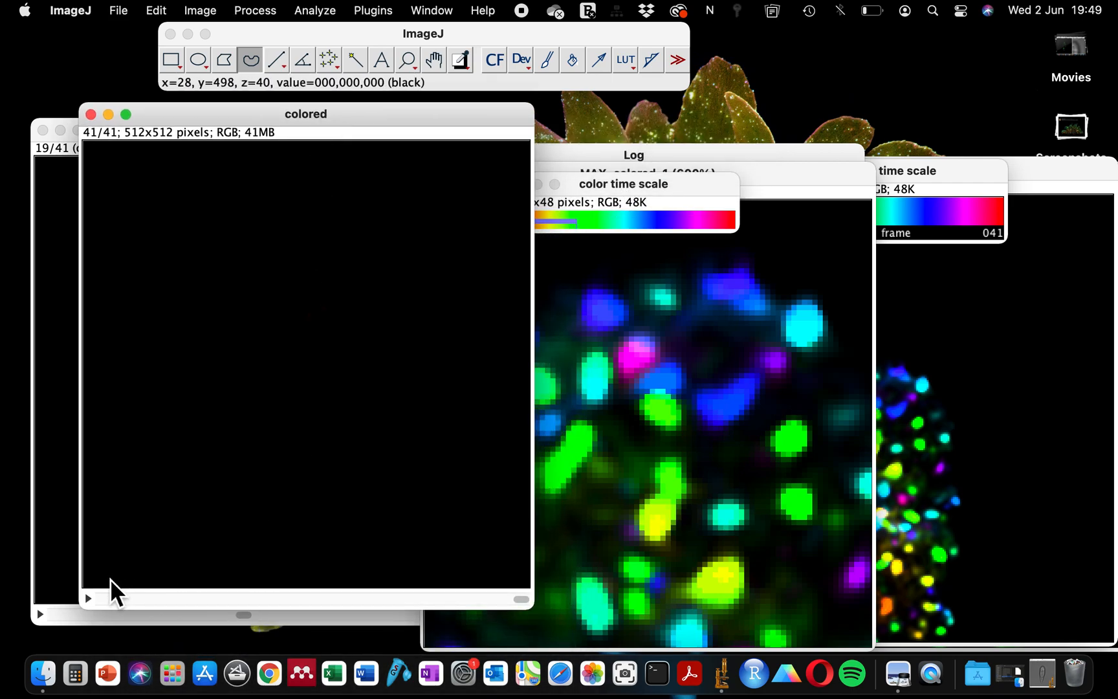
left_click_drag(306, 114, 306, 79)
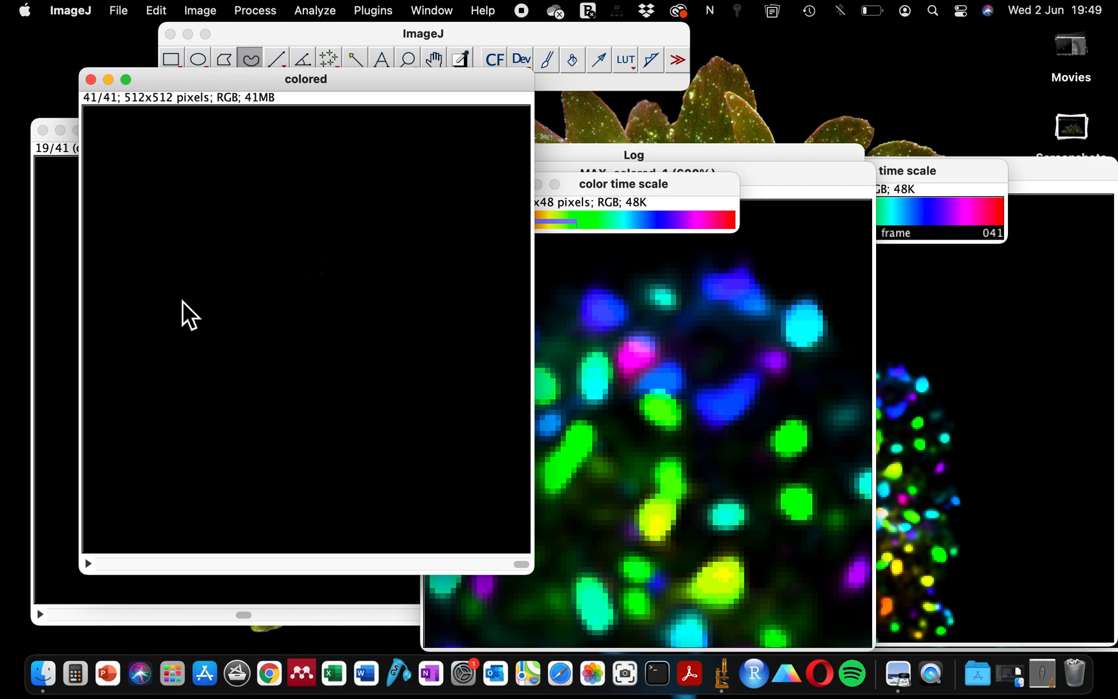
mouse_move(528, 575)
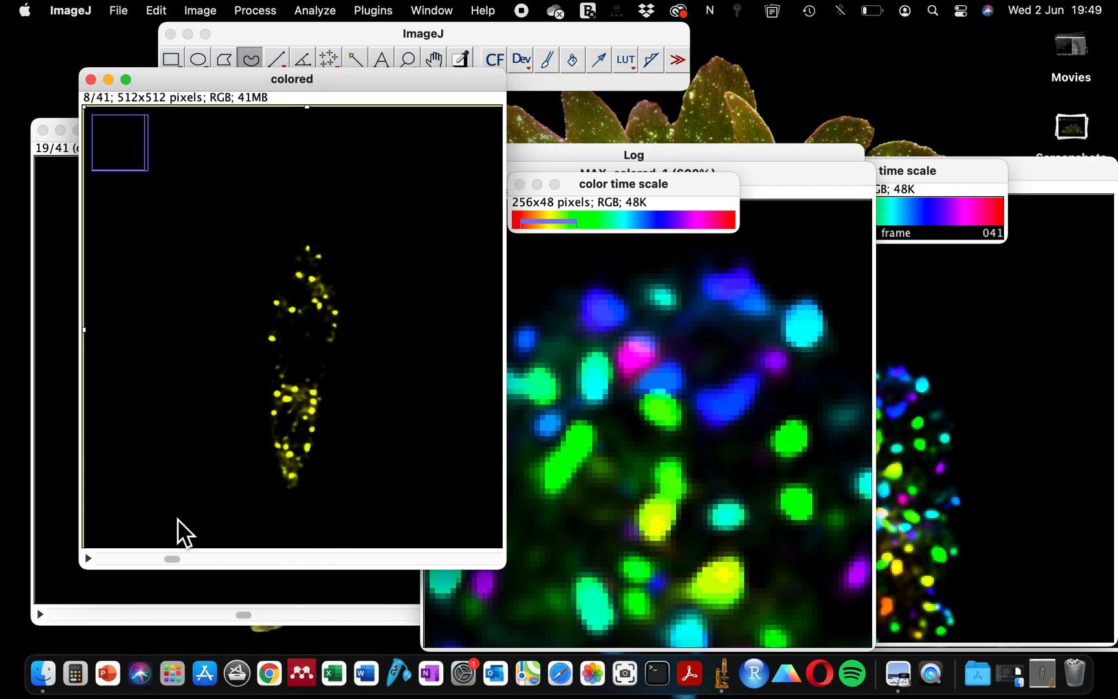
left_click_drag(171, 559, 104, 559)
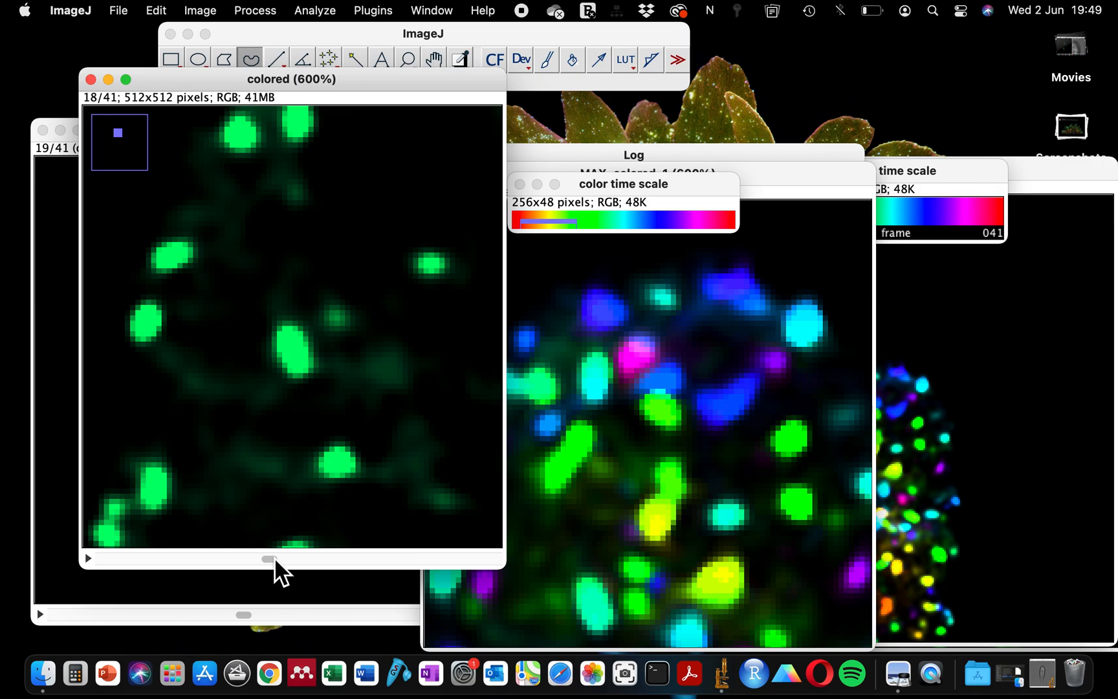
left_click_drag(268, 559, 241, 560)
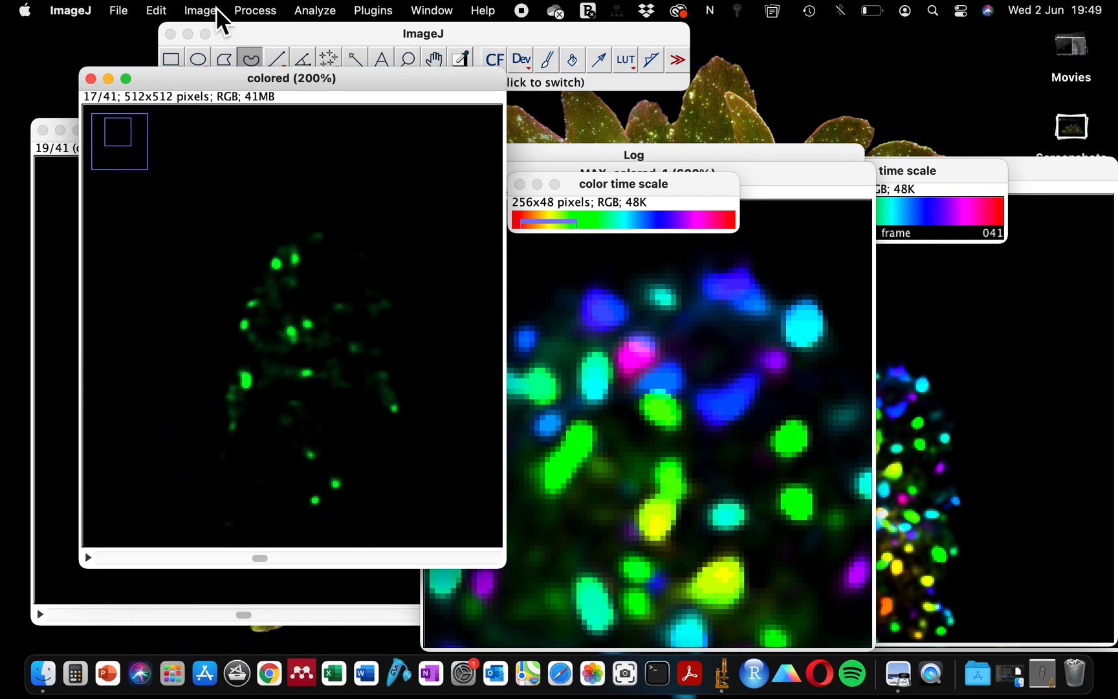
Step: Make a 7-column by 6-row montage of slices 1–41 of the colored stack
left_click(199, 10)
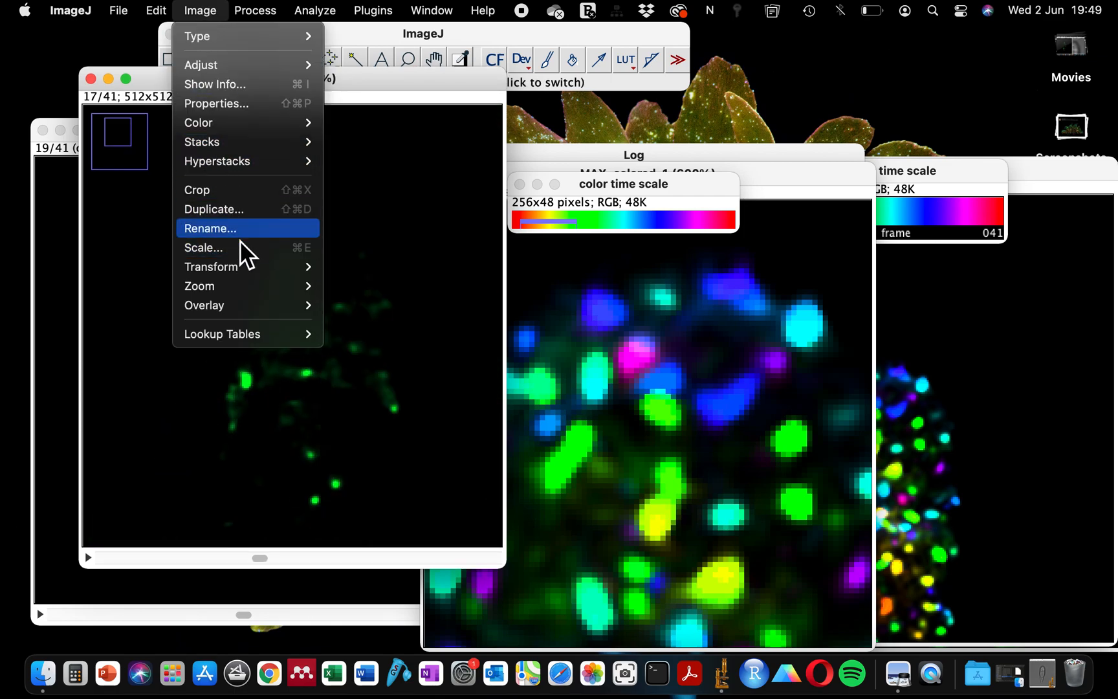
mouse_move(211, 266)
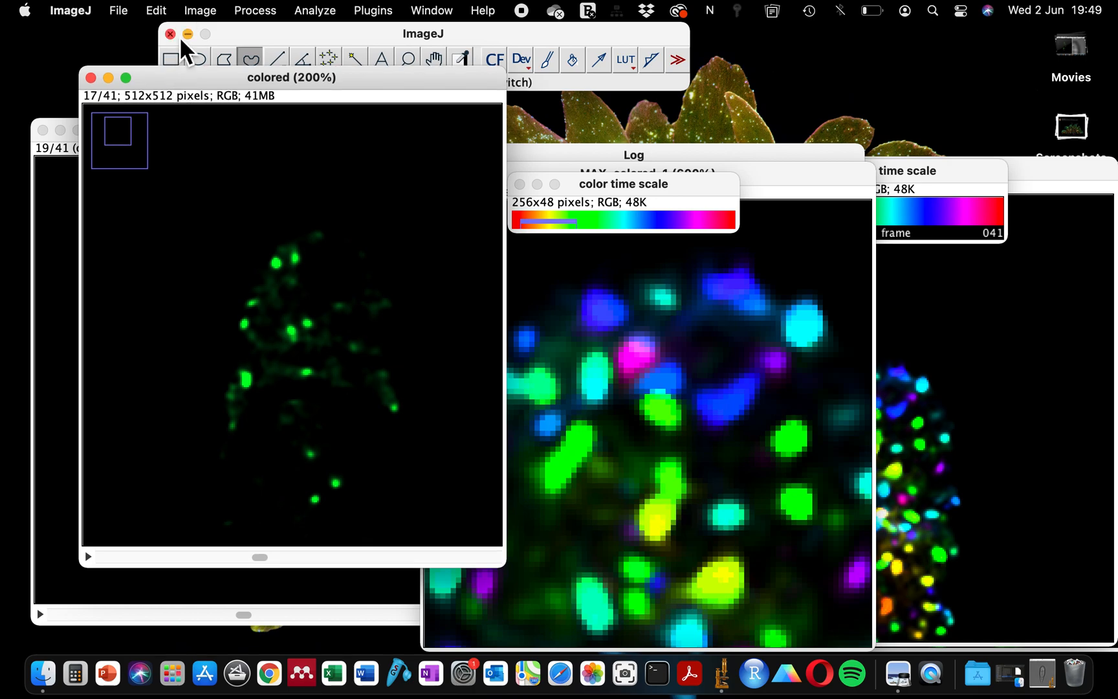
left_click(200, 10)
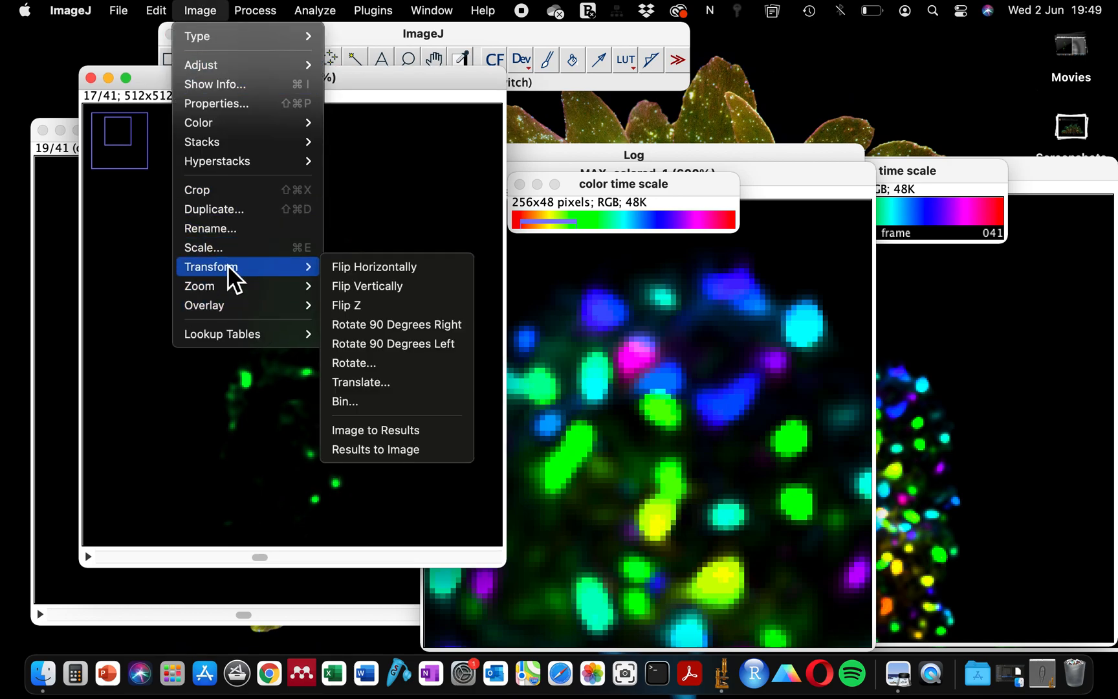
mouse_move(202, 141)
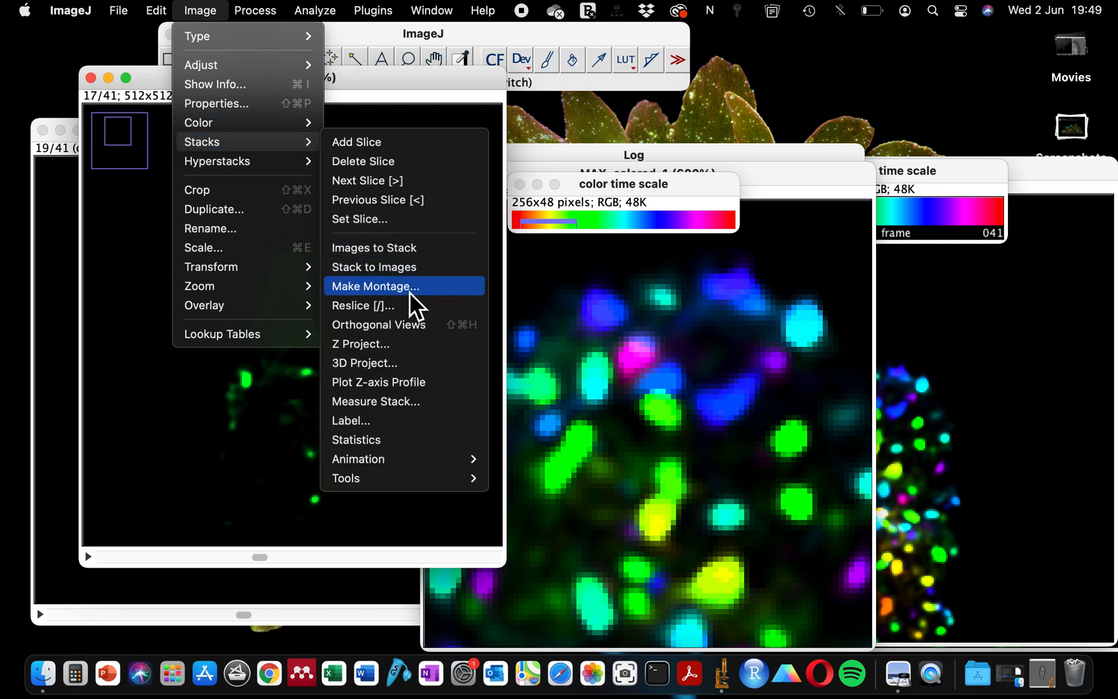
left_click(376, 286)
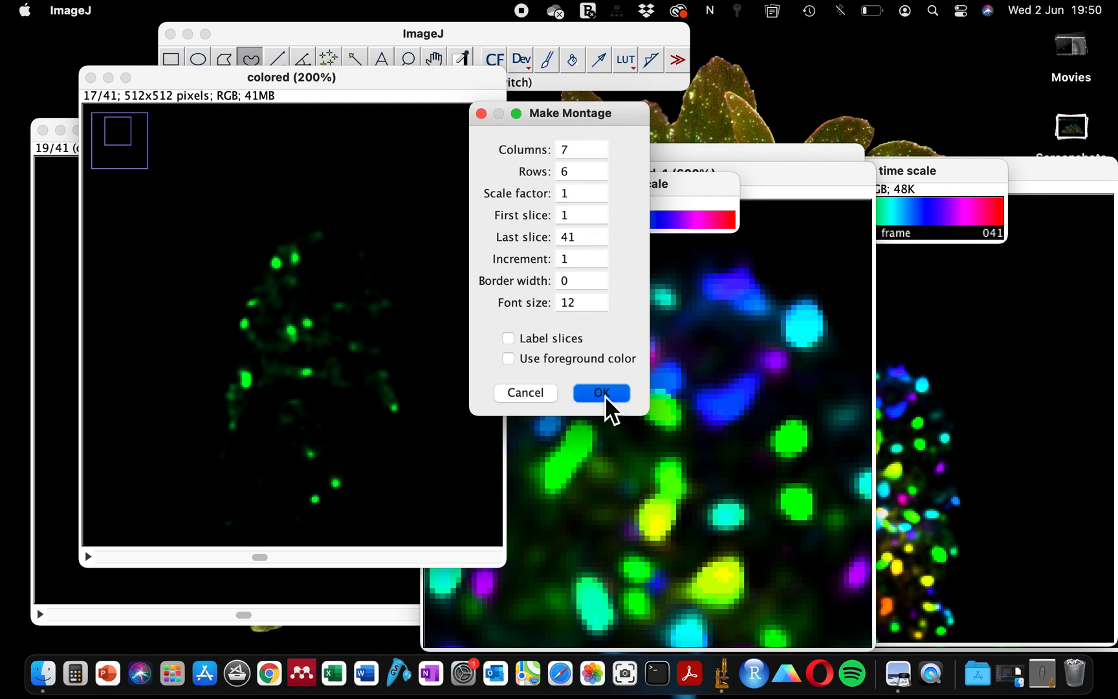
left_click(602, 394)
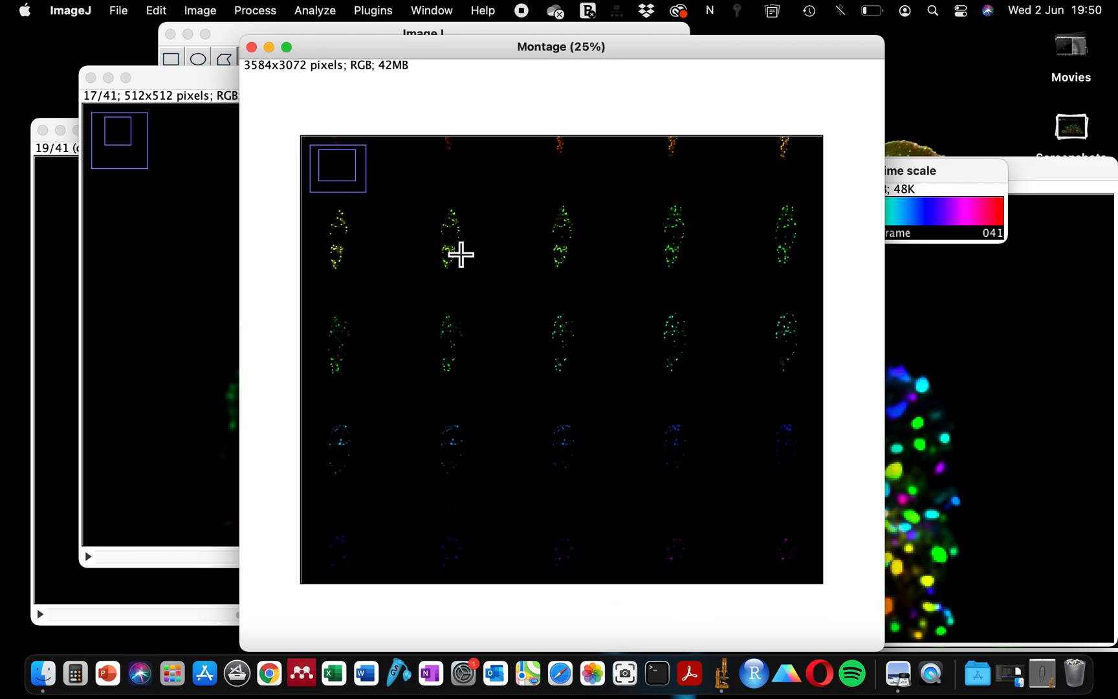
mouse_move(710, 343)
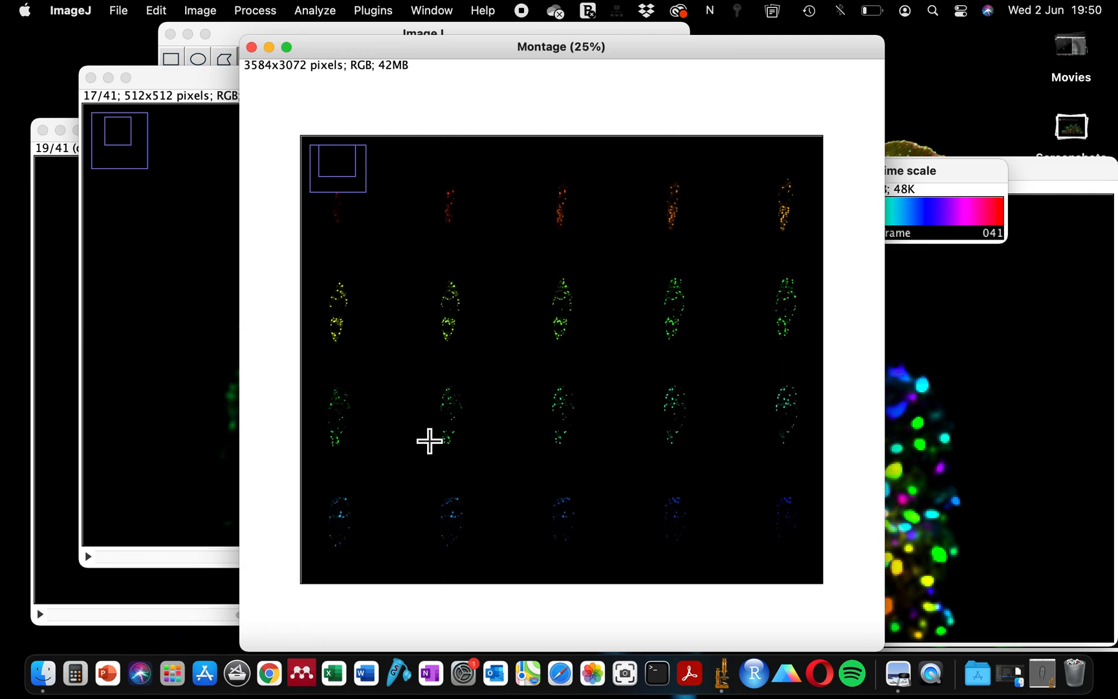
mouse_move(349, 229)
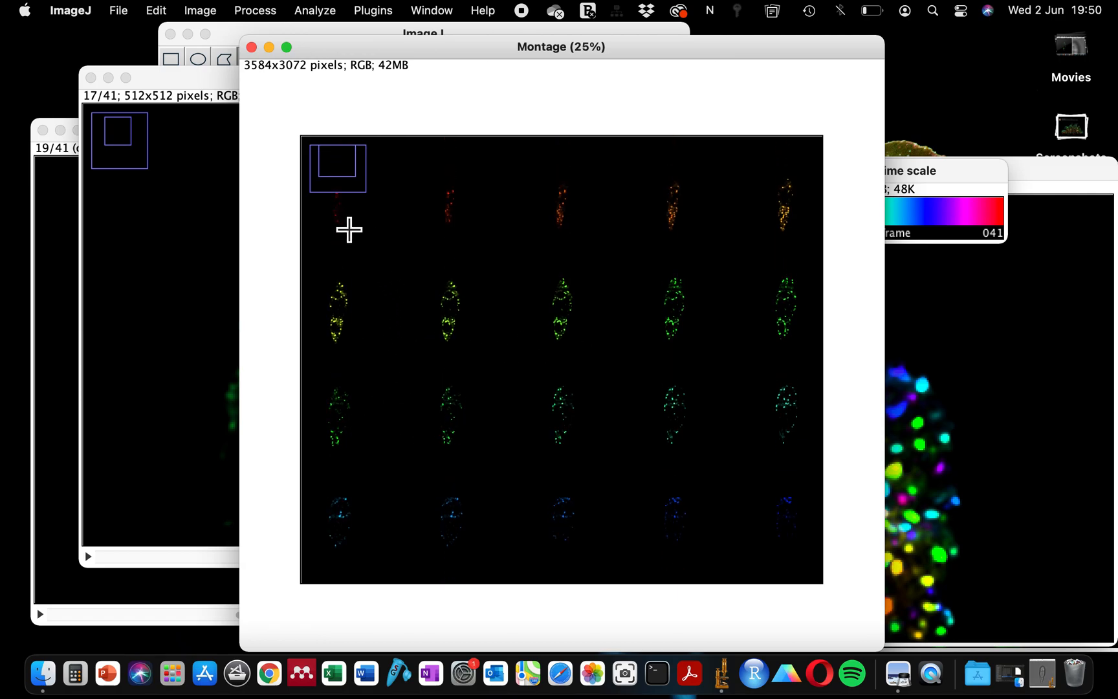
mouse_move(812, 232)
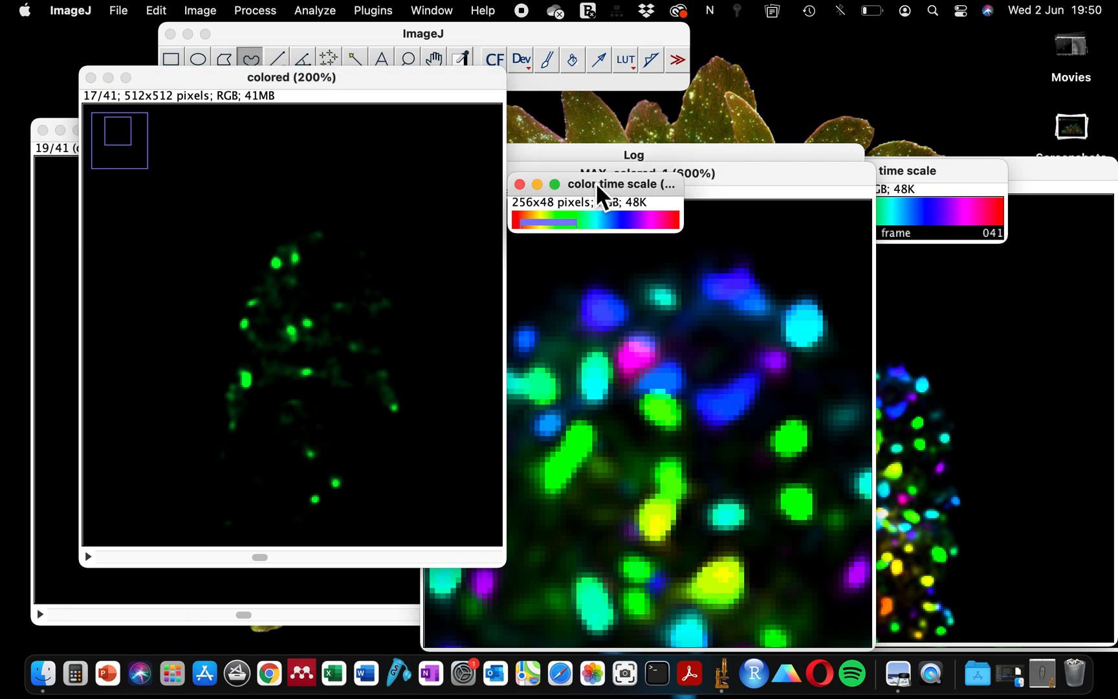
Step: Start a Z Project of the colored stack after browsing the stack plugins
left_click(373, 10)
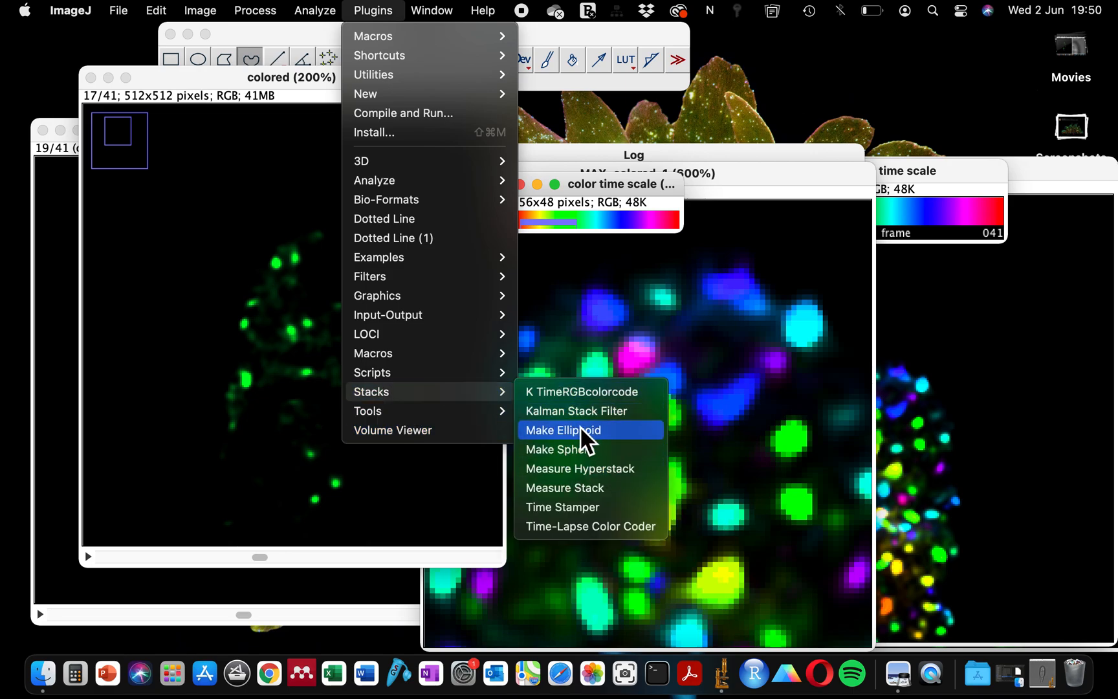
mouse_move(579, 468)
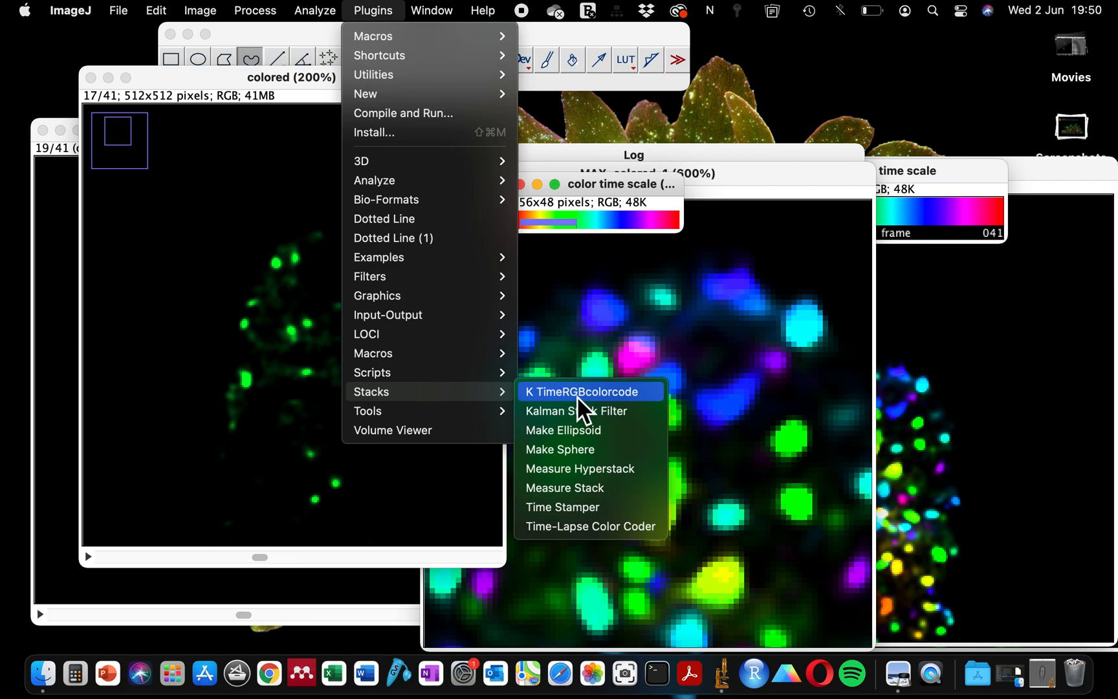
mouse_move(306, 293)
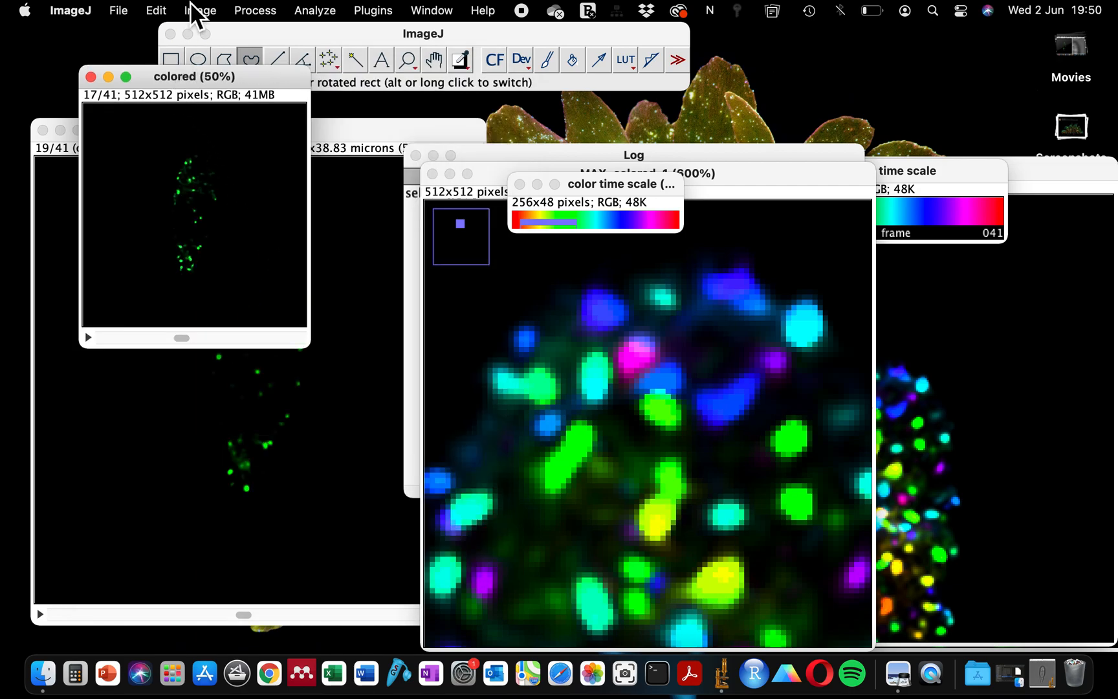
left_click(200, 10)
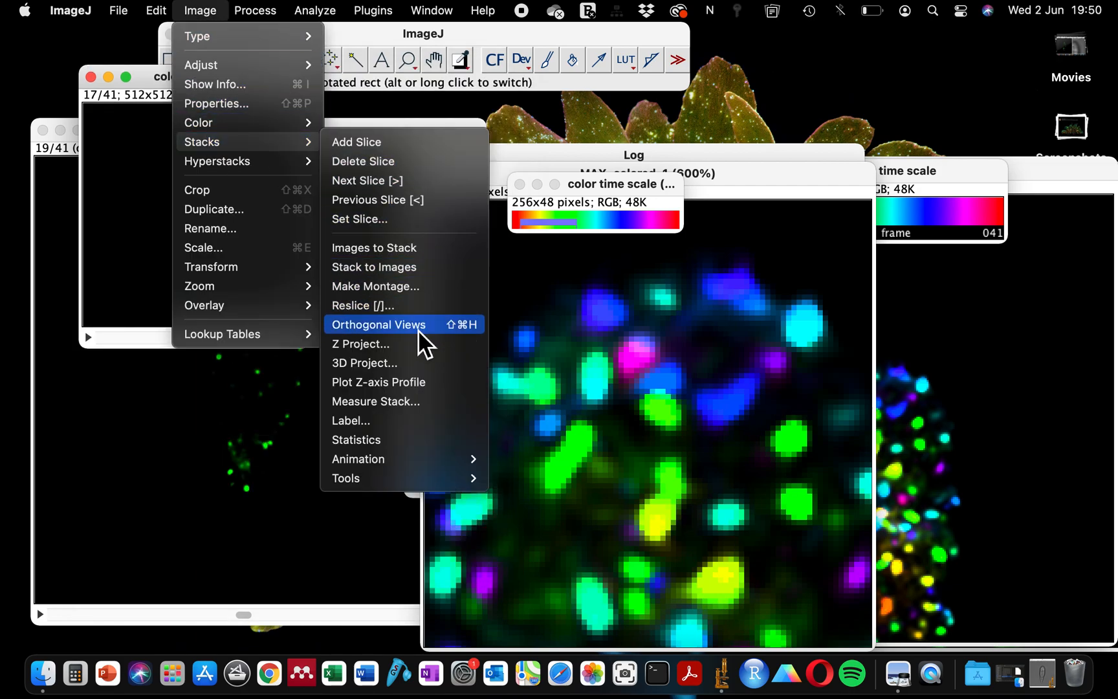
mouse_move(386, 266)
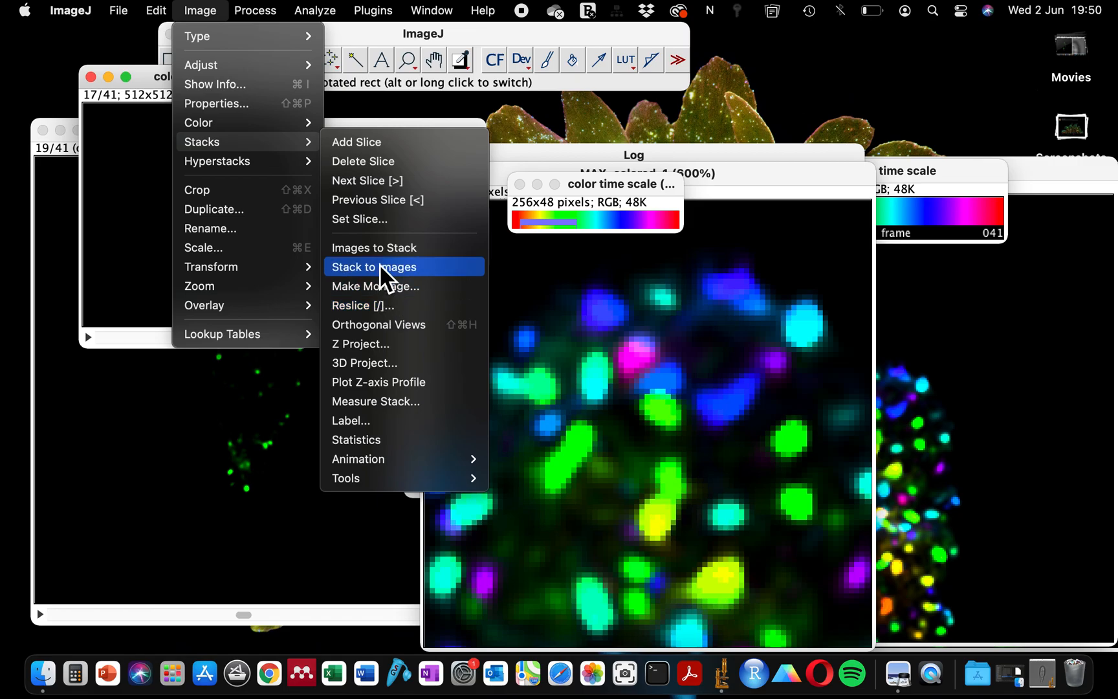
mouse_move(378, 343)
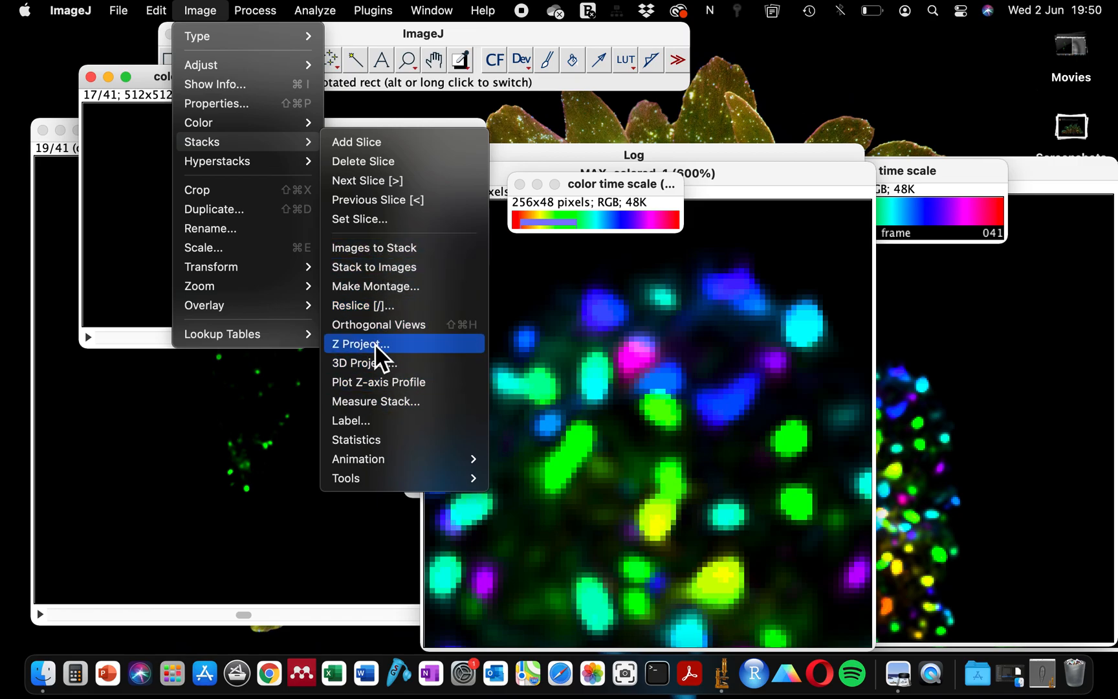
left_click(360, 344)
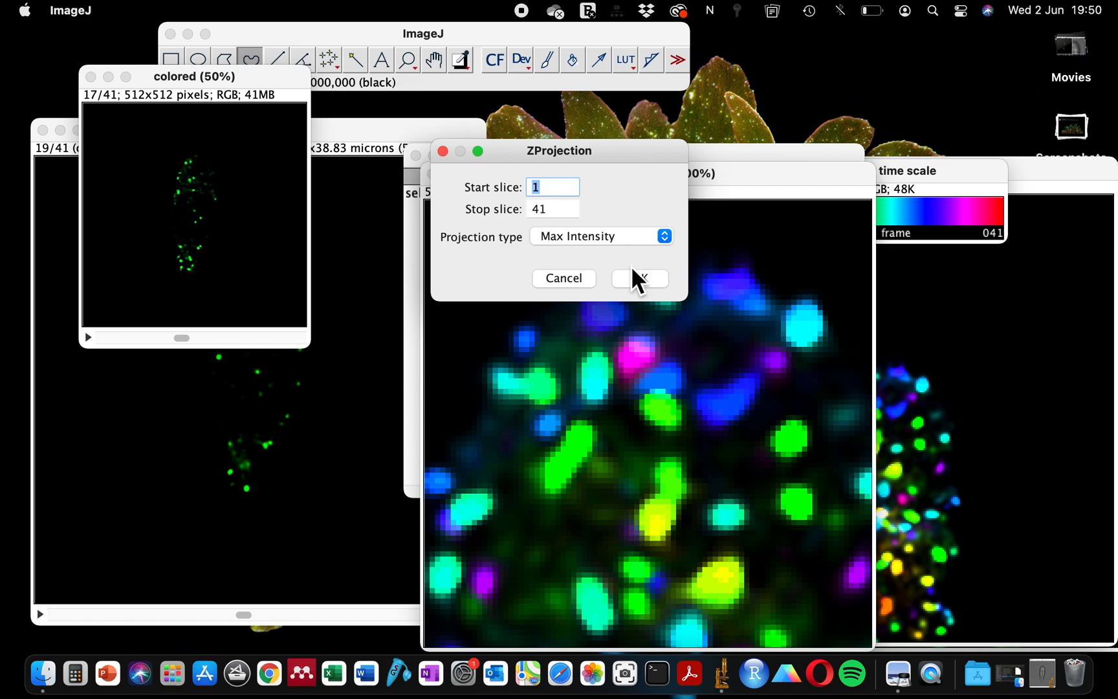
Step: Run a Max Intensity projection of slices 1–41 to create MAX_colored-2 and zoom into it
left_click(640, 278)
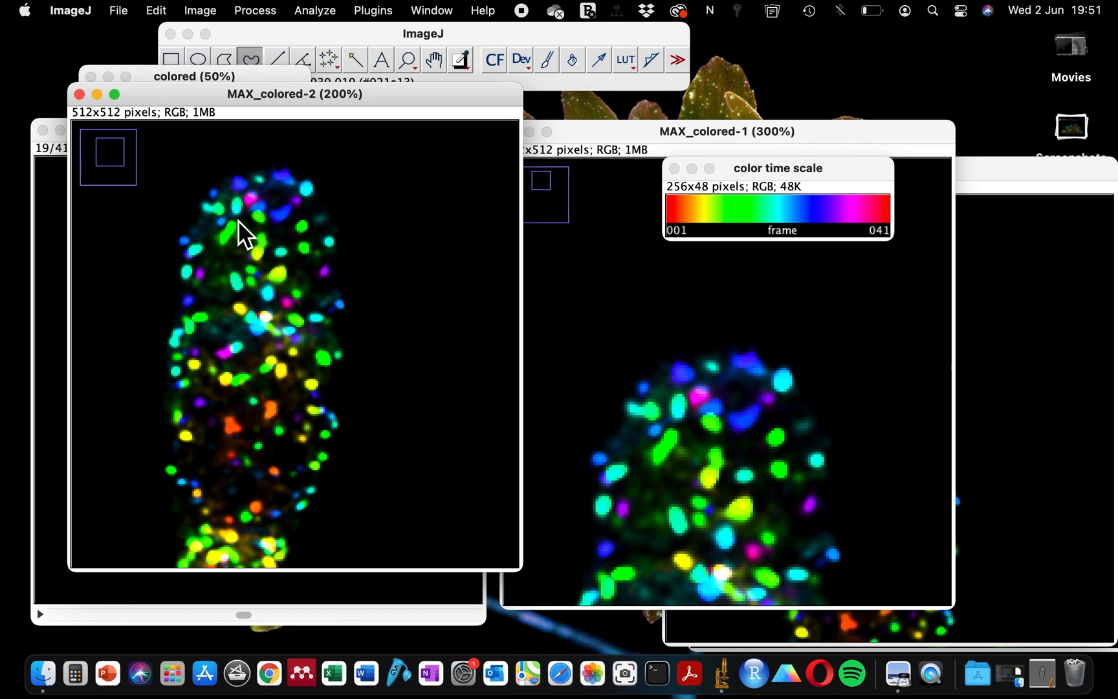
left_click(246, 193)
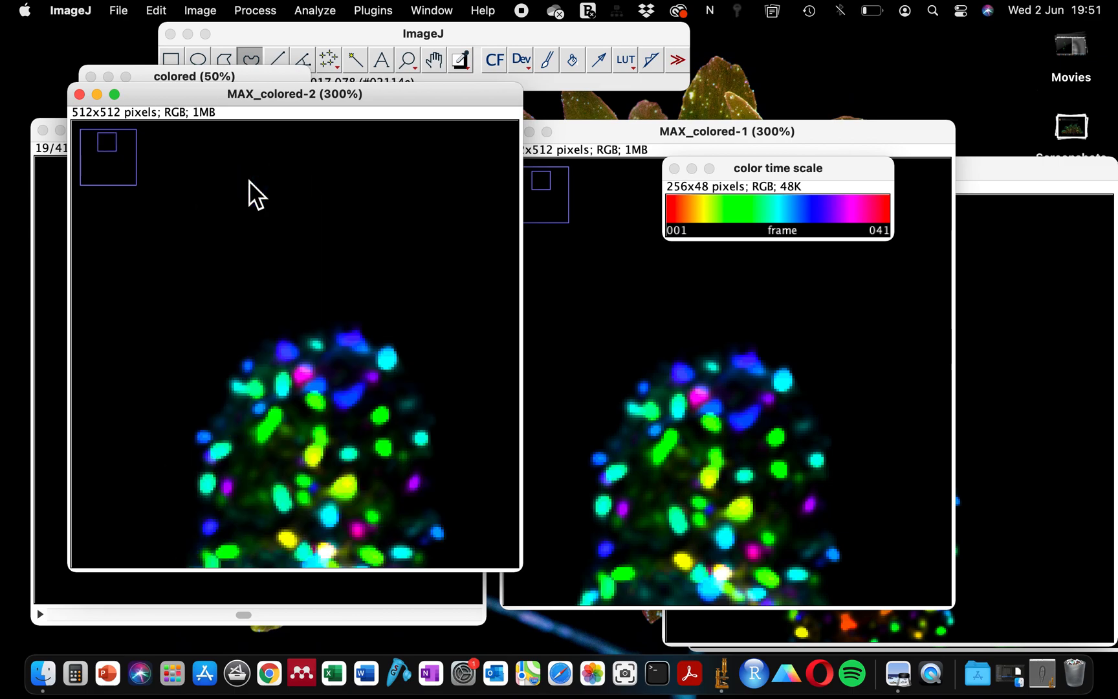